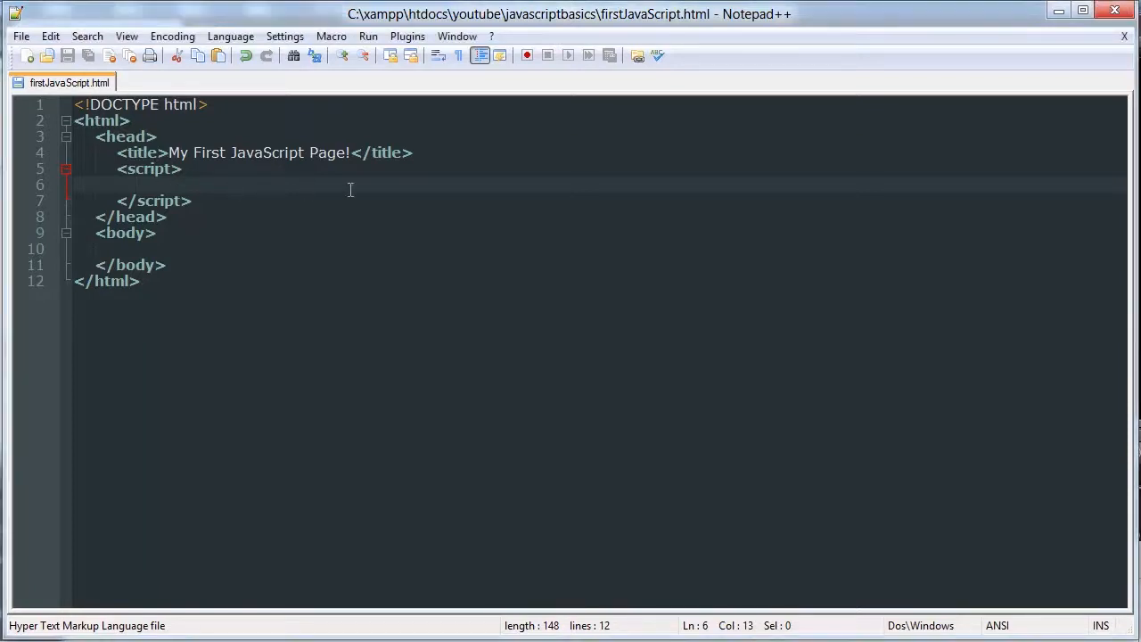
Step: Write if(/*condition here*/){} with the placeholder comment inside the parentheses
text(if)
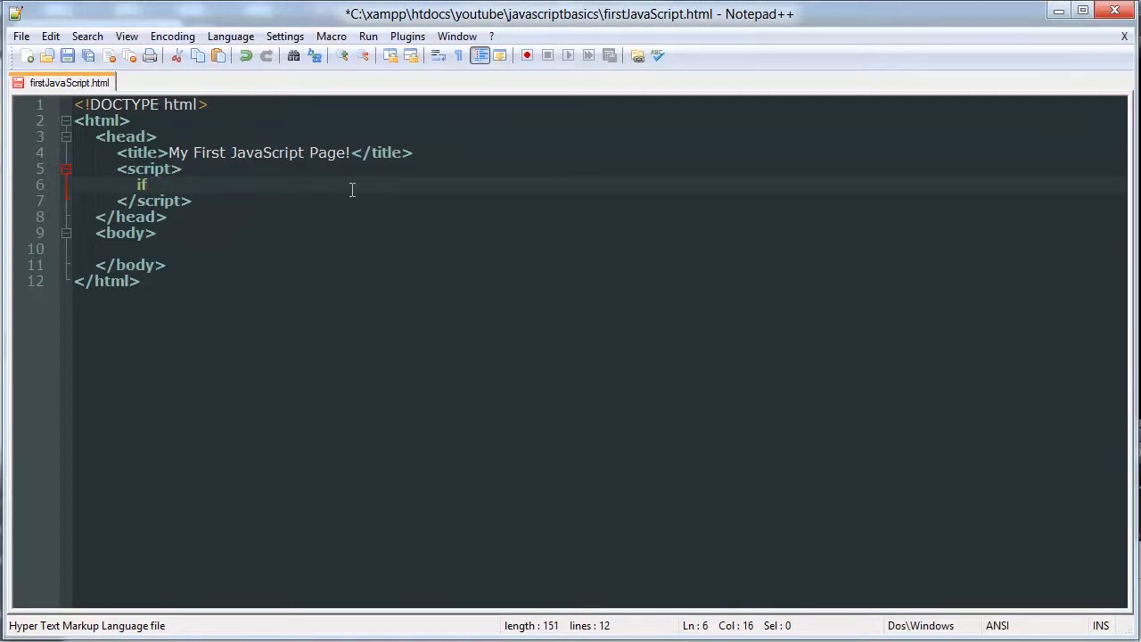
text(())
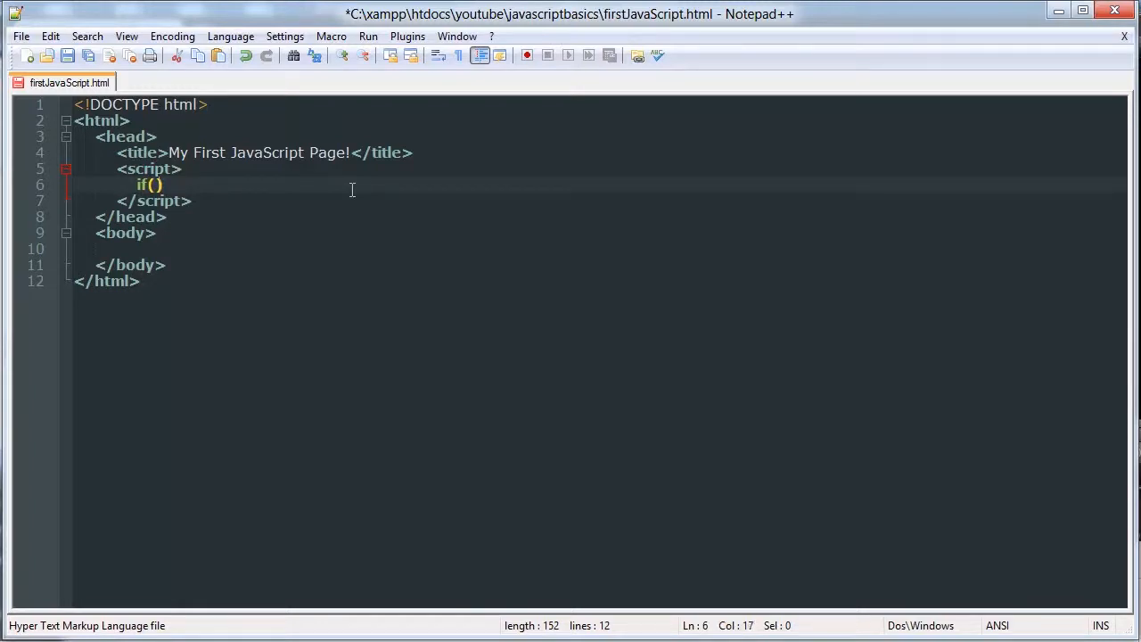
key(Left)
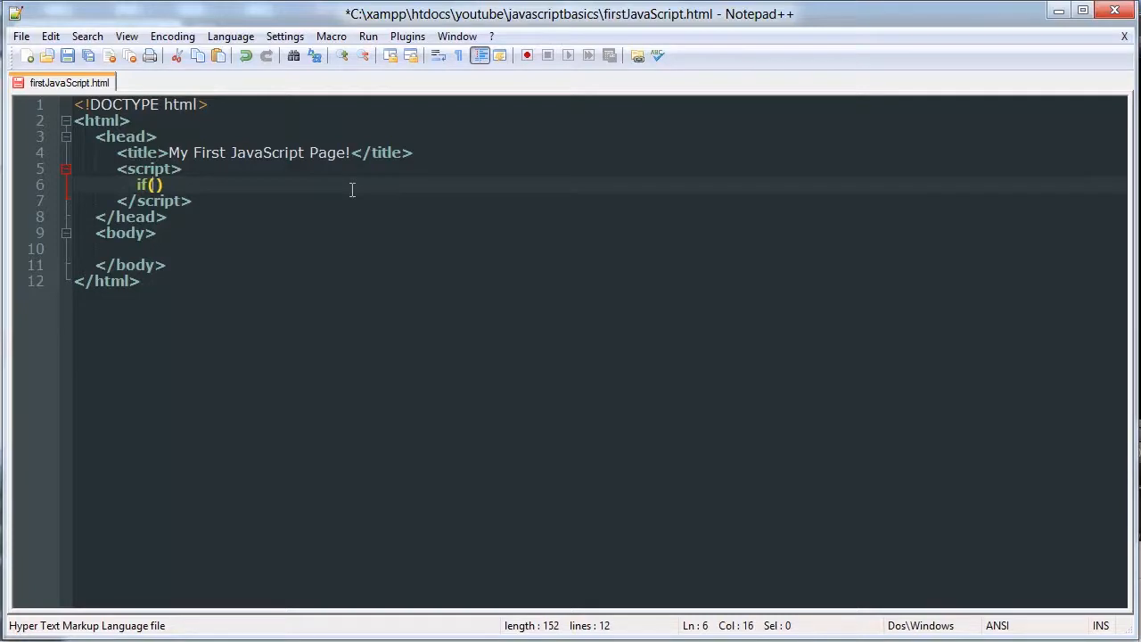
text(/*cond)
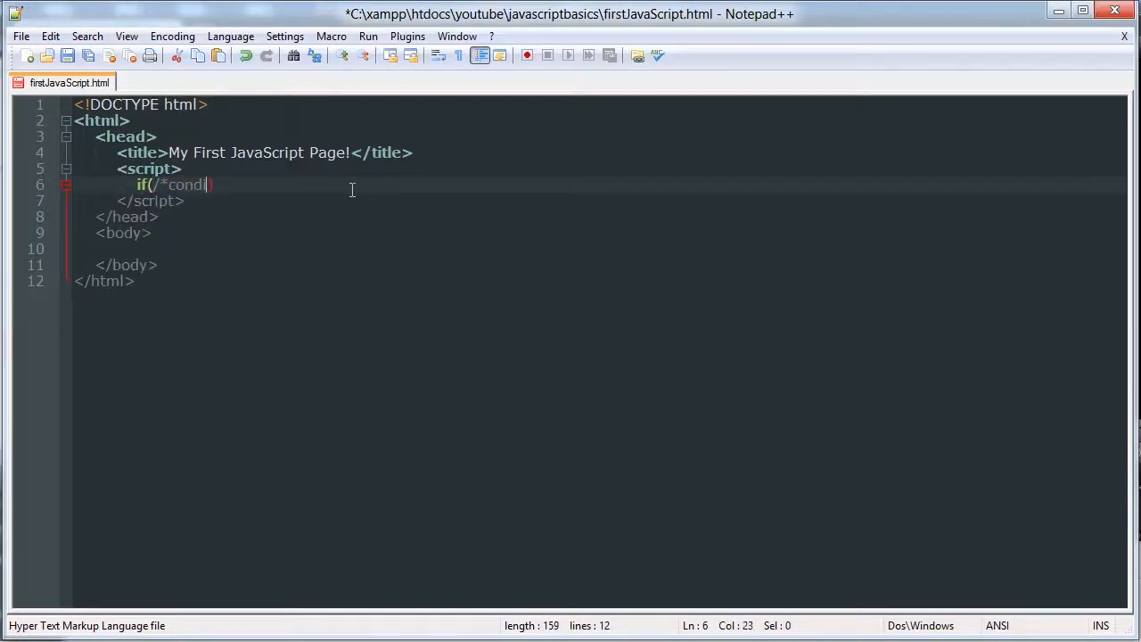
text(ition here))
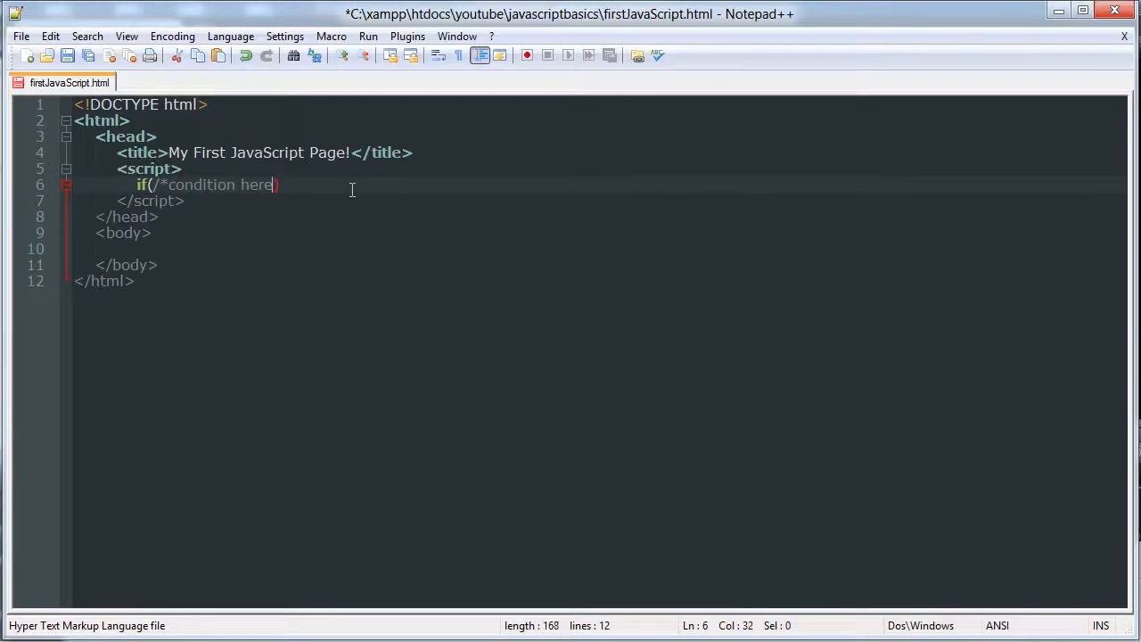
text(*/){})
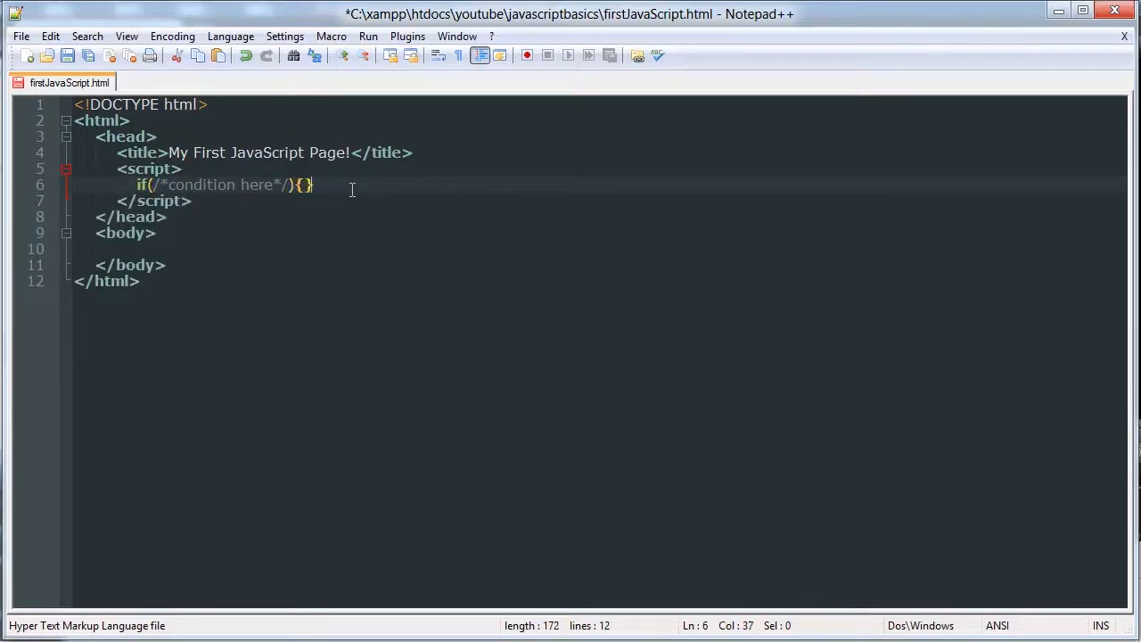
Step: Split the braces onto separate lines and add a //code here comment inside the body
key(Left)
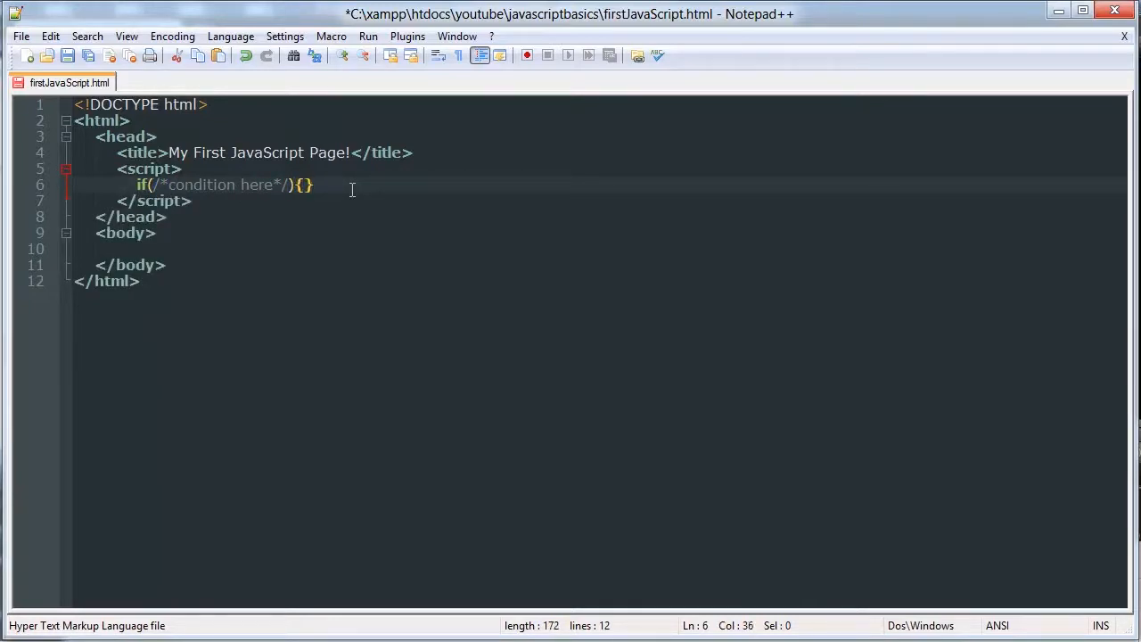
key(Left)
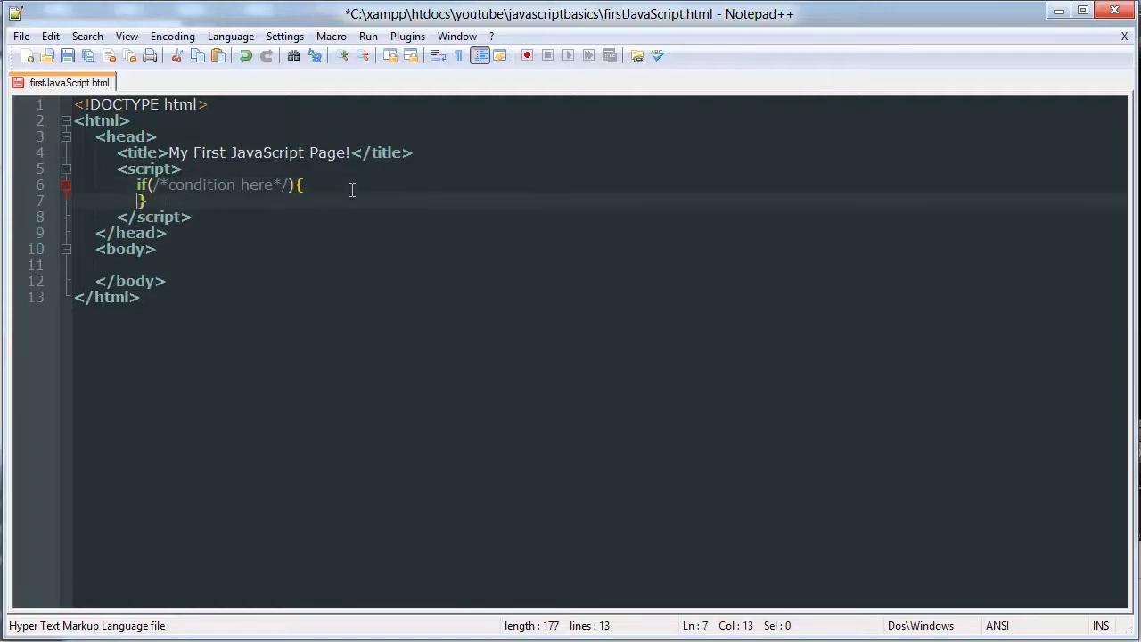
key(Enter)
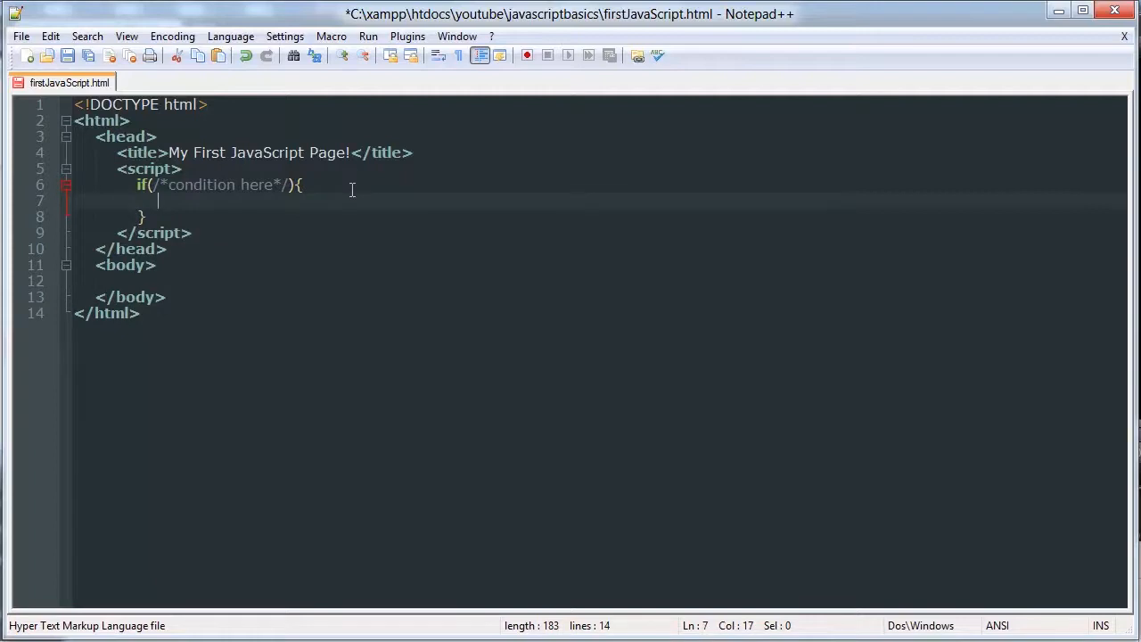
text(//)
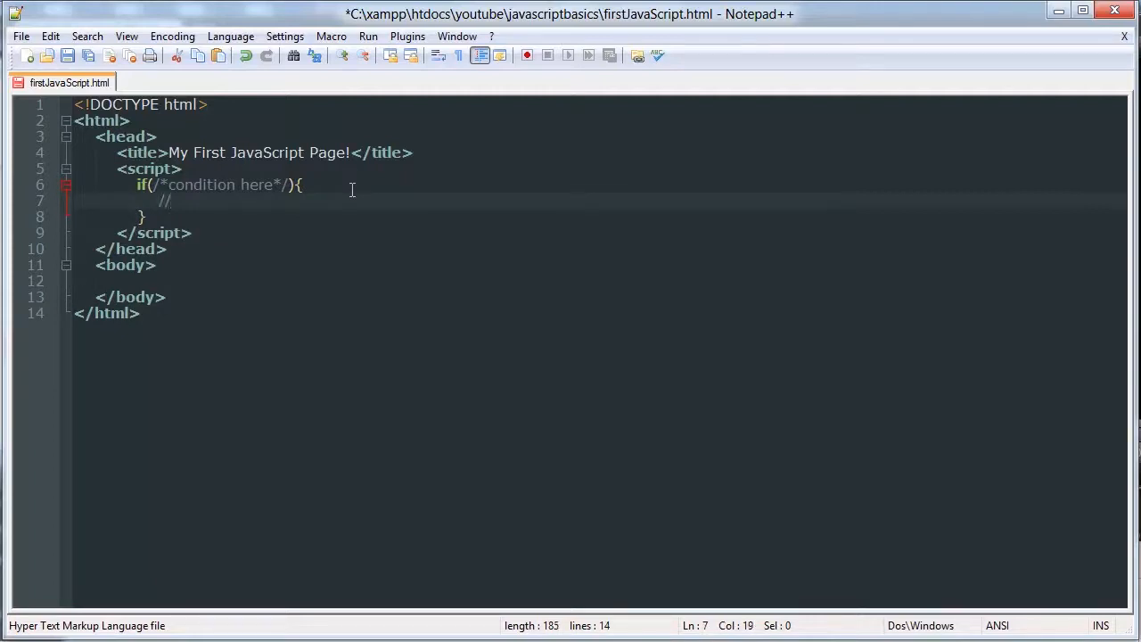
text(code here)
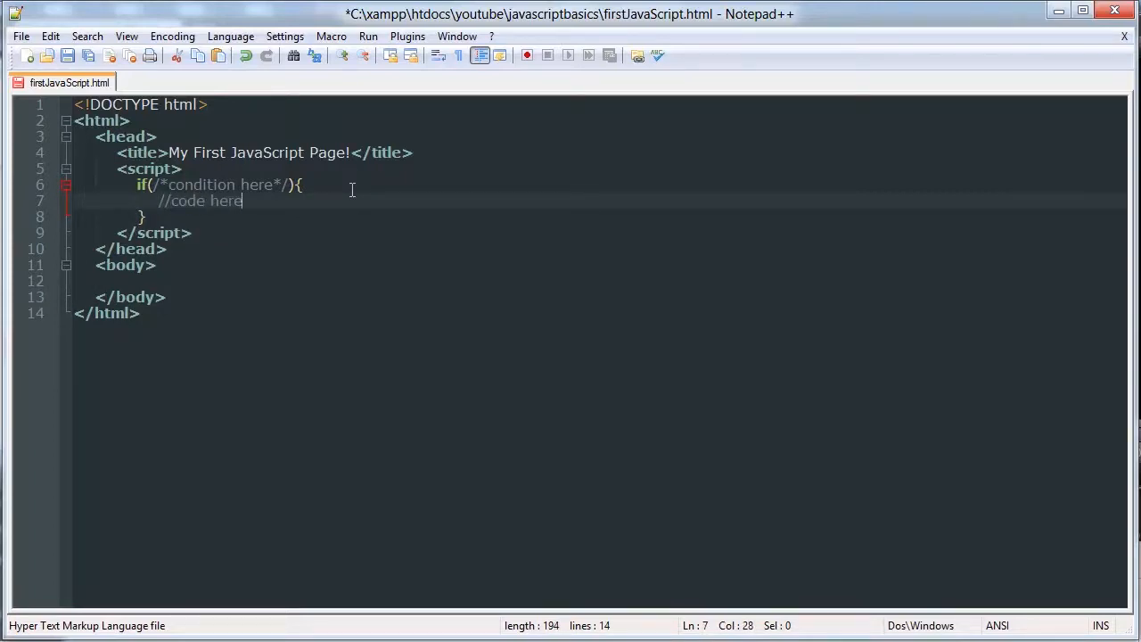
key(Enter)
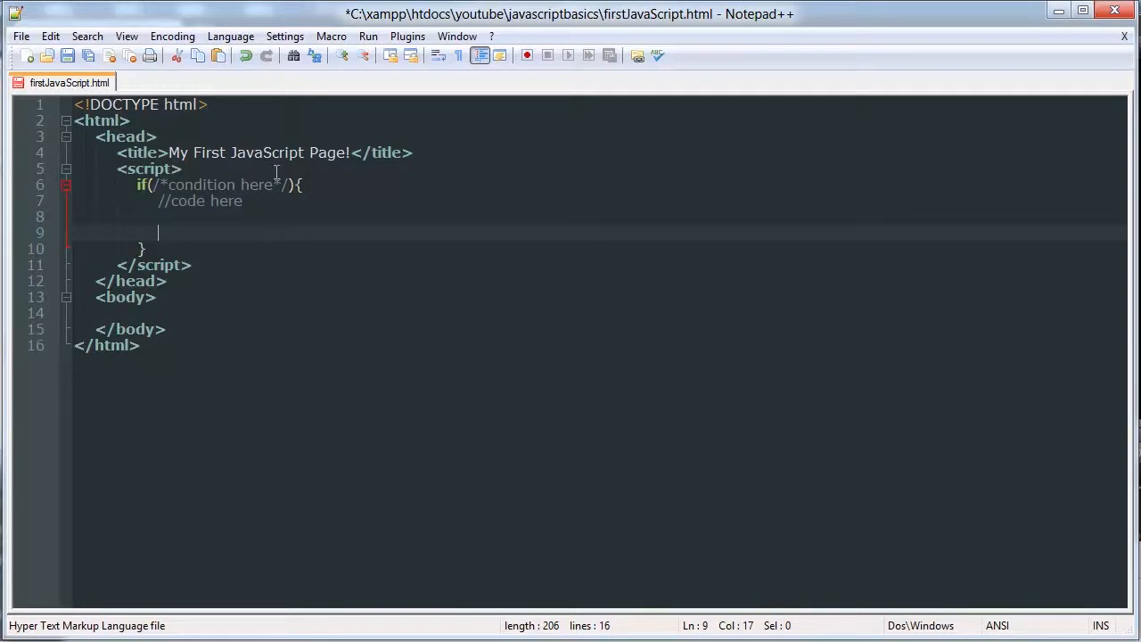
mouse_move(295, 182)
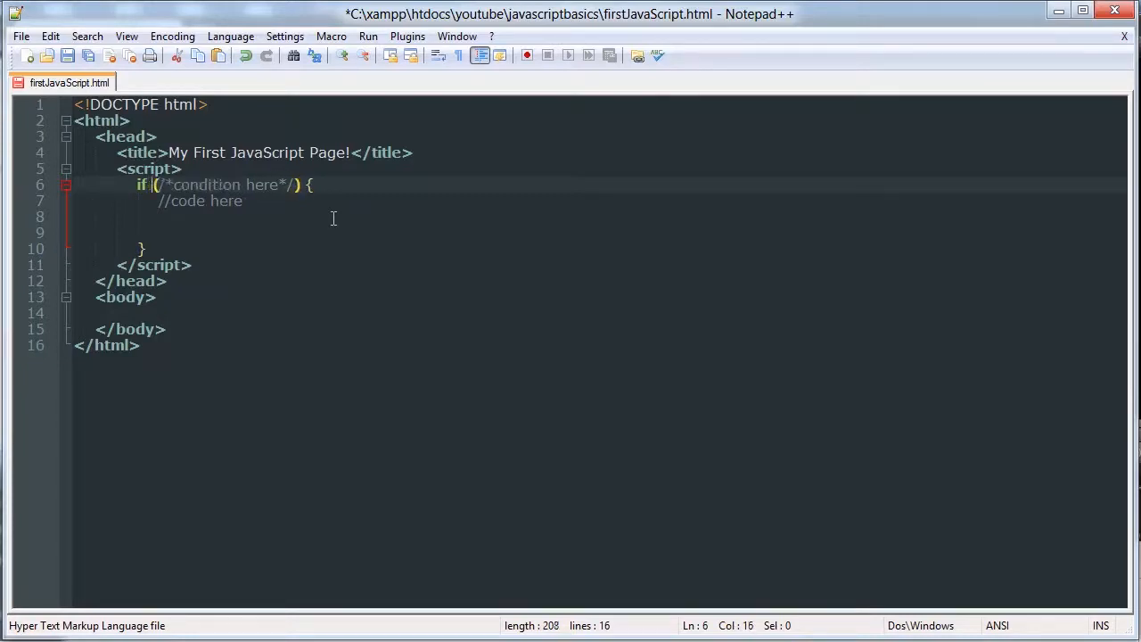
key(Backspace)
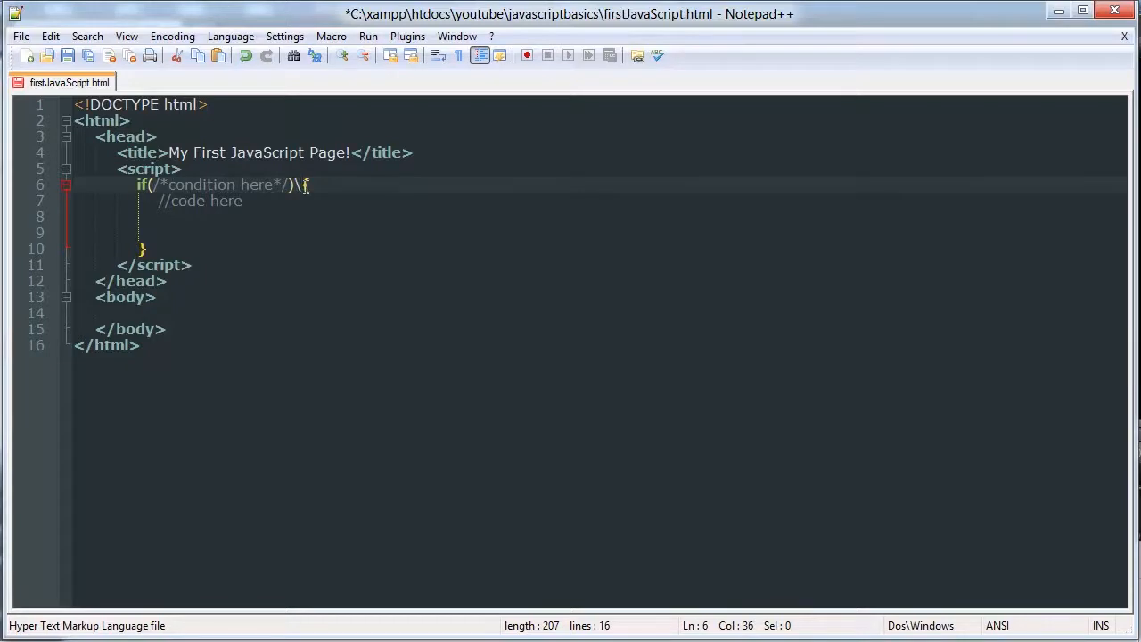
key(Enter)
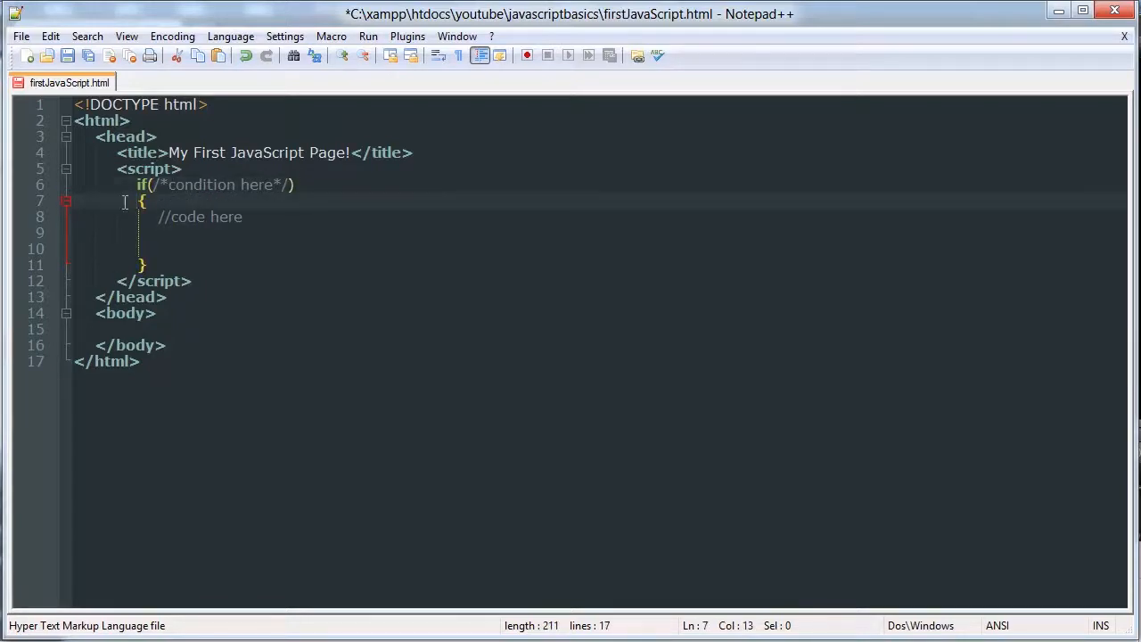
click(170, 260)
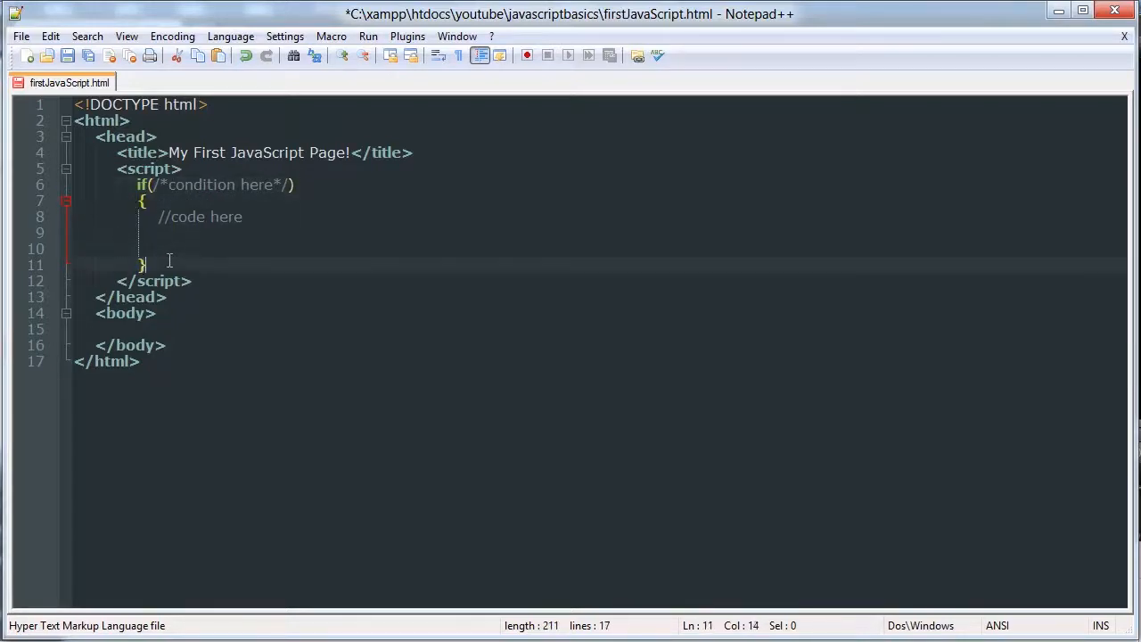
click(300, 184)
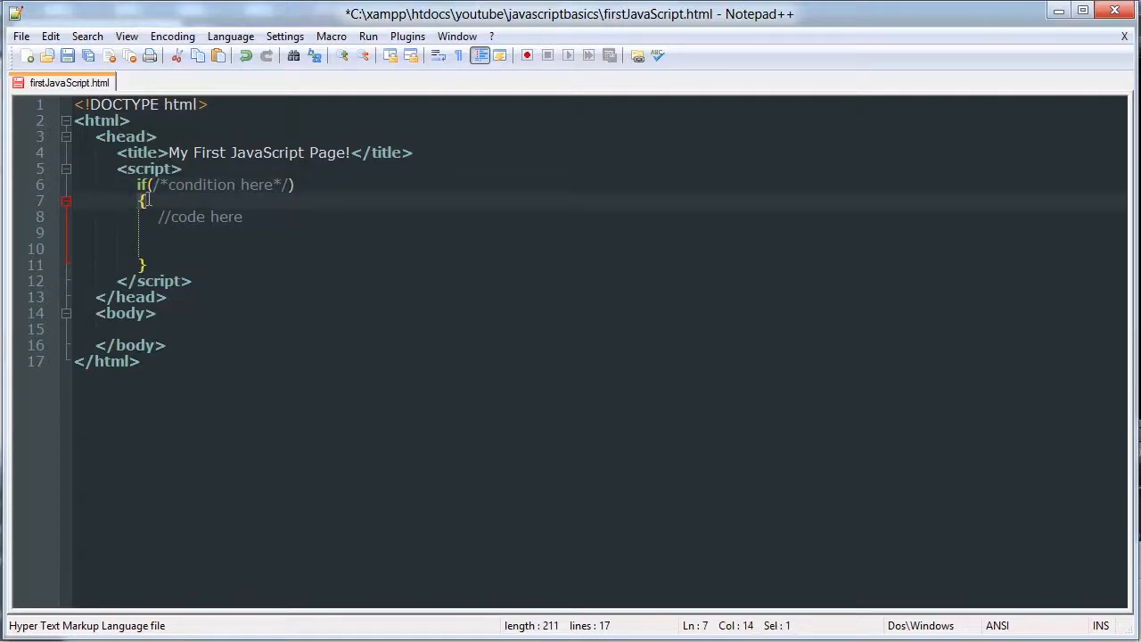
click(388, 183)
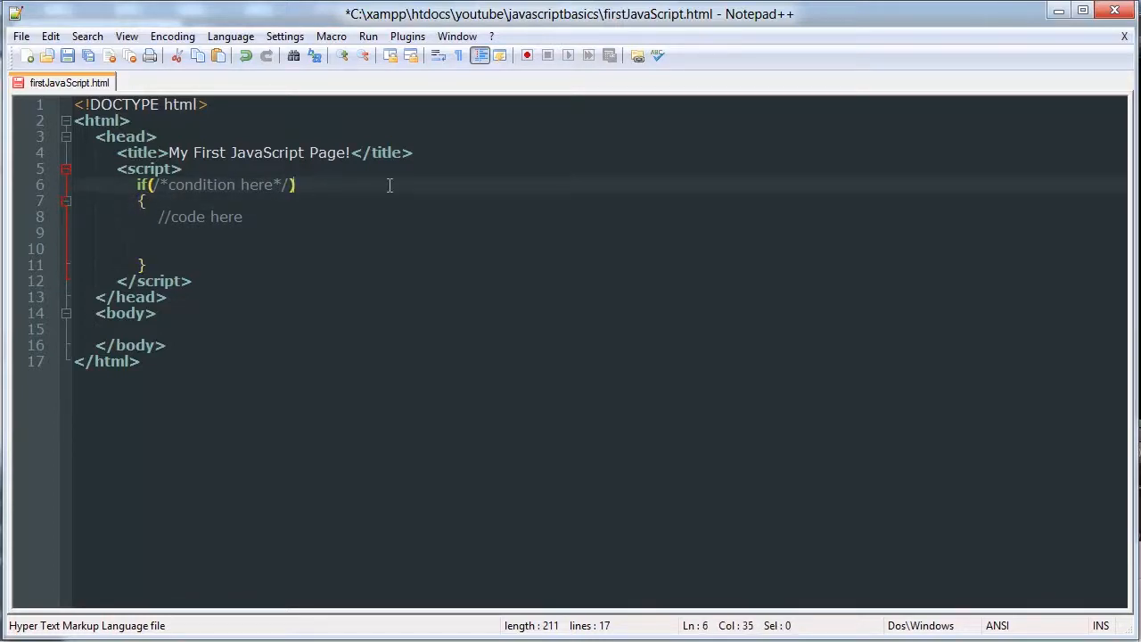
text(;)
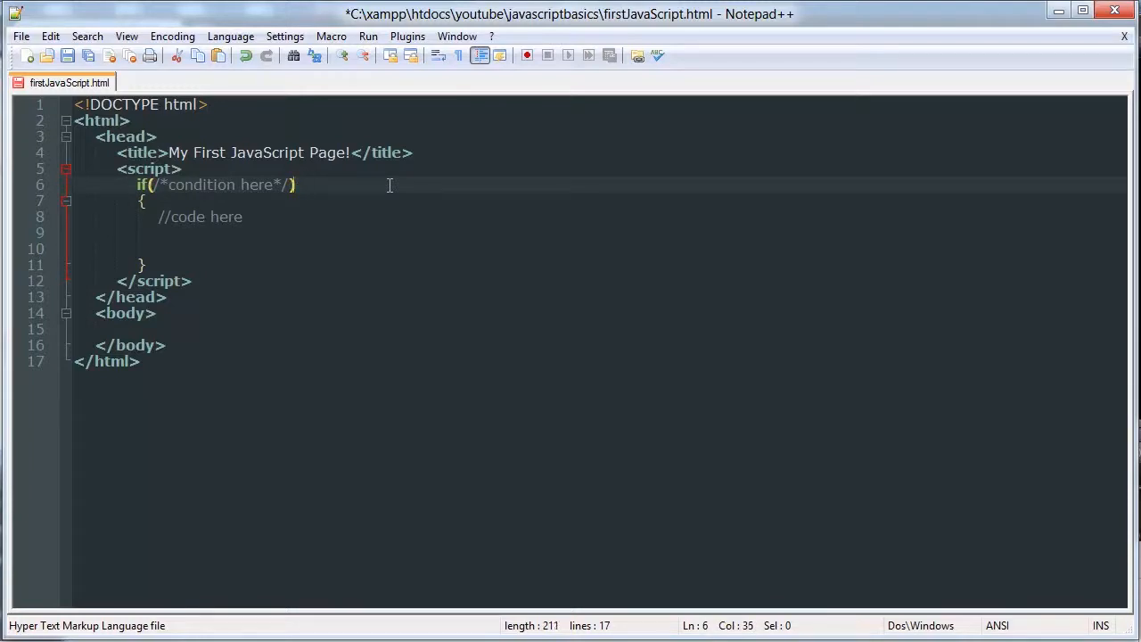
text(;)
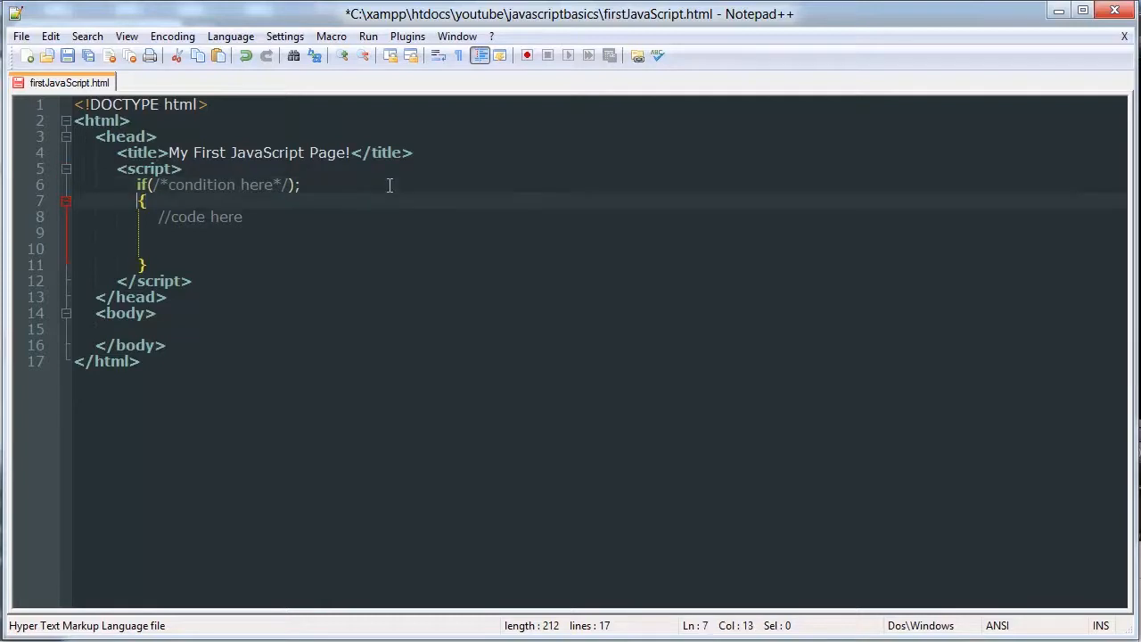
click(143, 264)
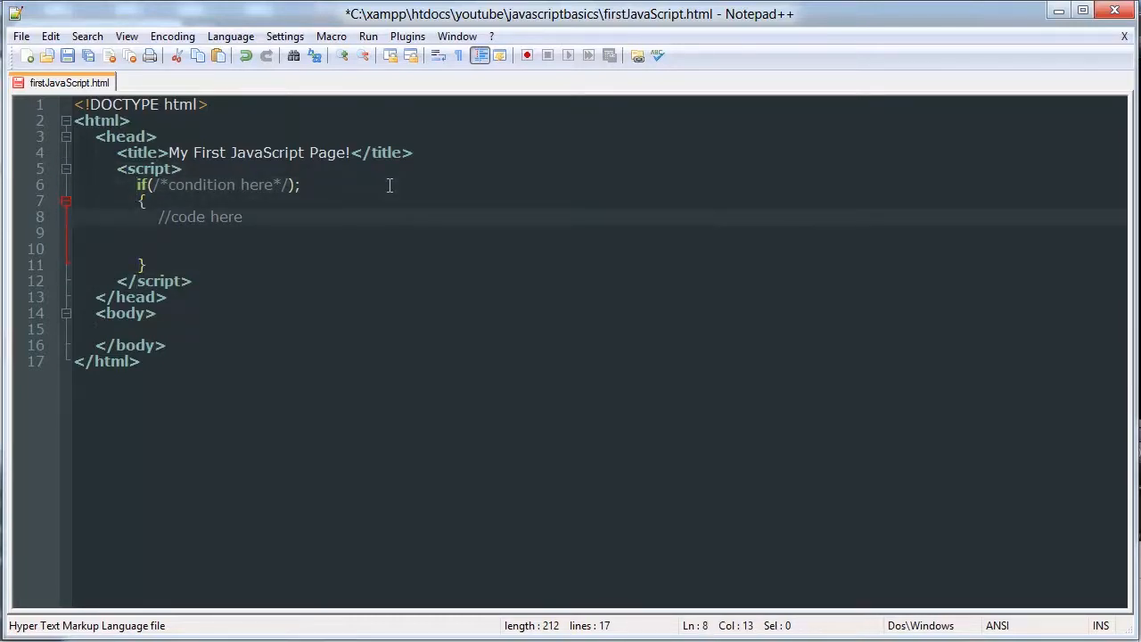
drag(142, 199, 142, 264)
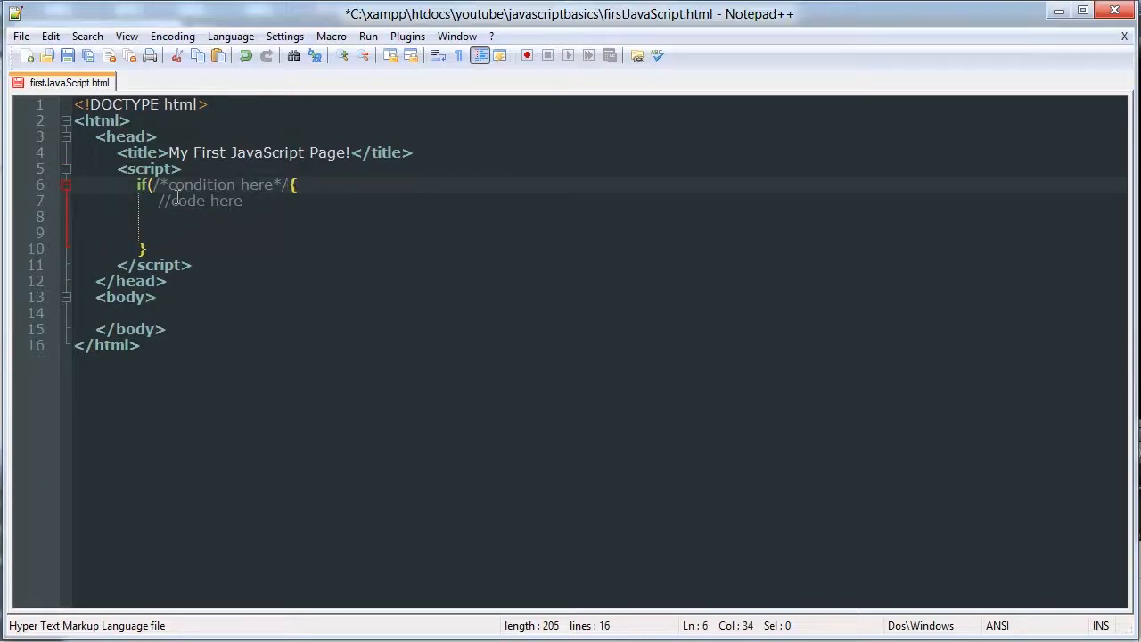
Step: Select the condition placeholder and the //code here comment line for removal
text())
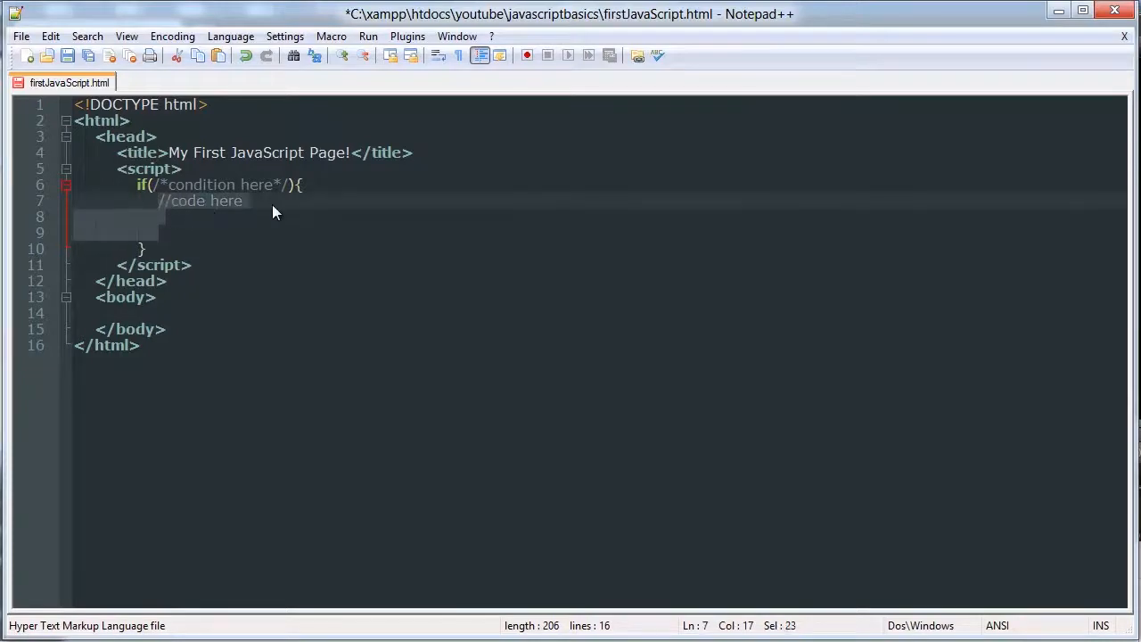
click(294, 183)
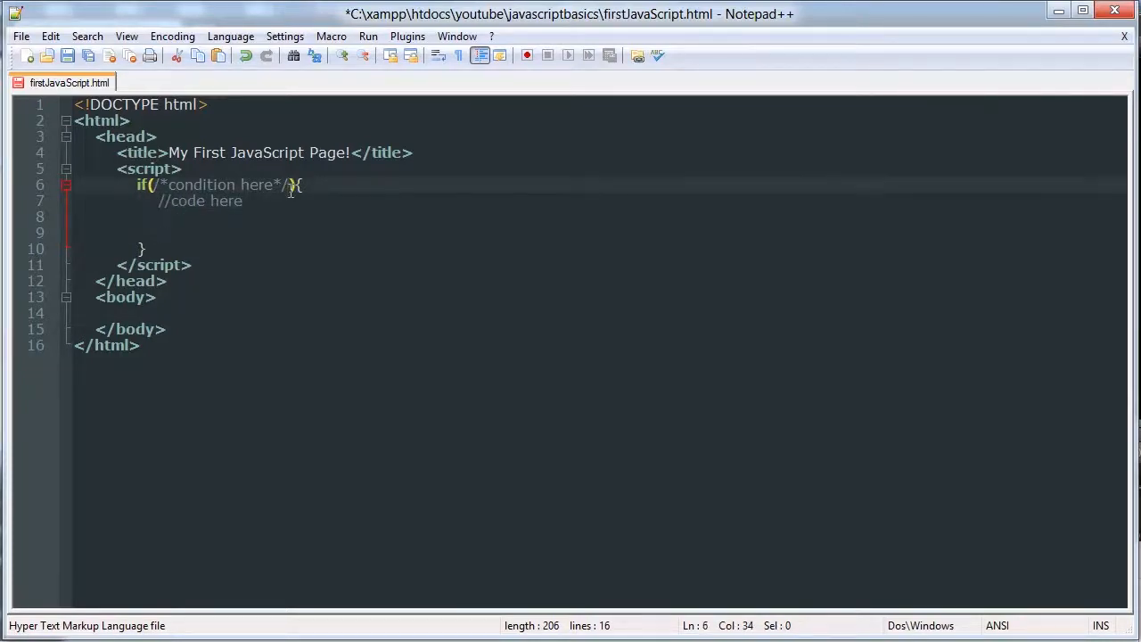
drag(286, 184, 157, 183)
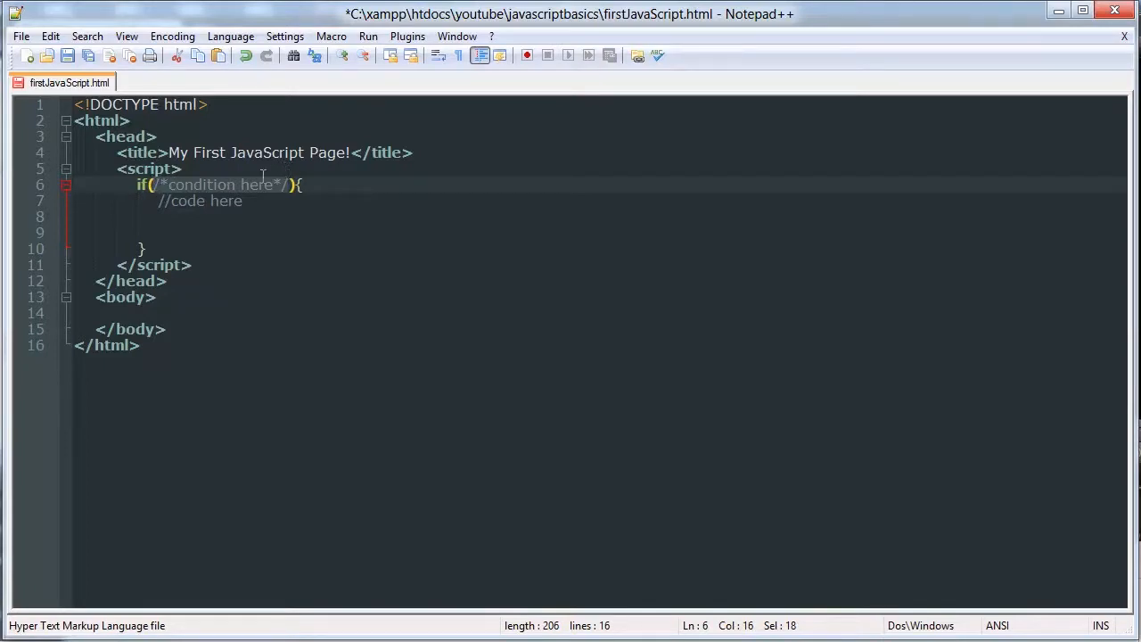
click(159, 200)
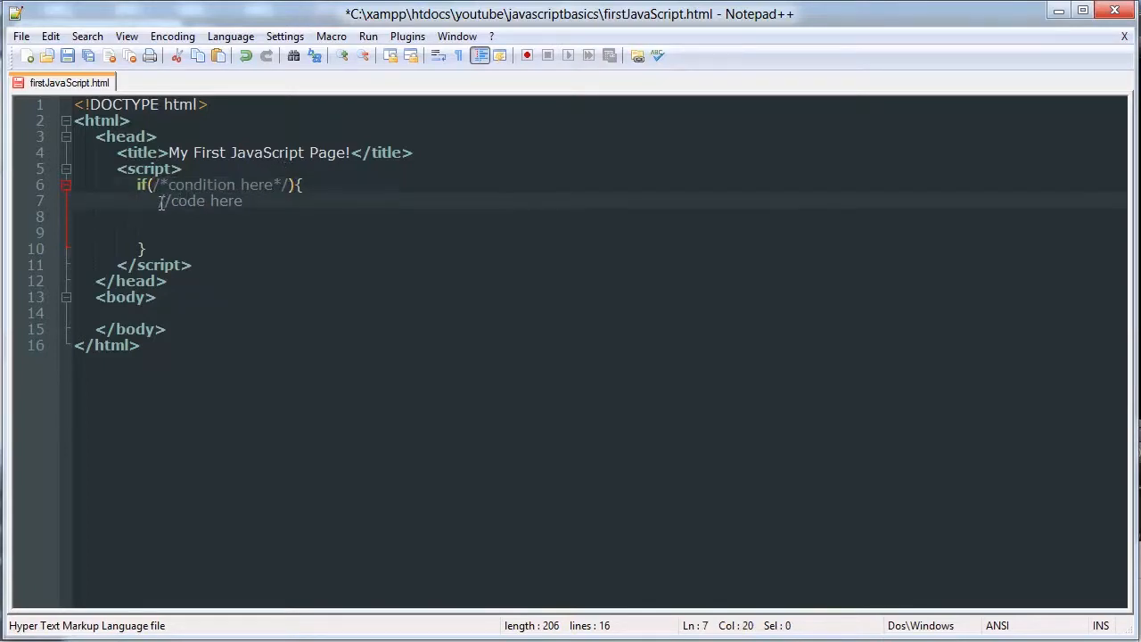
drag(157, 200, 143, 246)
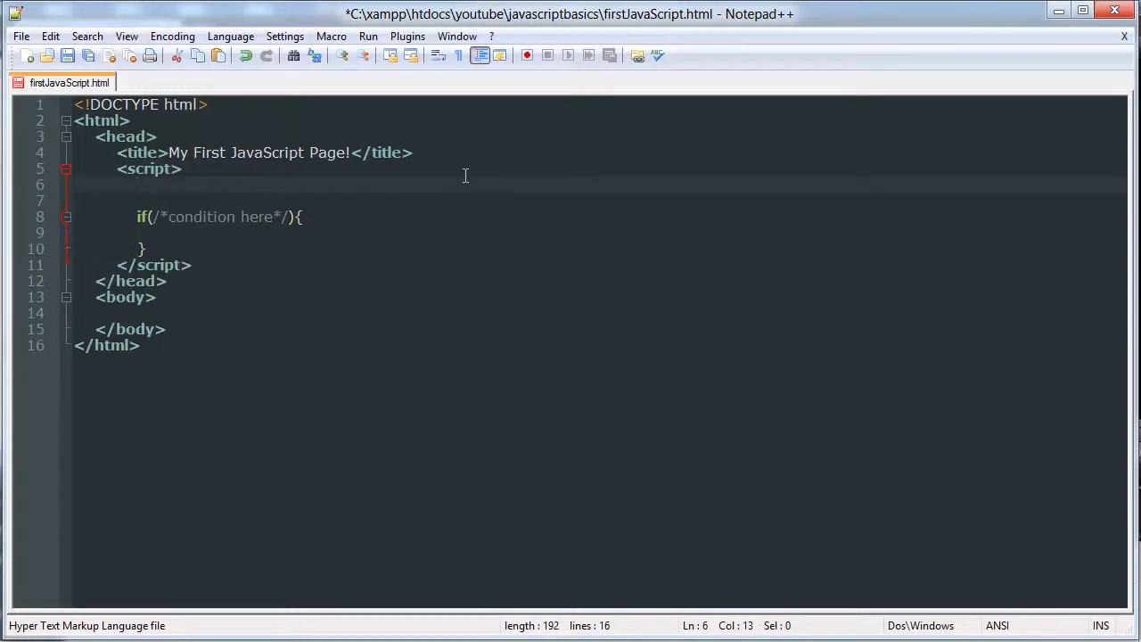
Step: Declare var a = 6; and var b above the if, and delete the condition placeholder comment
text(var x)
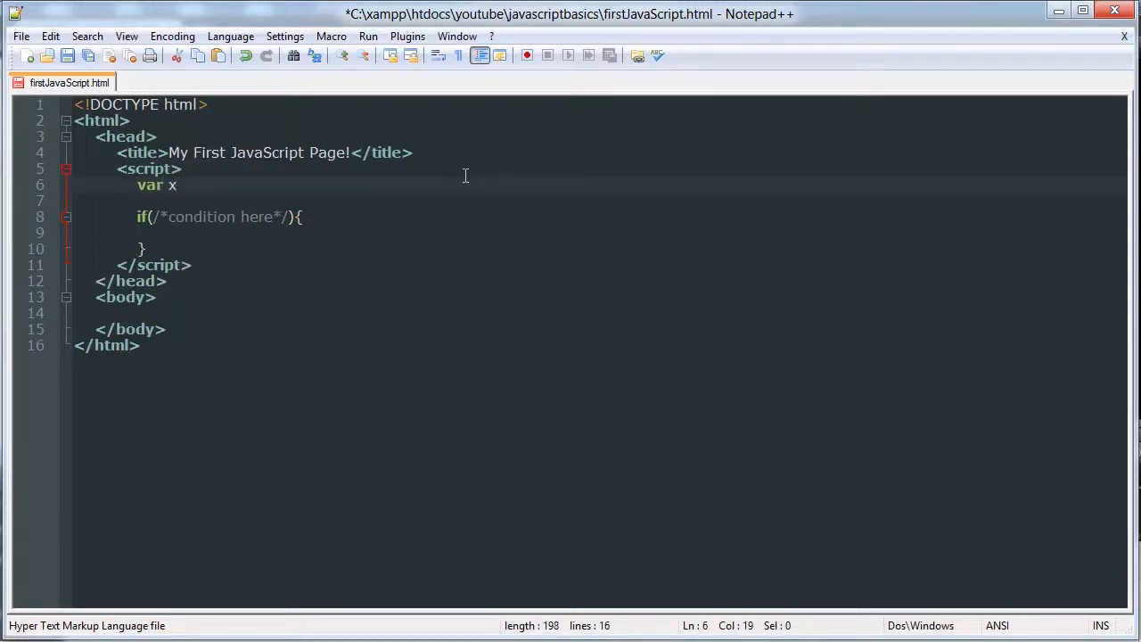
text(a =)
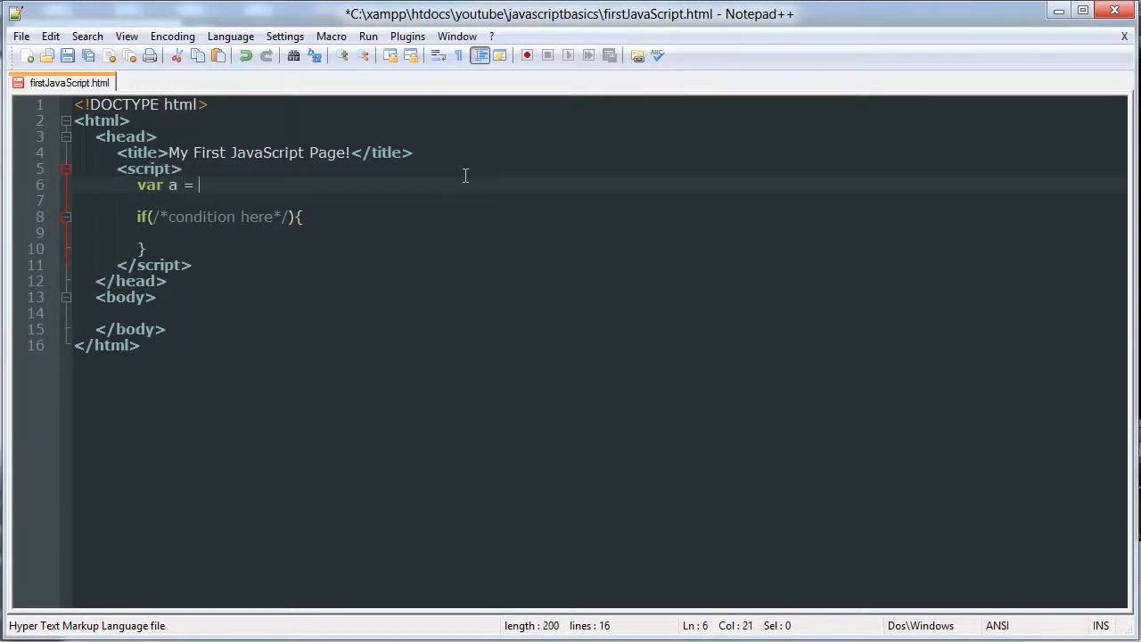
text(6)
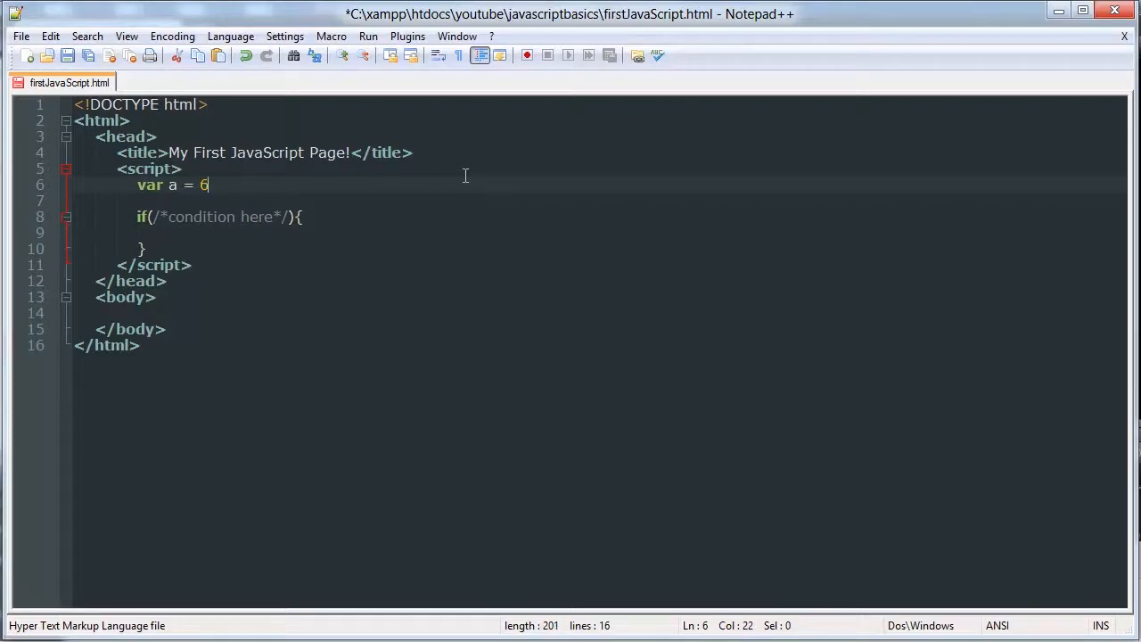
text(;)
text(var b =)
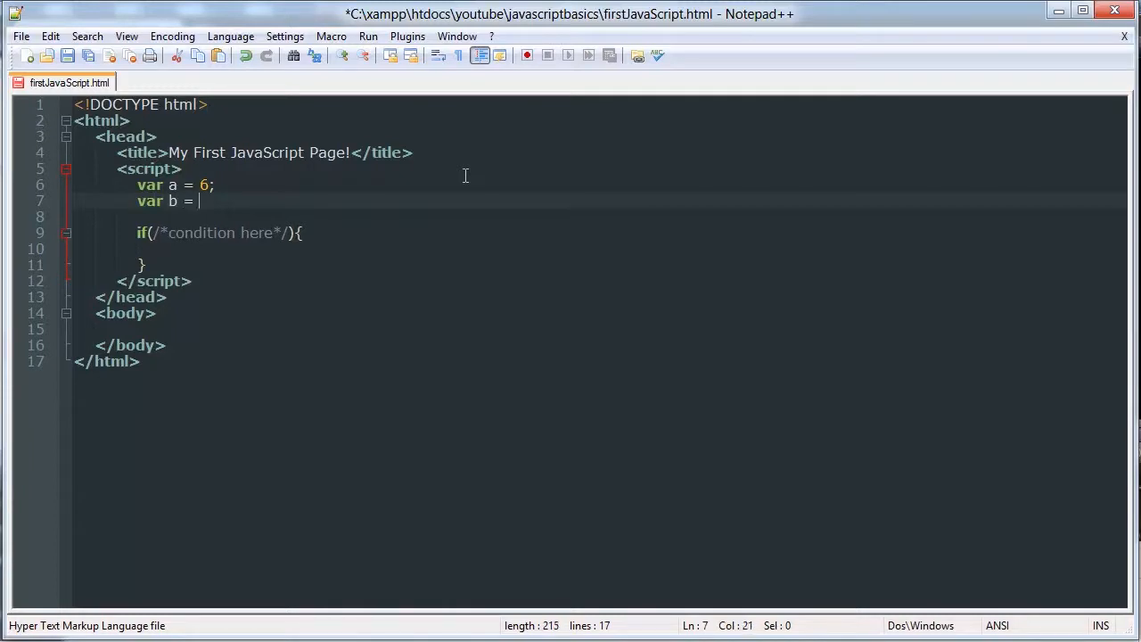
text(5)
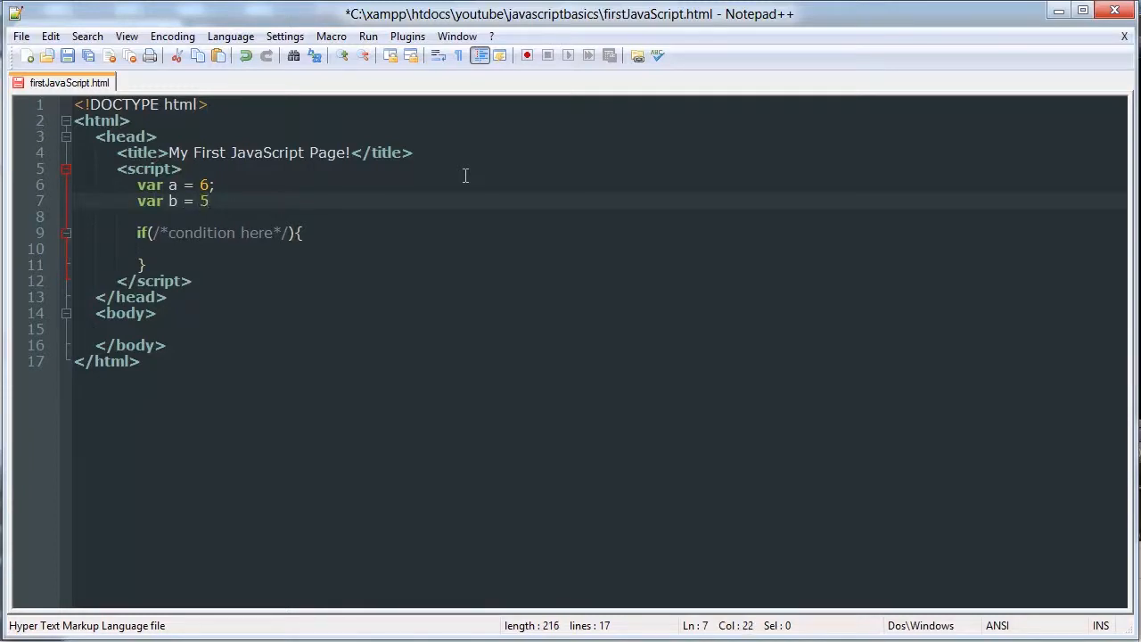
text(;)
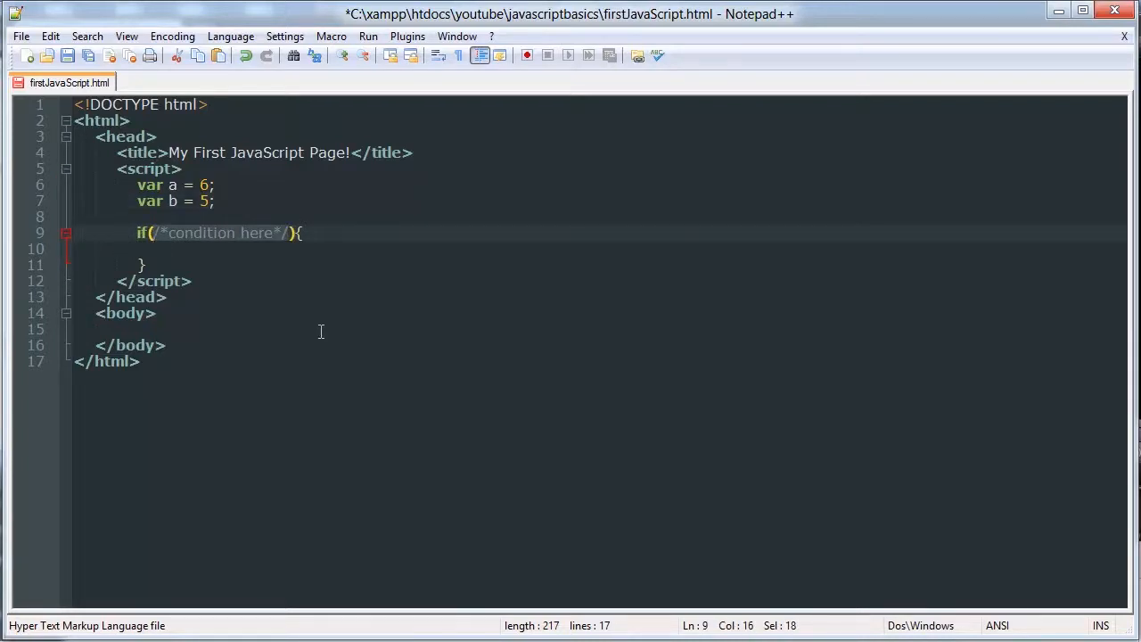
key(Delete)
text(6)
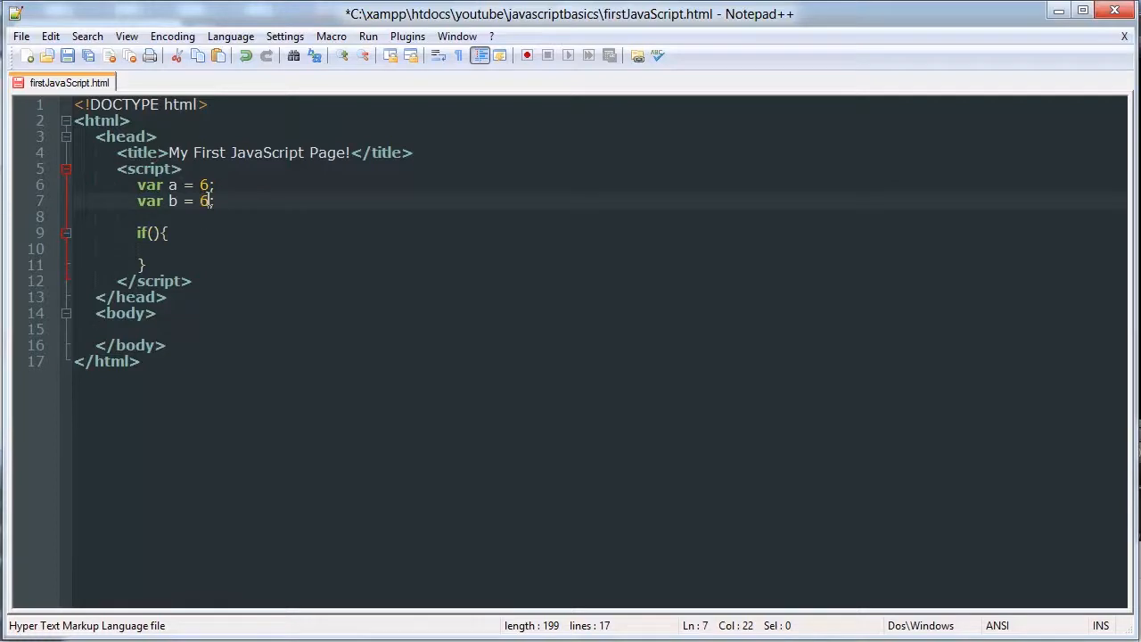
Step: Add console.log("Variables a and b are equal"); inside the if body
click(153, 232)
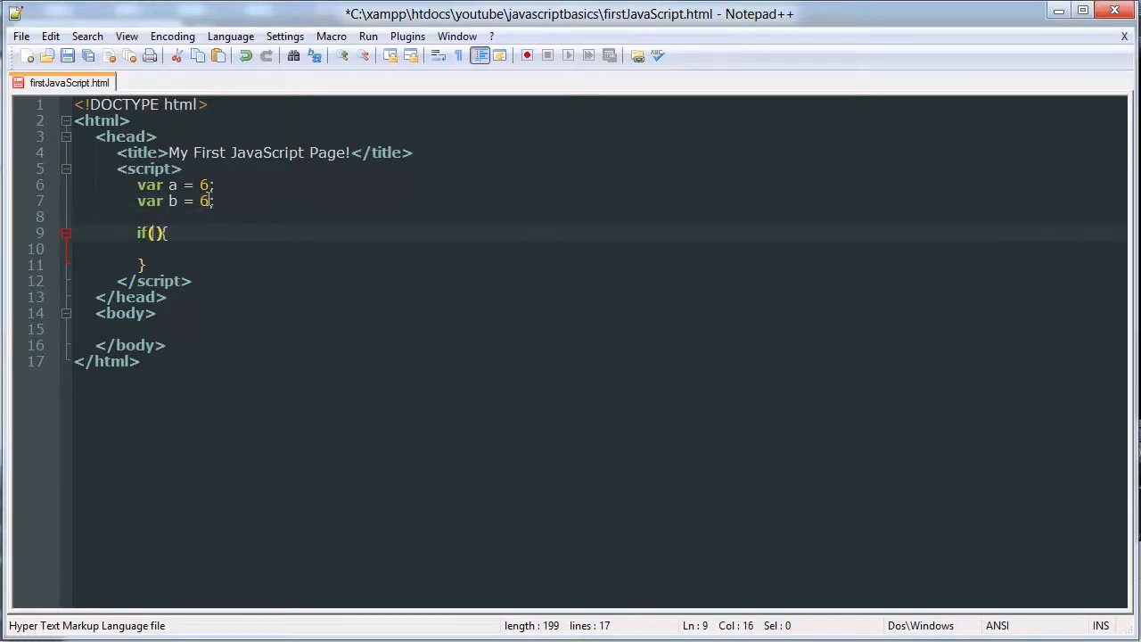
text(con)
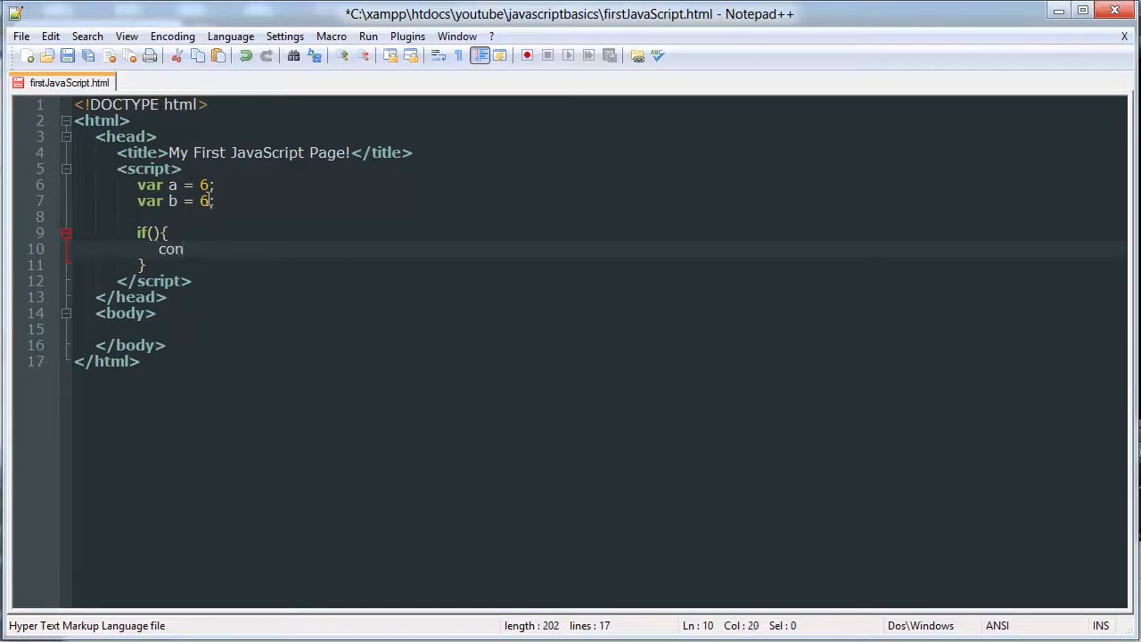
text(sol.)
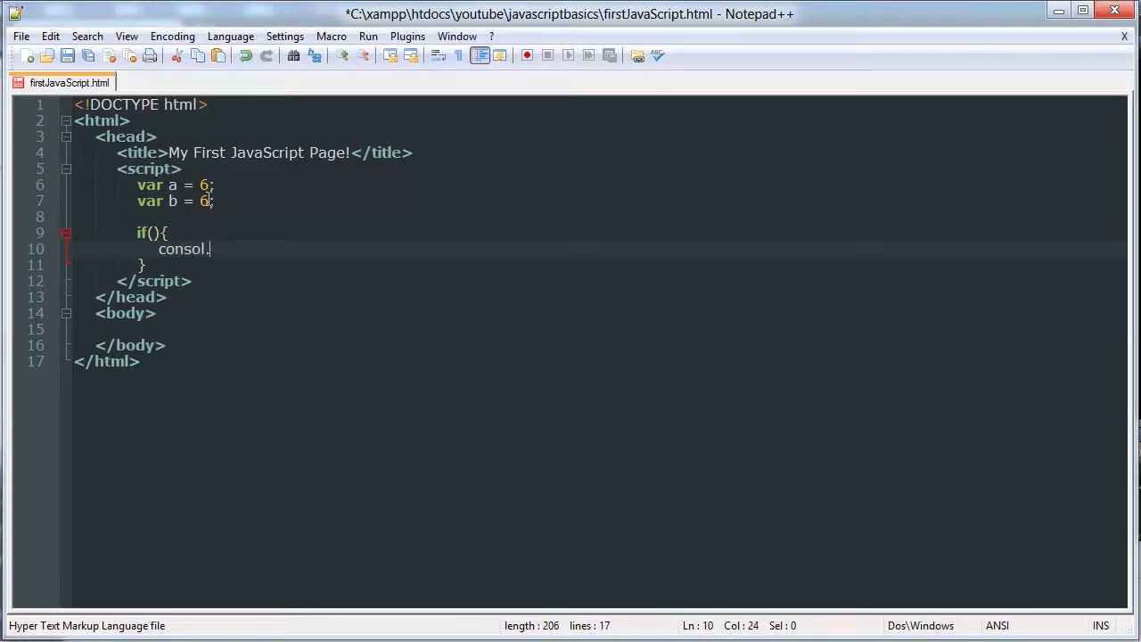
text(e.log)
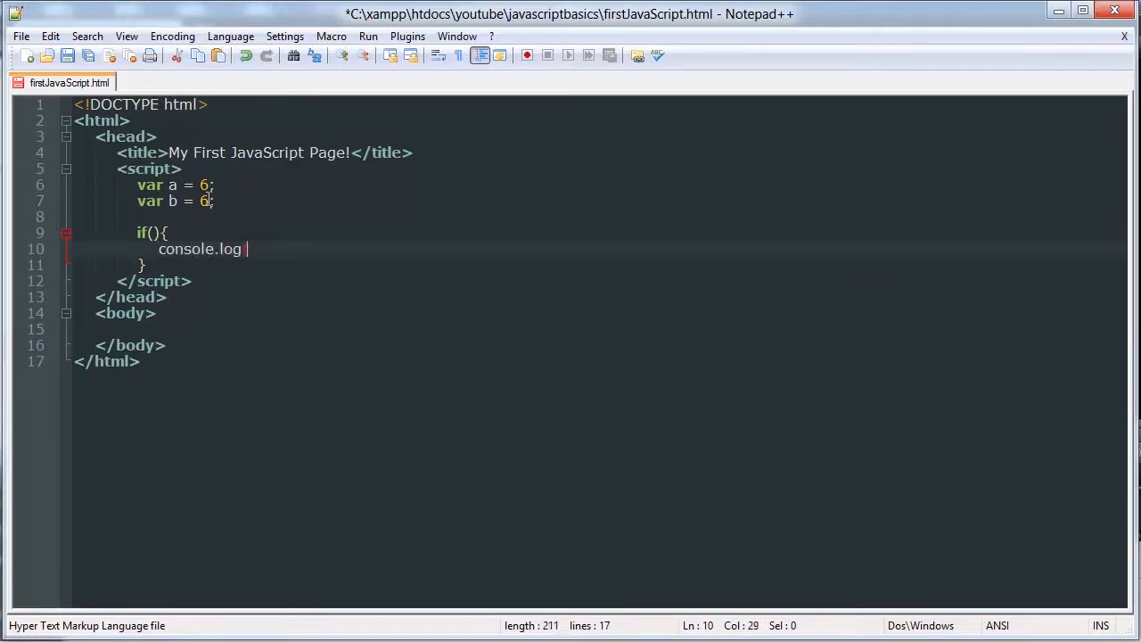
text(("Variable)
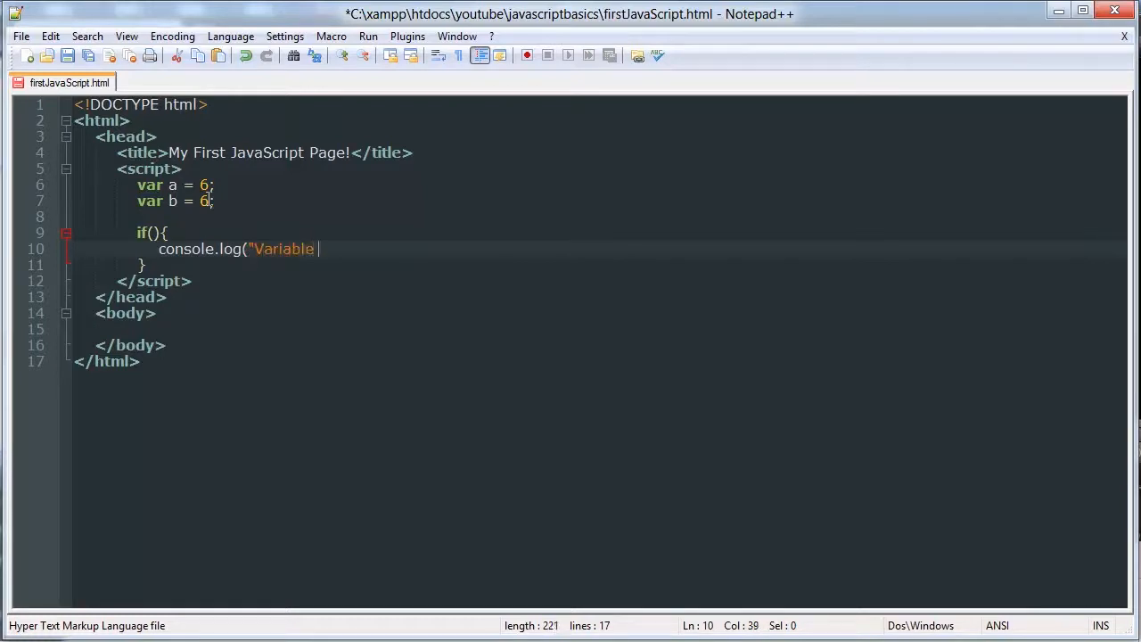
text(s a and)
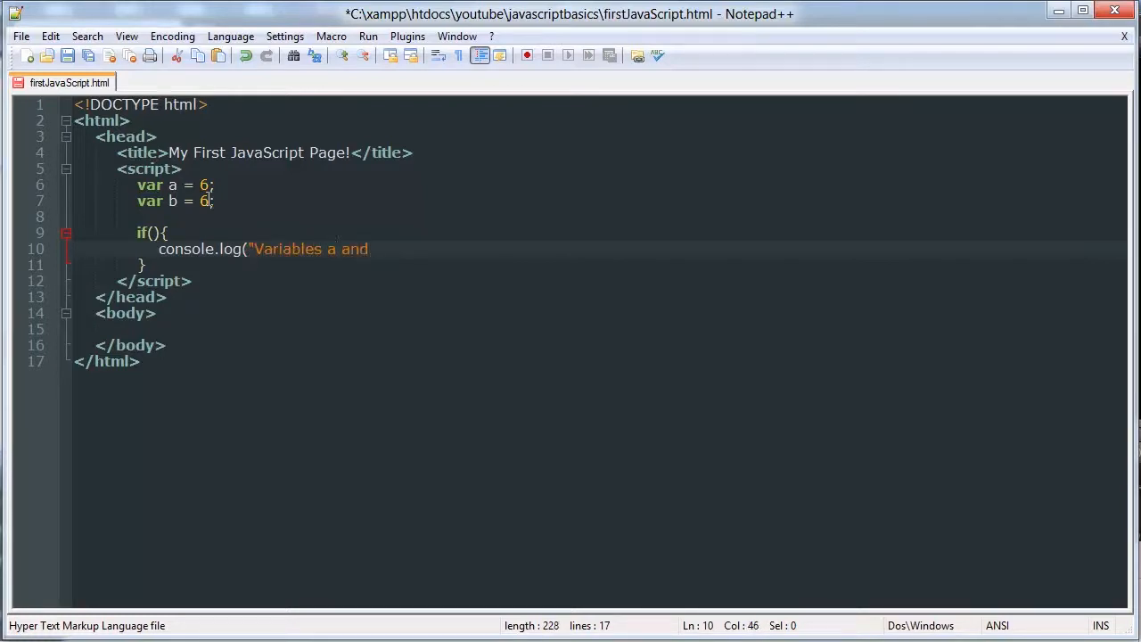
text(b are equal)
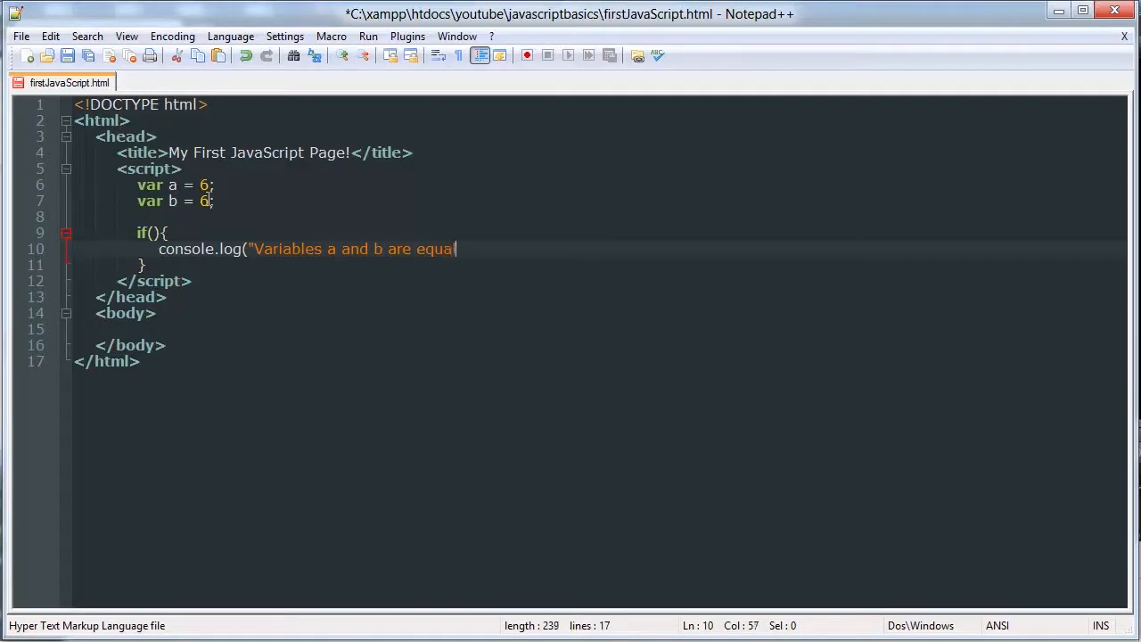
text(");)
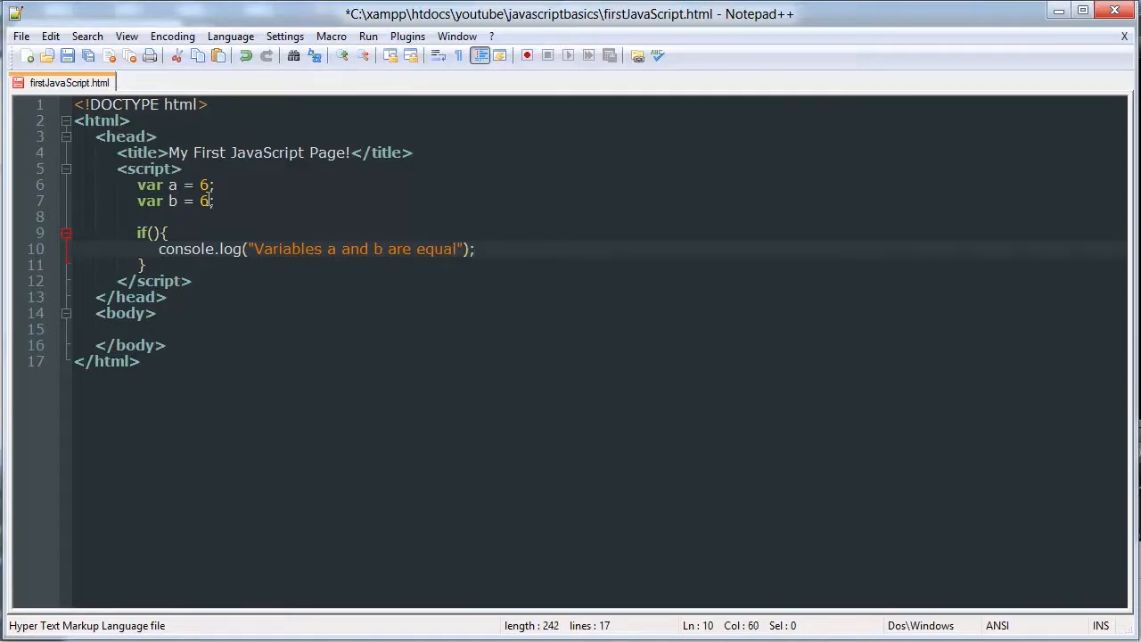
Step: Fill the if condition with a == b and highlight the equality check
click(157, 232)
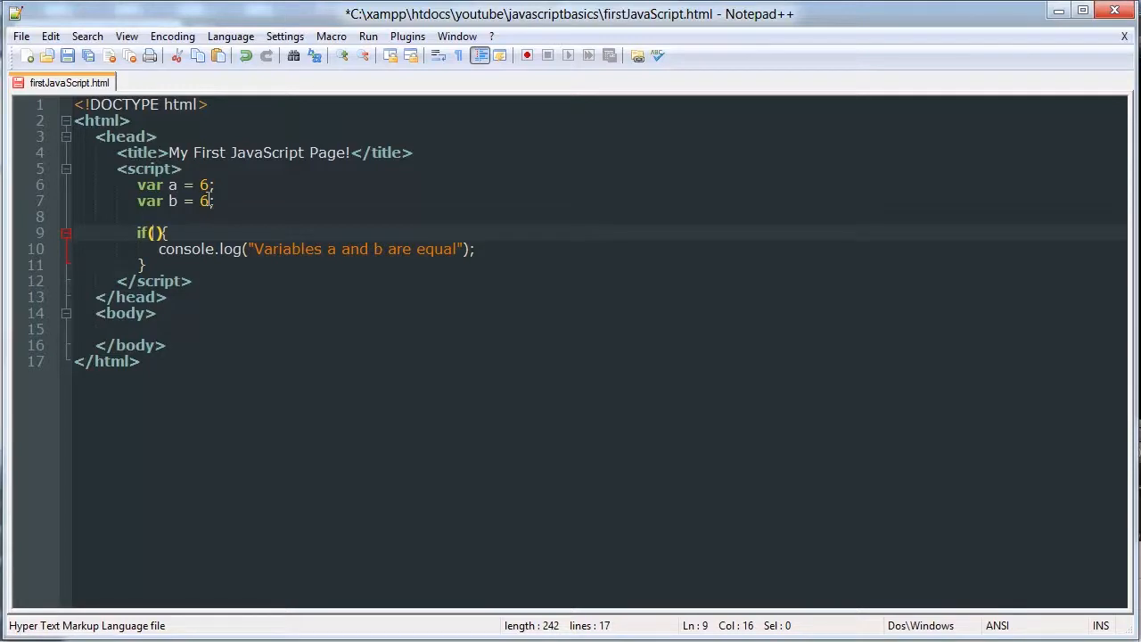
text(a)
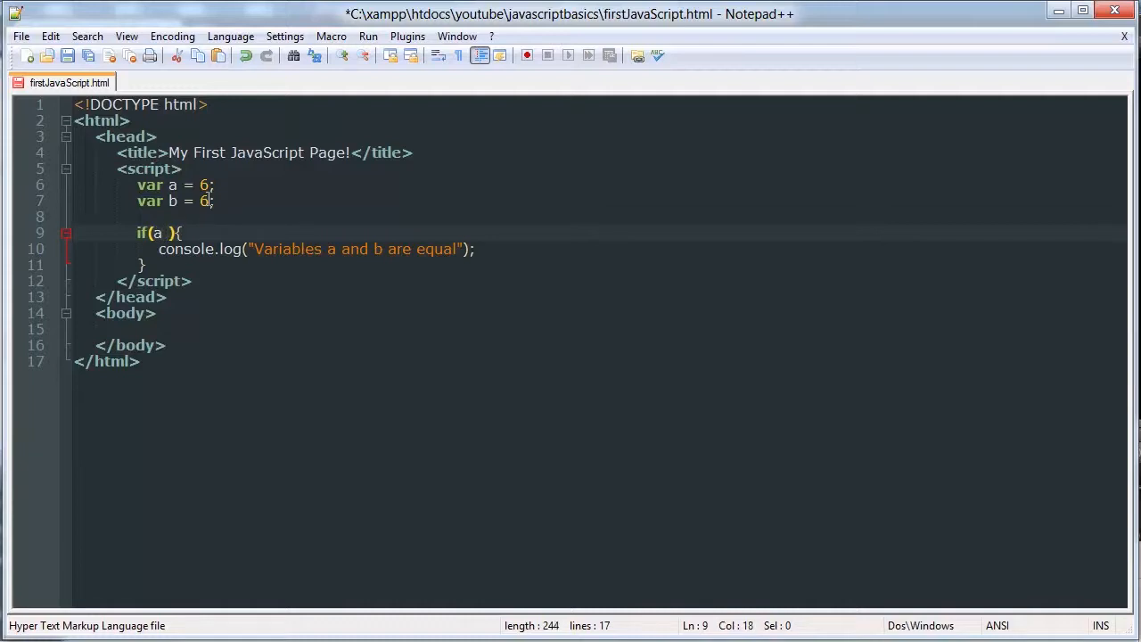
text(==)
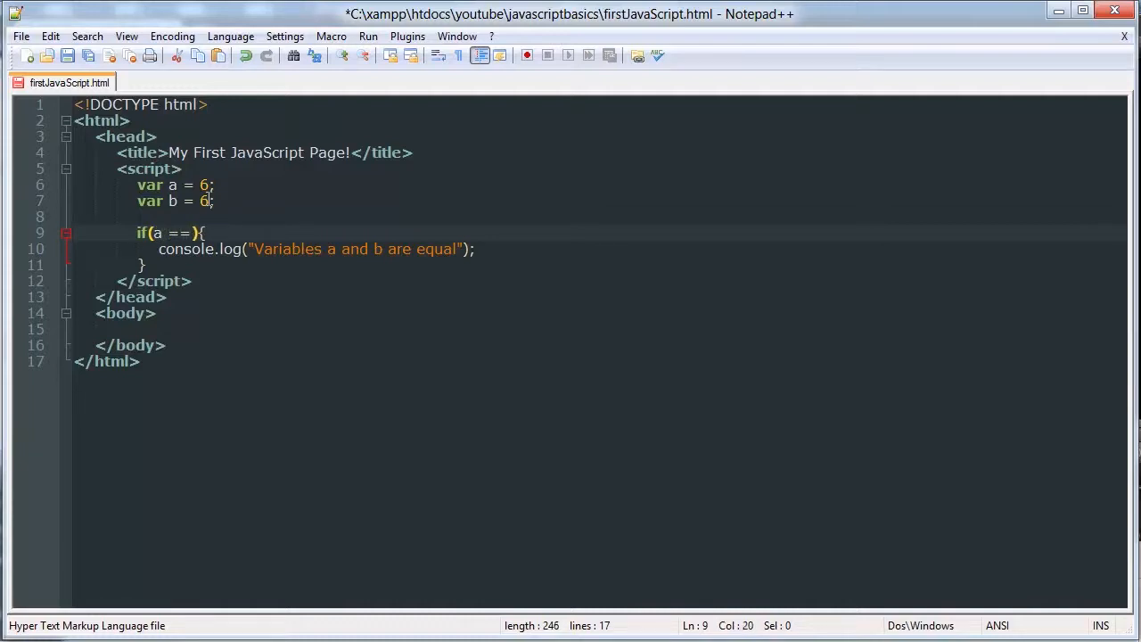
text(b)
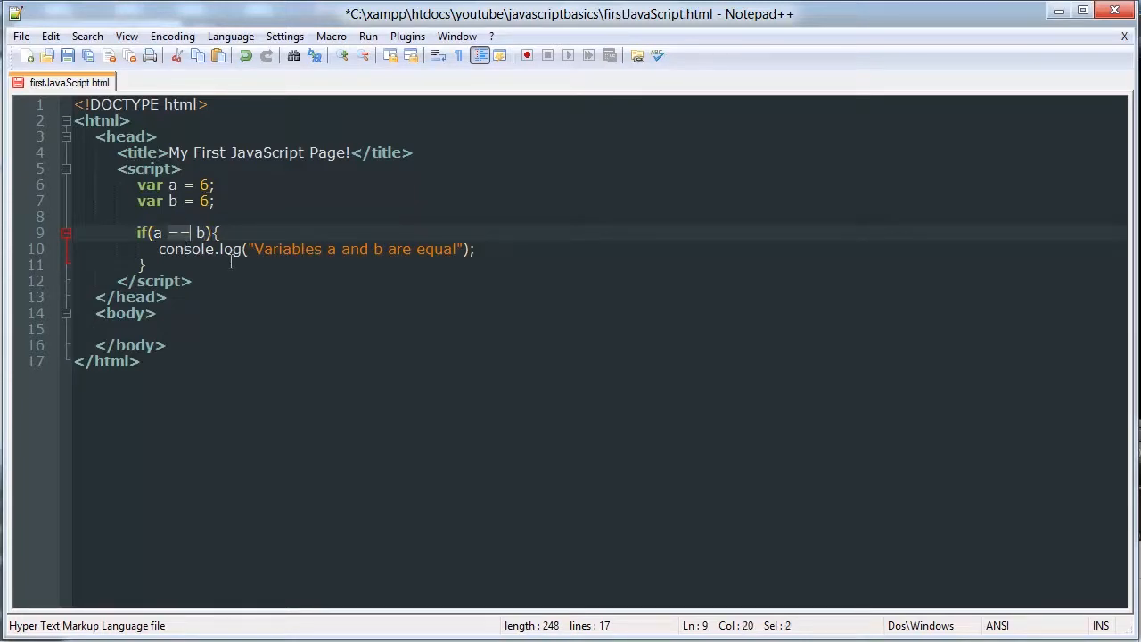
click(157, 232)
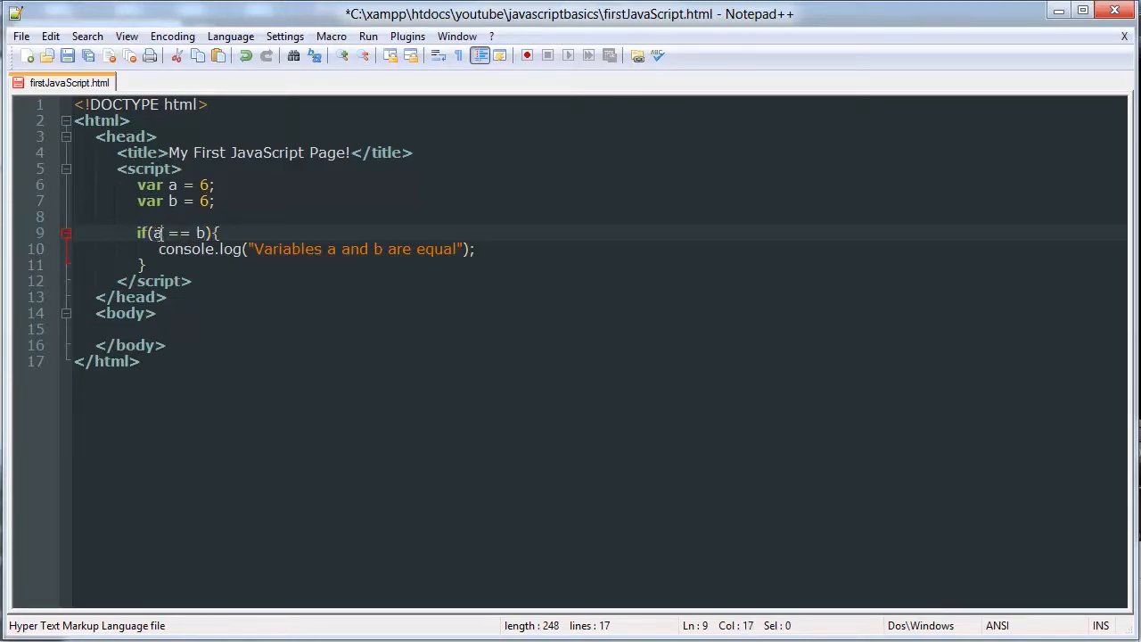
click(157, 231)
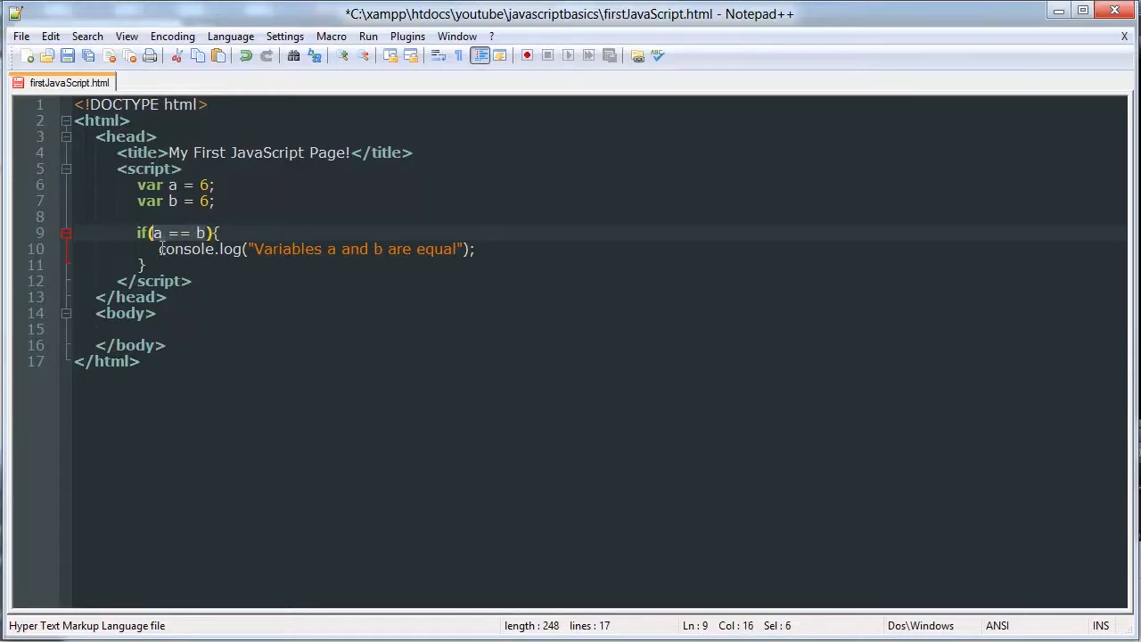
click(478, 249)
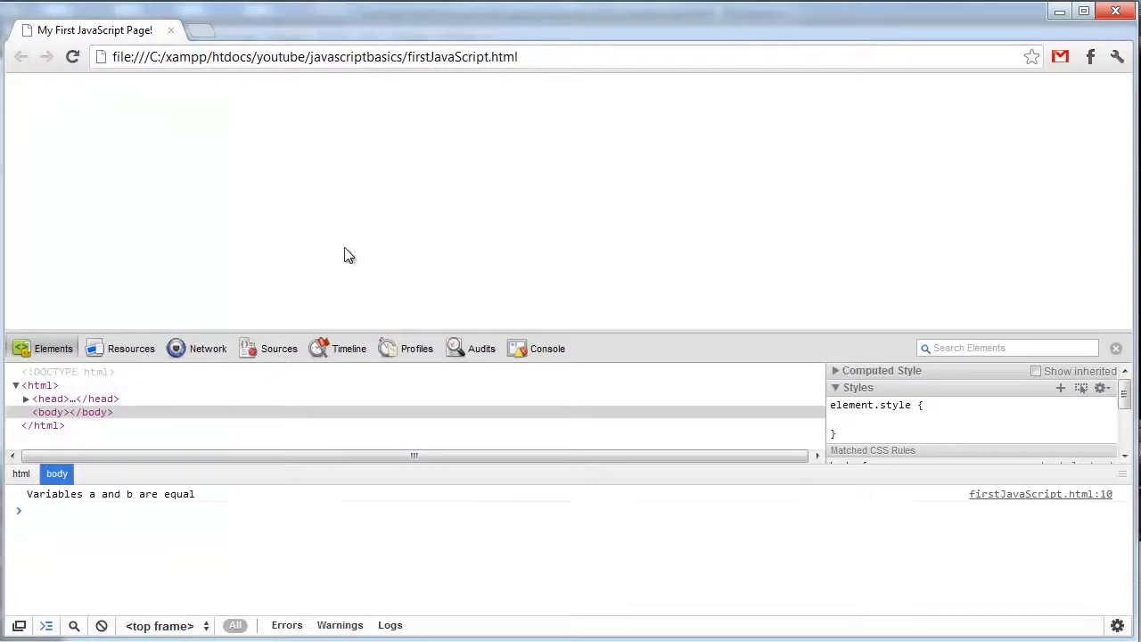
mouse_move(250, 496)
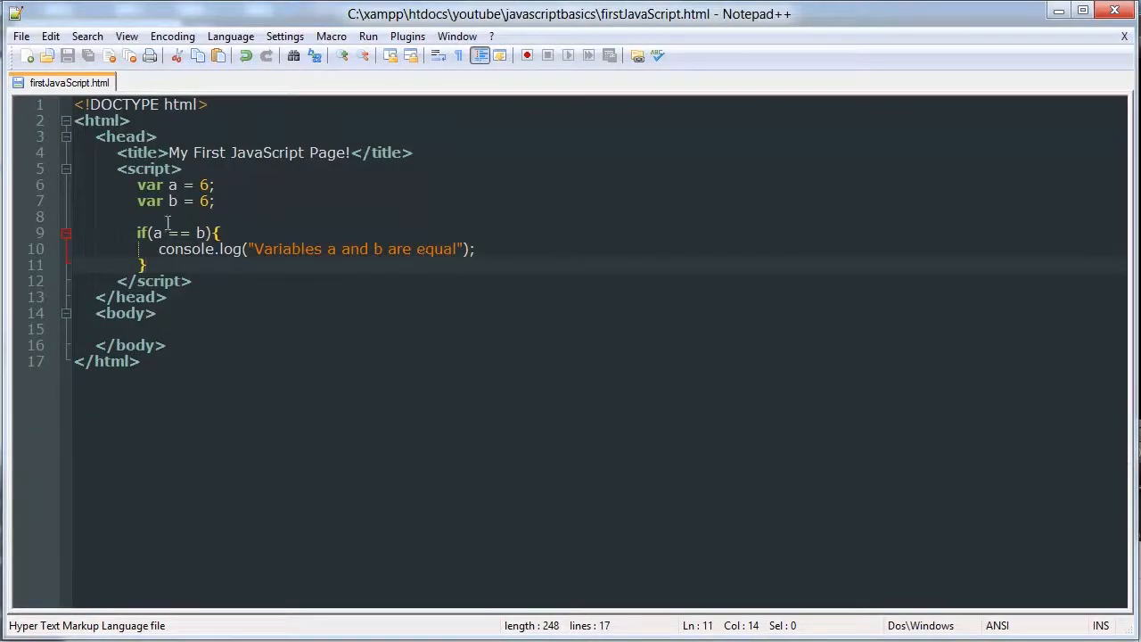
Step: Set var b = 5; and save the file with Ctrl+S
text(5)
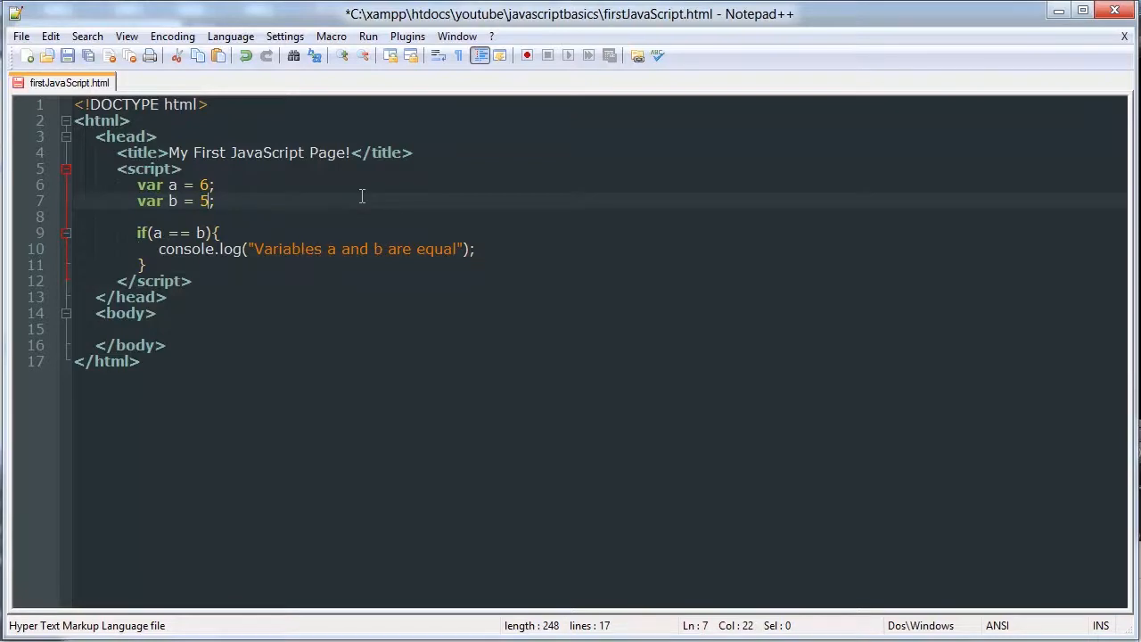
key(ctrl+s)
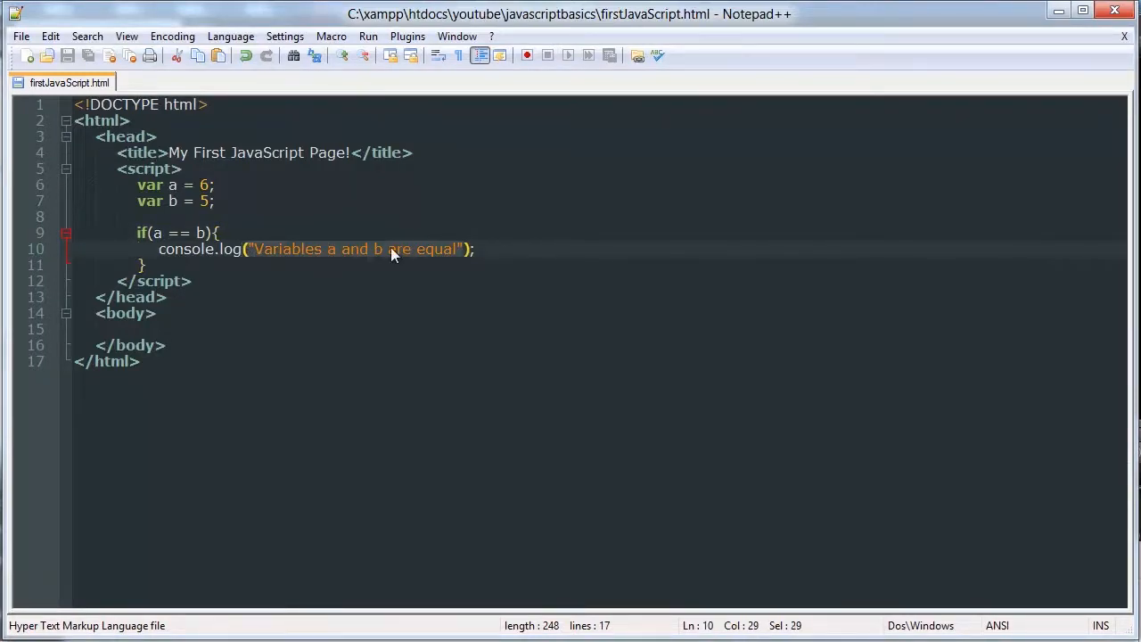
Step: Add an else{} block on its own line after the if block's closing brace
click(572, 264)
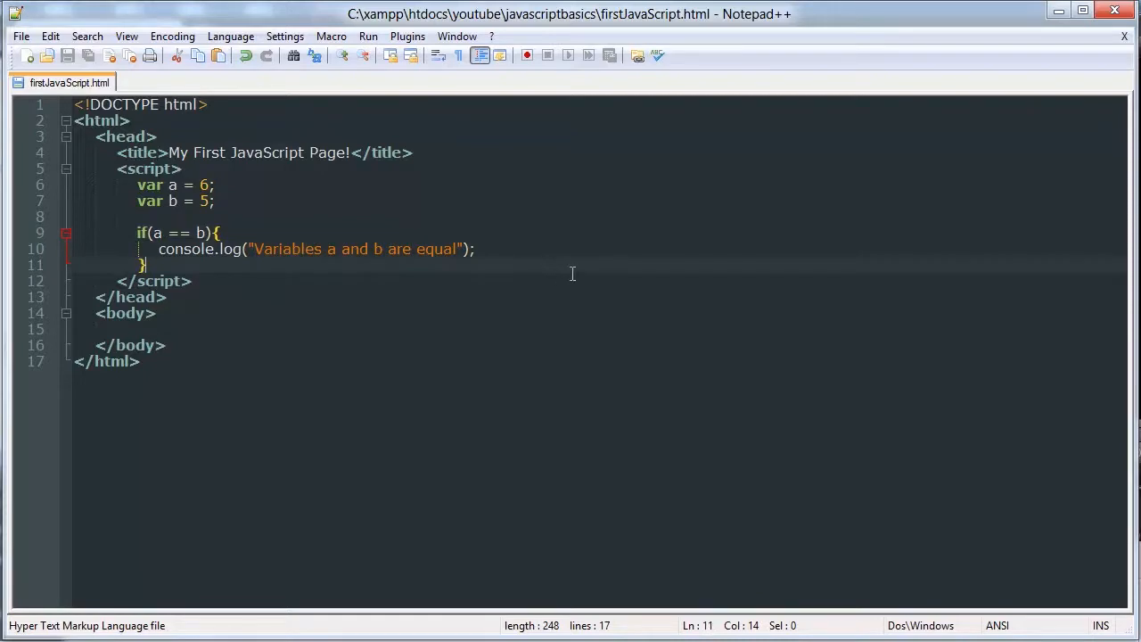
text(else{})
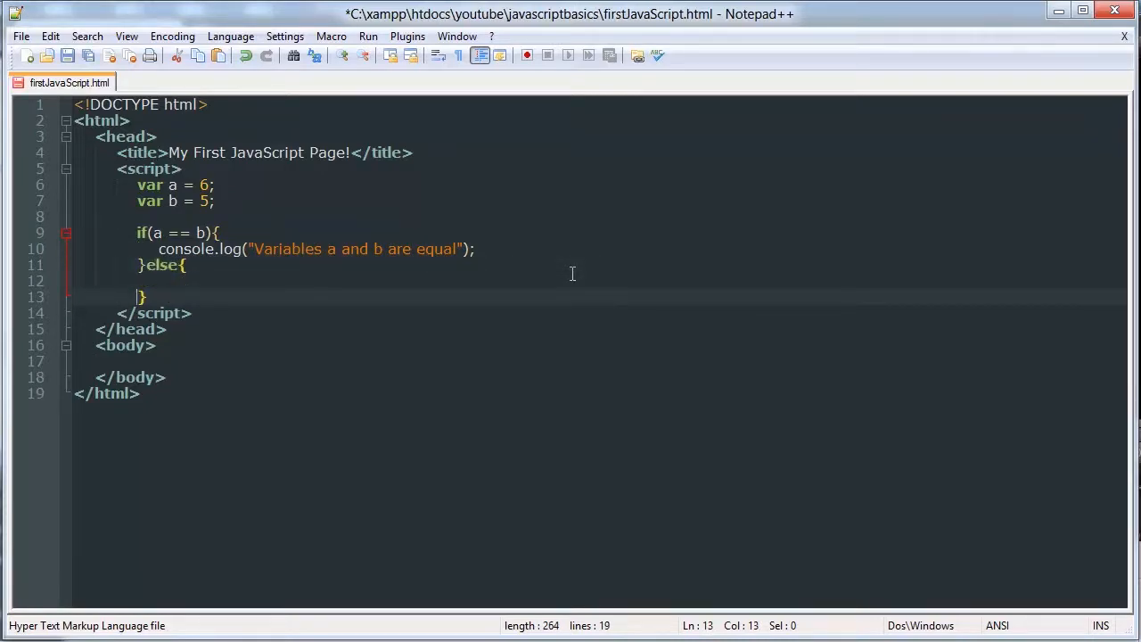
click(275, 264)
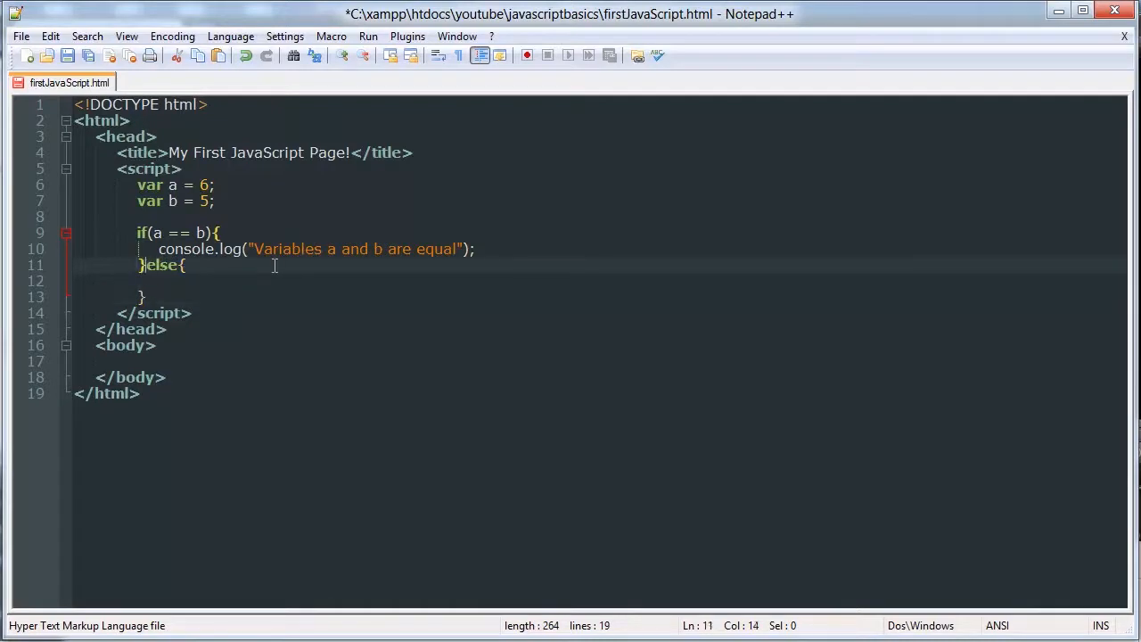
key(Enter)
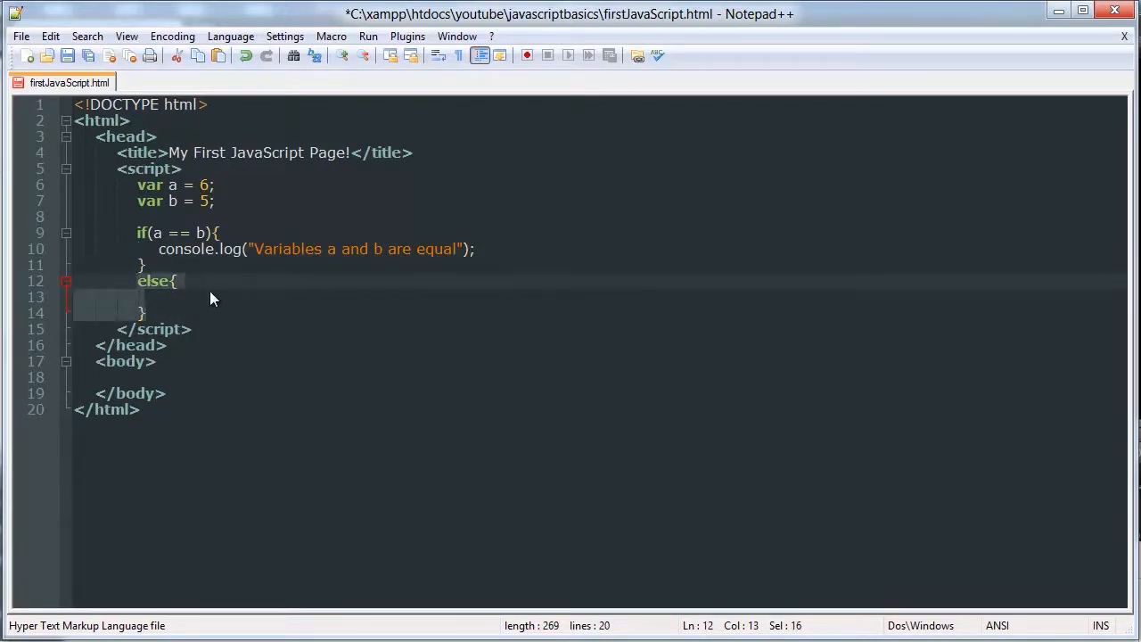
click(153, 296)
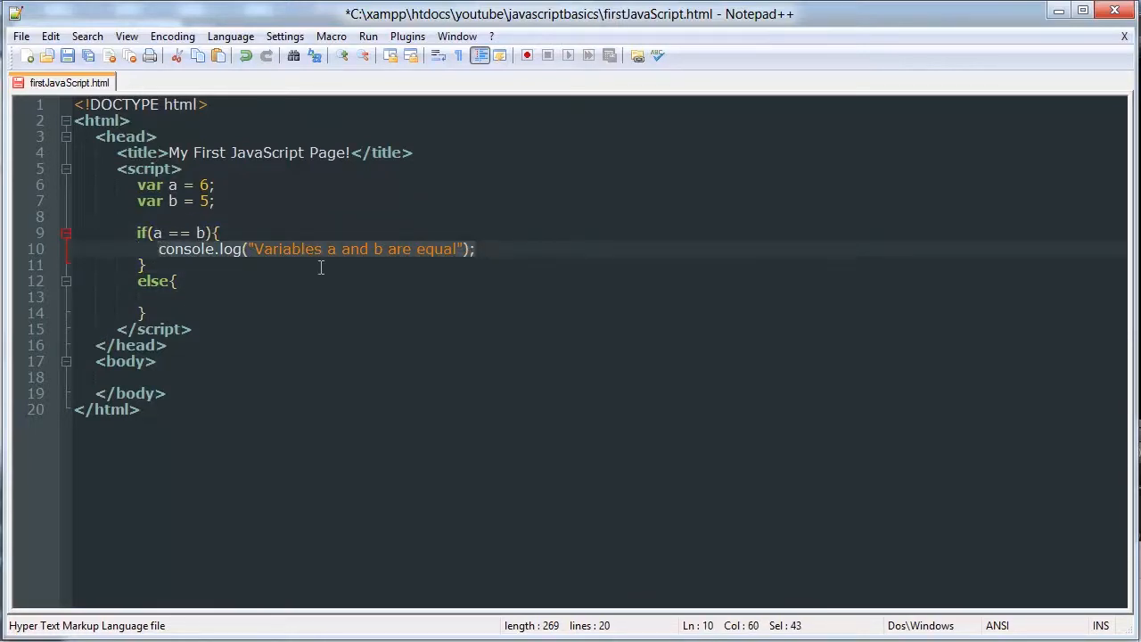
click(139, 282)
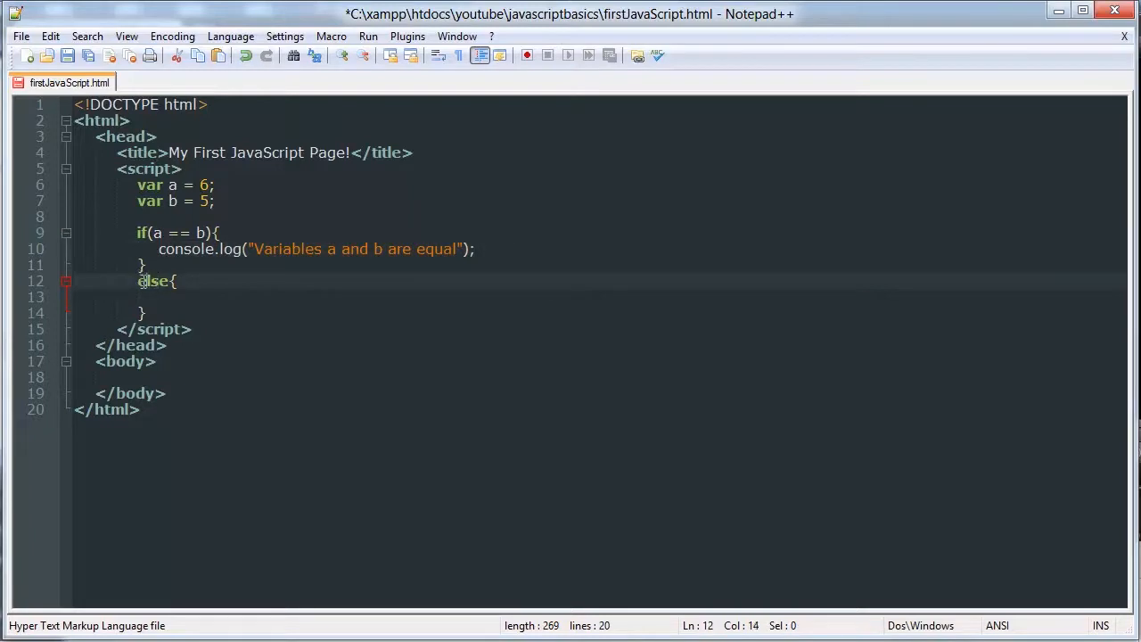
click(399, 296)
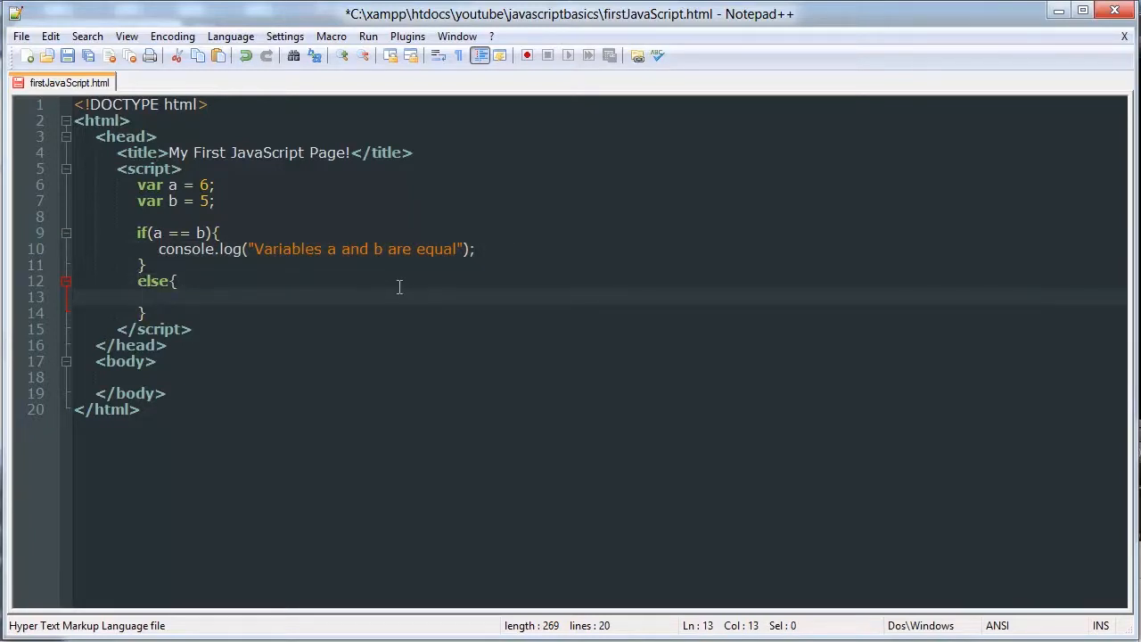
Step: Log "A is not equal to b" in the else block, remove stray parentheses, and save
text(console.)
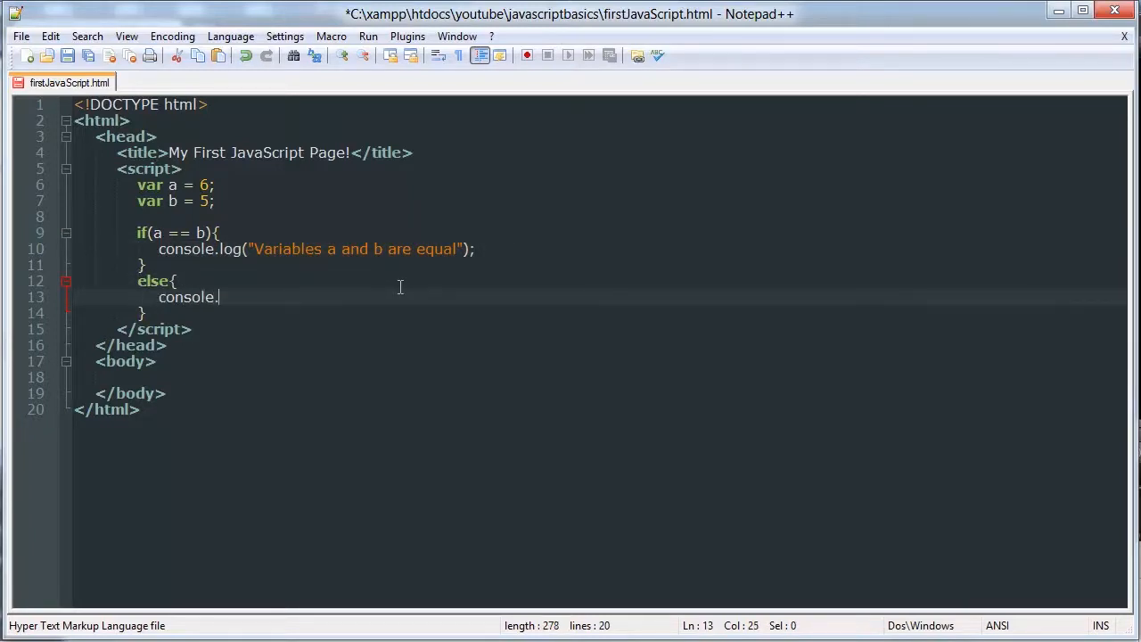
text(log("A)
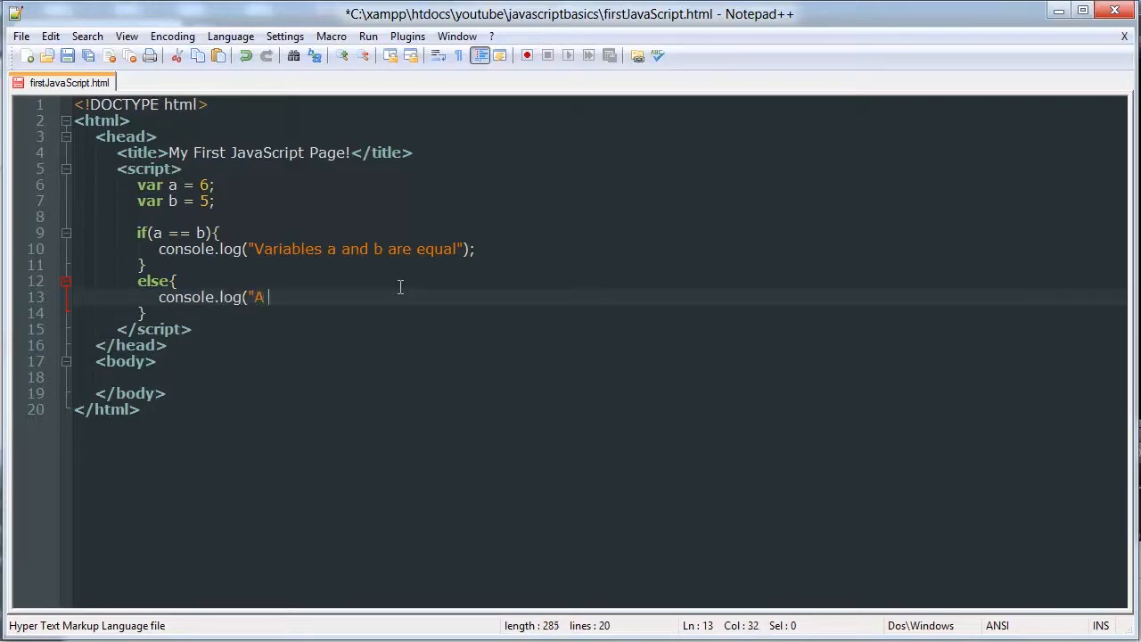
text(is not equal)
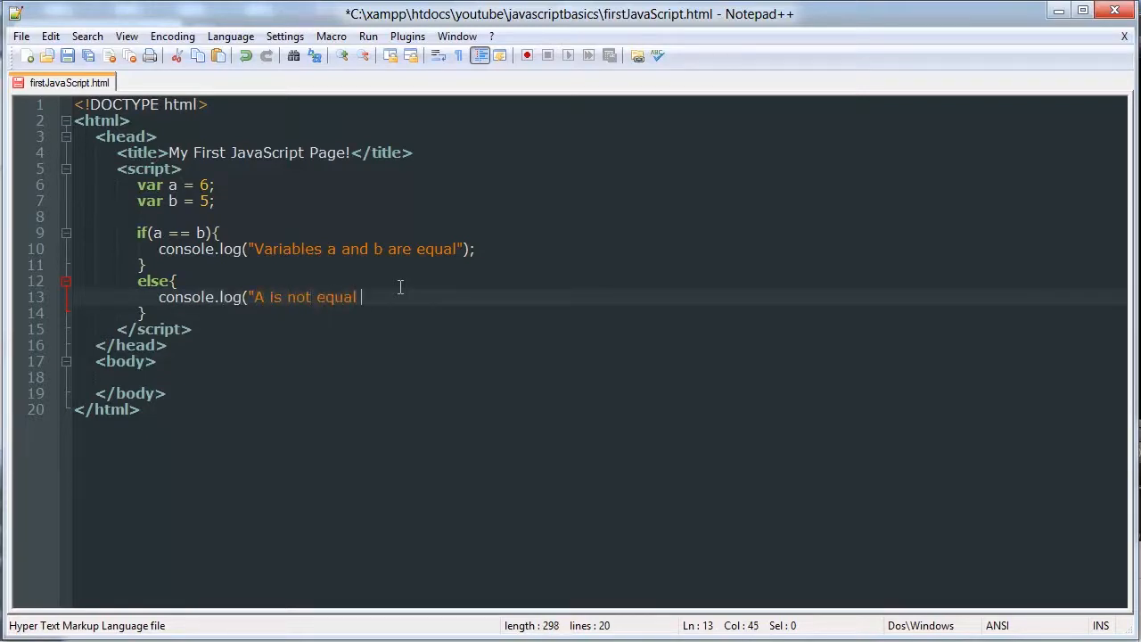
text(to b");)
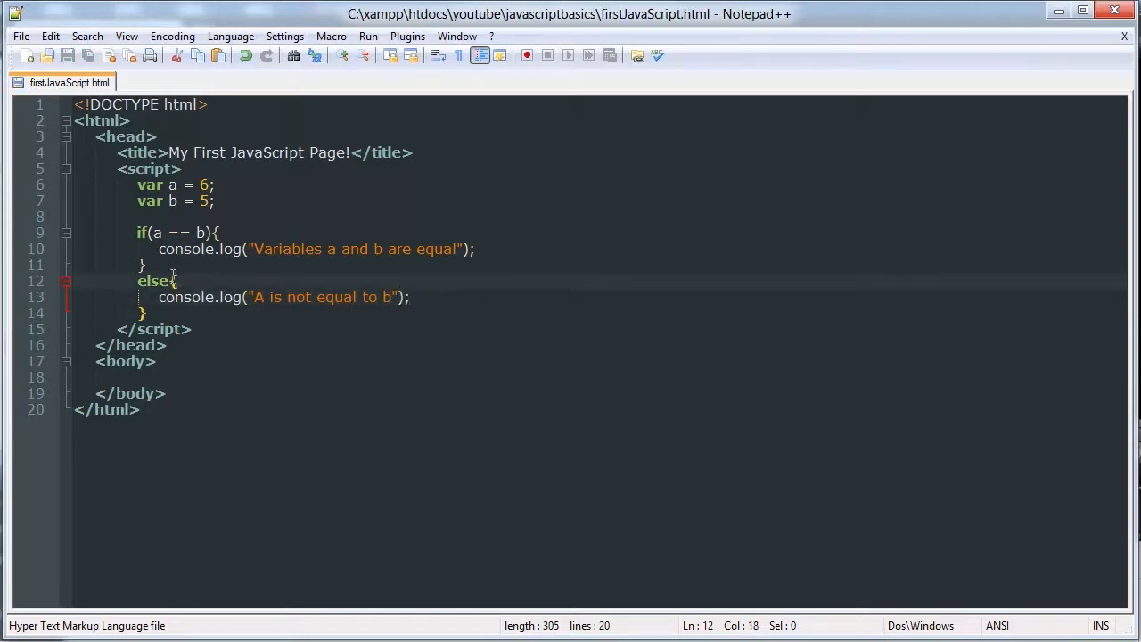
click(360, 283)
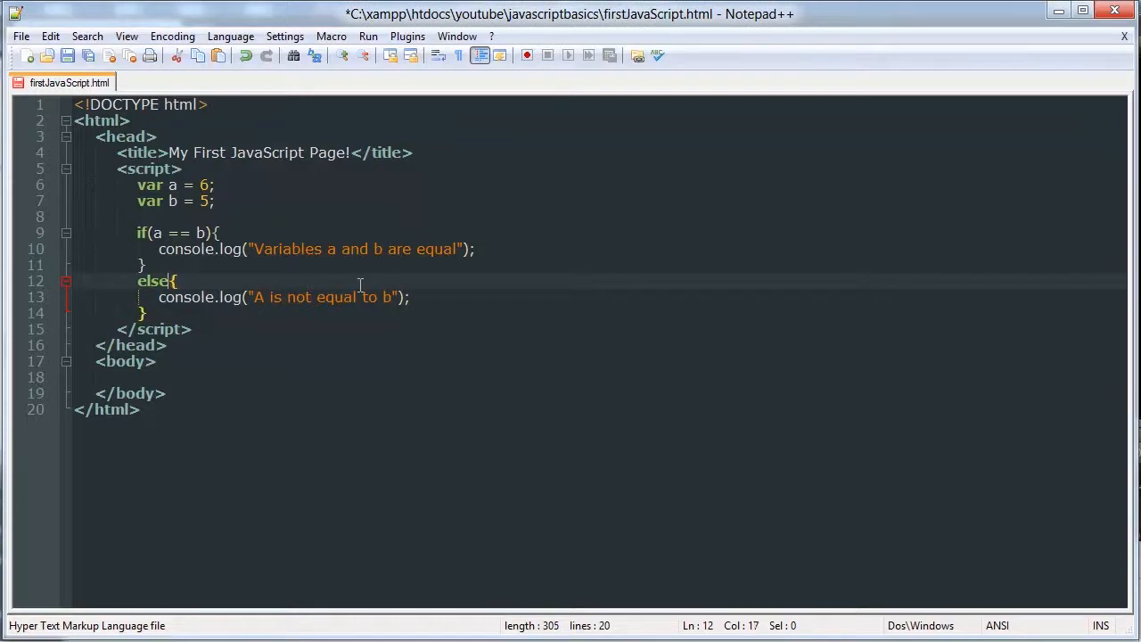
text(())
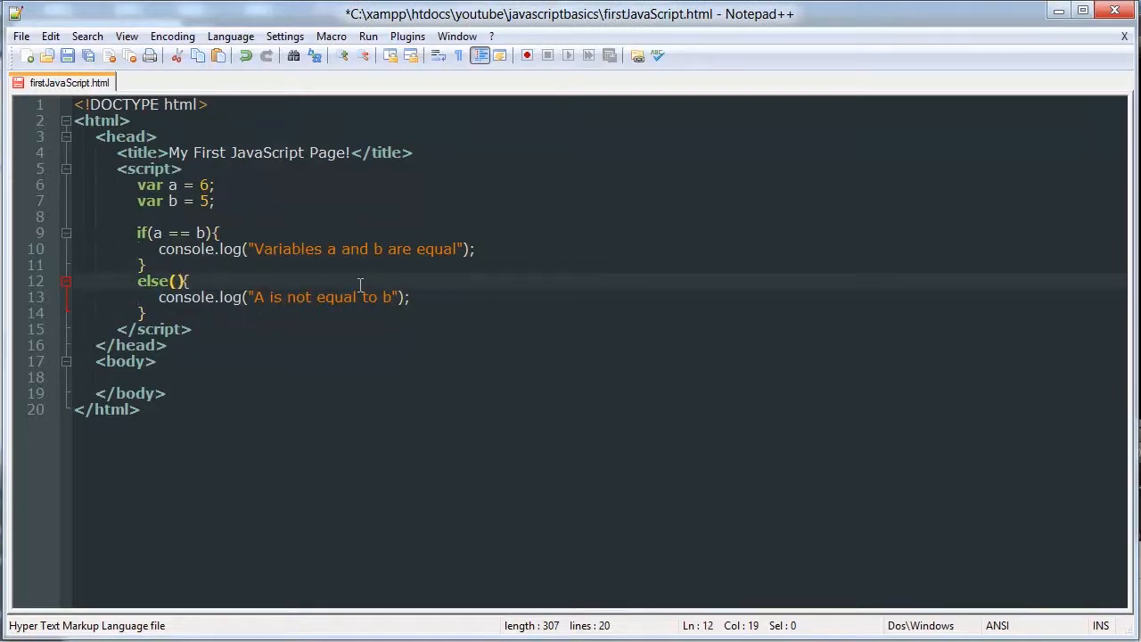
key(BackSpace)
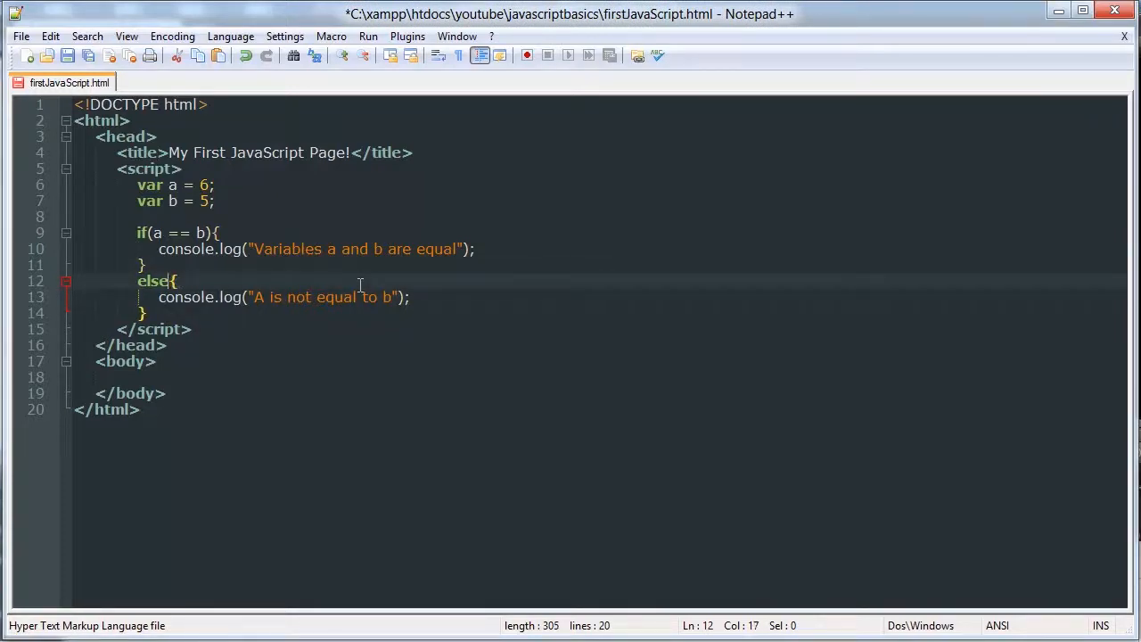
click(147, 264)
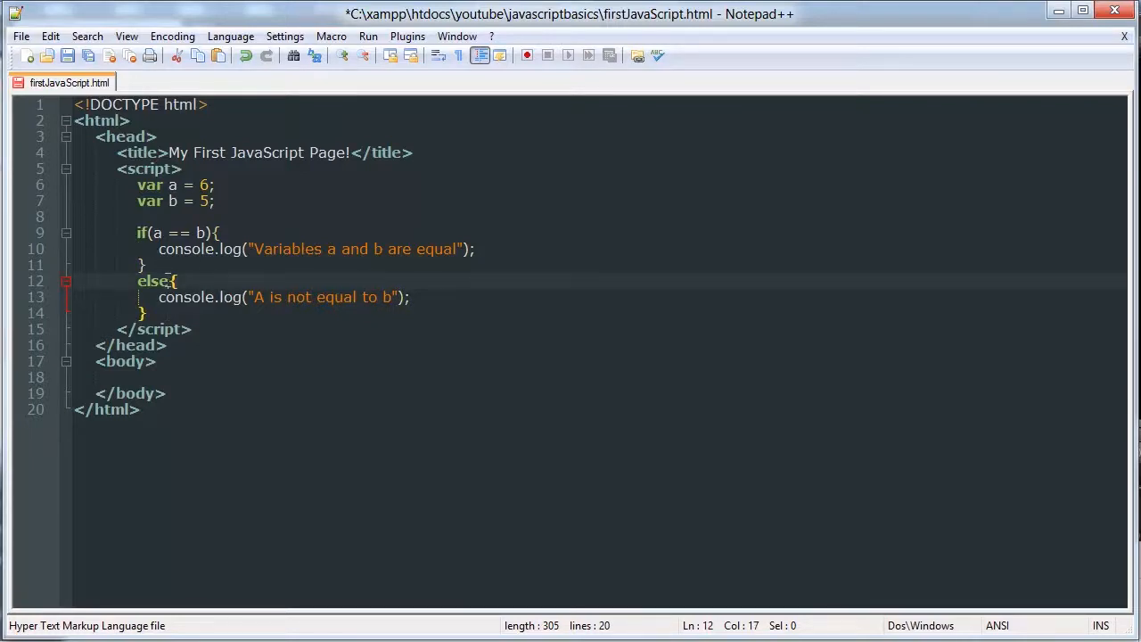
key(ctrl+s)
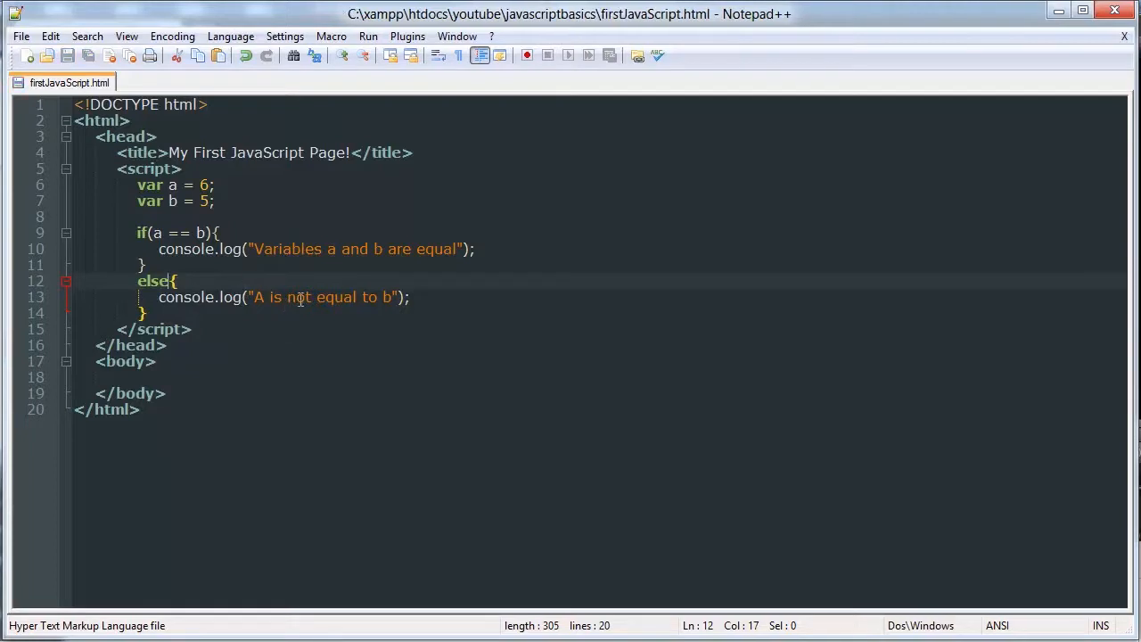
mouse_move(894, 438)
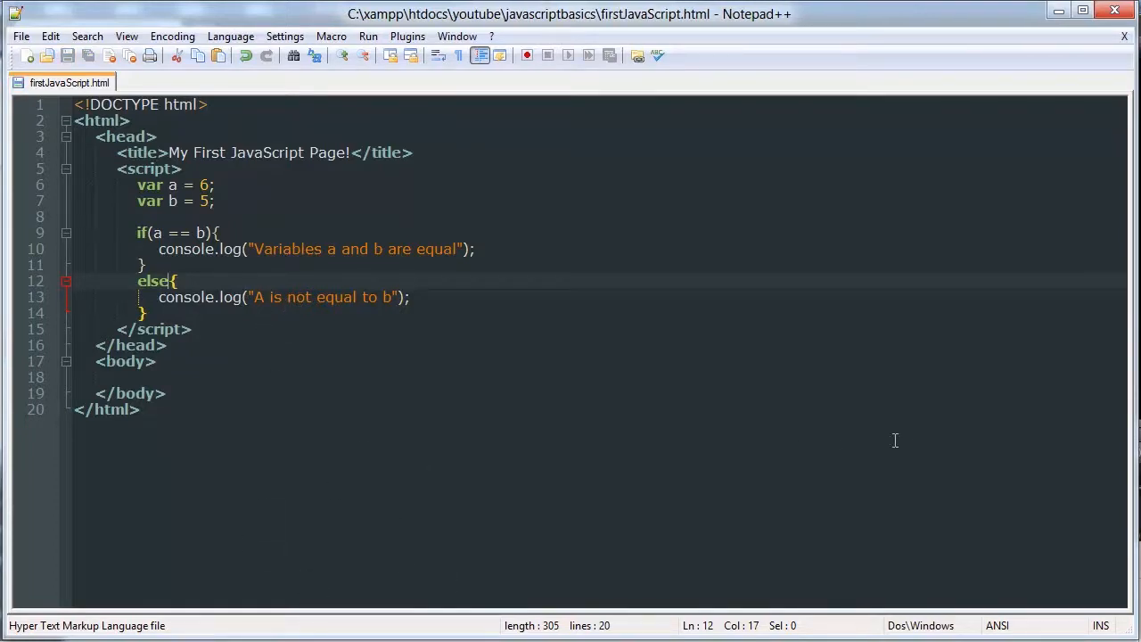
mouse_move(556, 346)
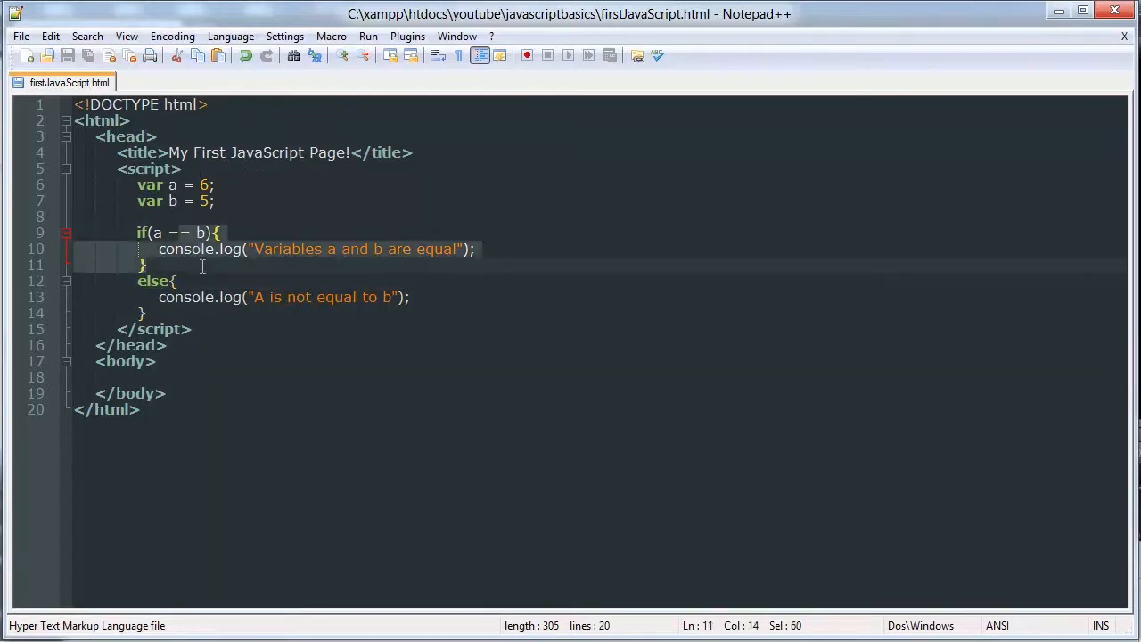
mouse_move(407, 200)
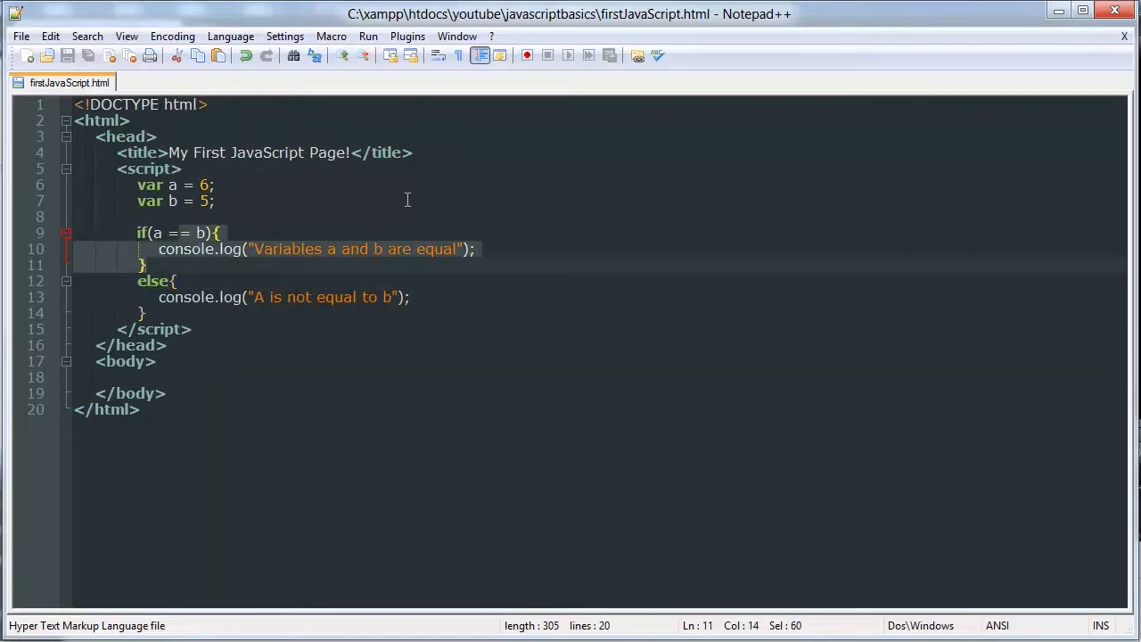
mouse_move(264, 271)
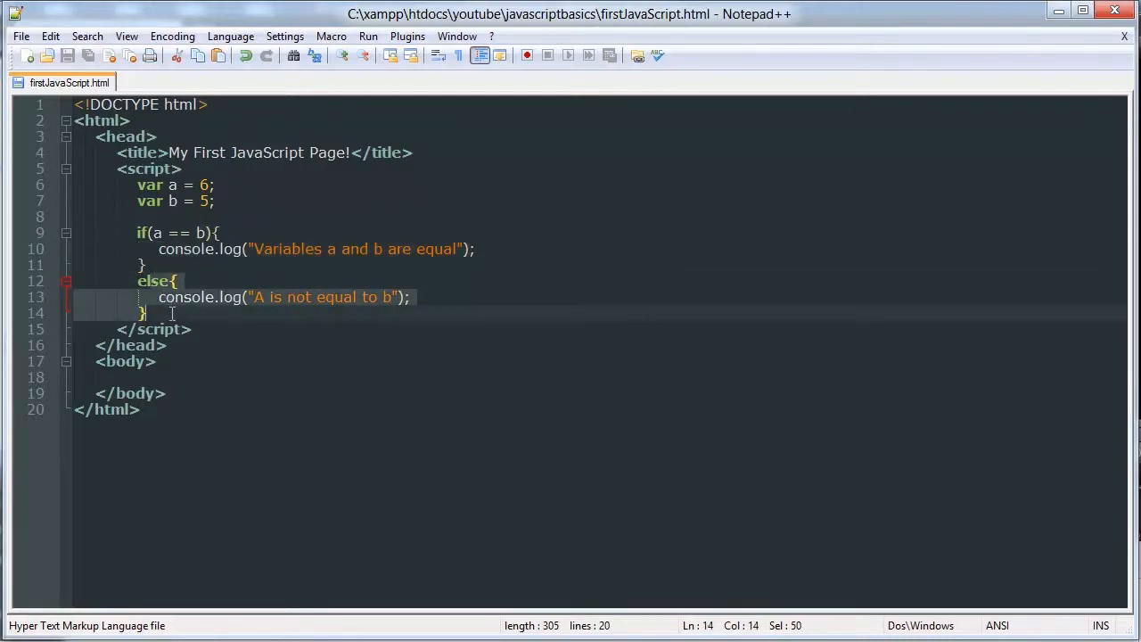
mouse_move(306, 299)
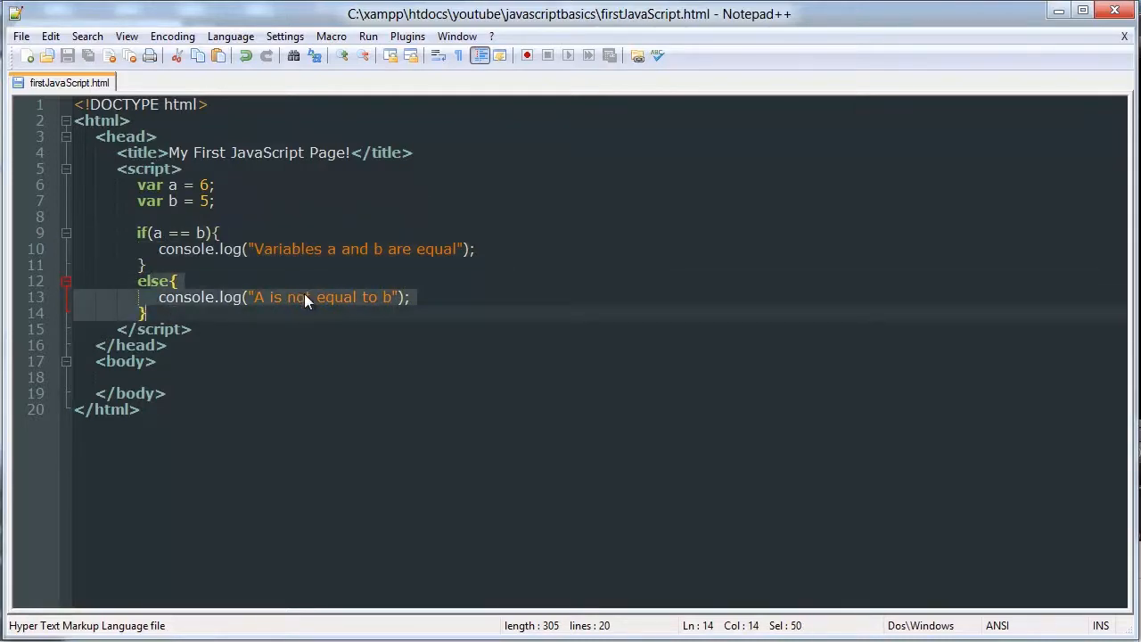
click(328, 273)
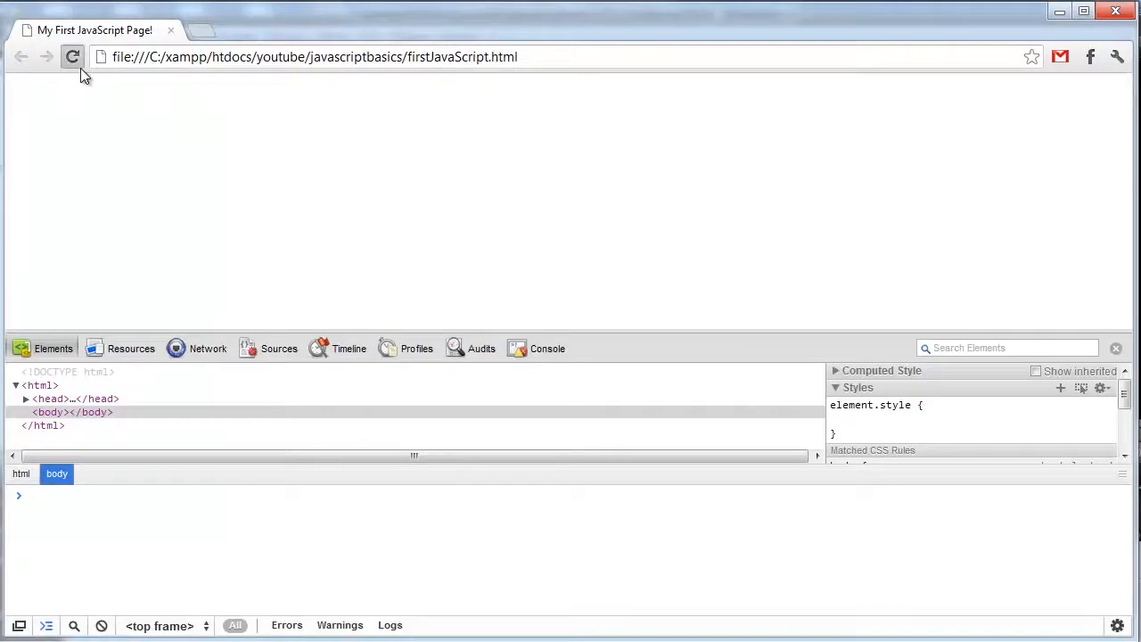
click(71, 58)
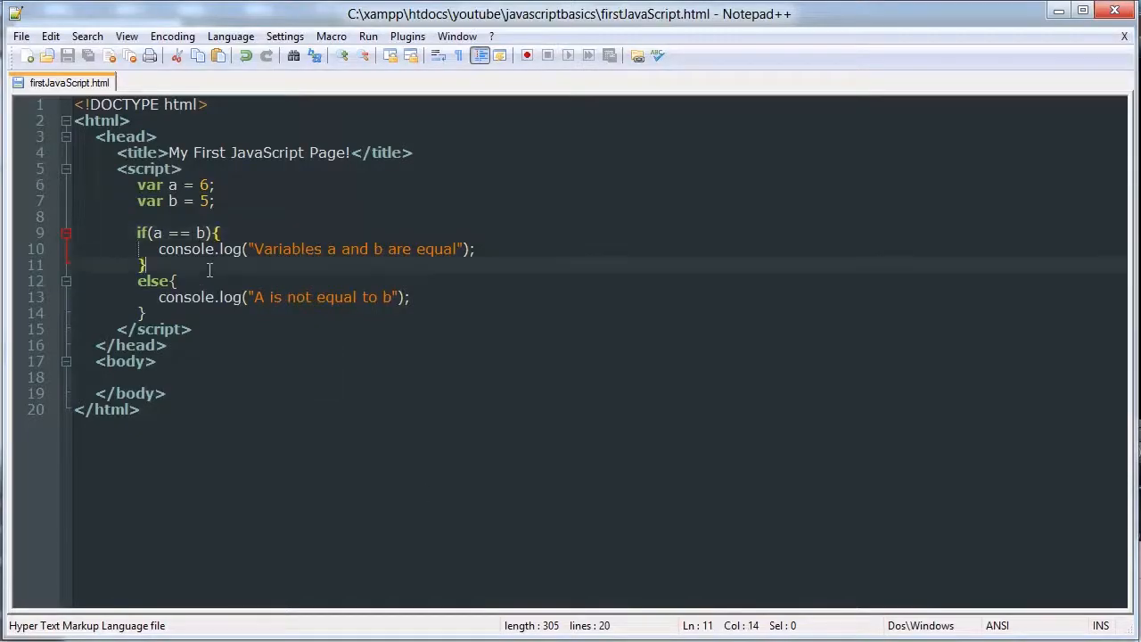
Step: Set var b = 6;, save the file, and place the cursor in the if condition
text(6)
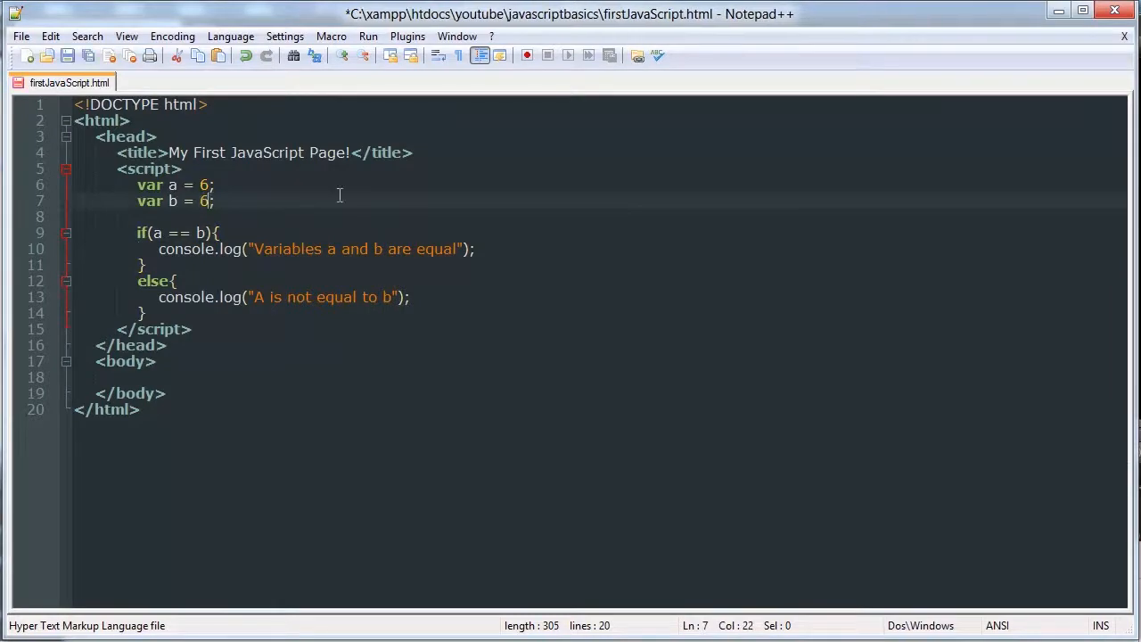
key(ctrl+s)
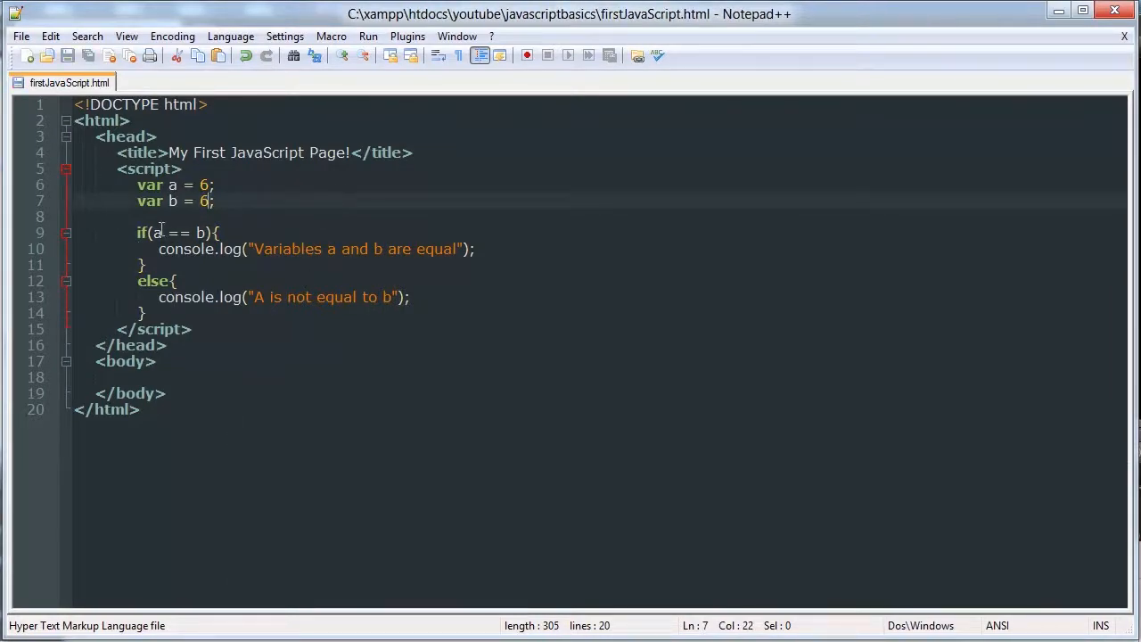
click(193, 250)
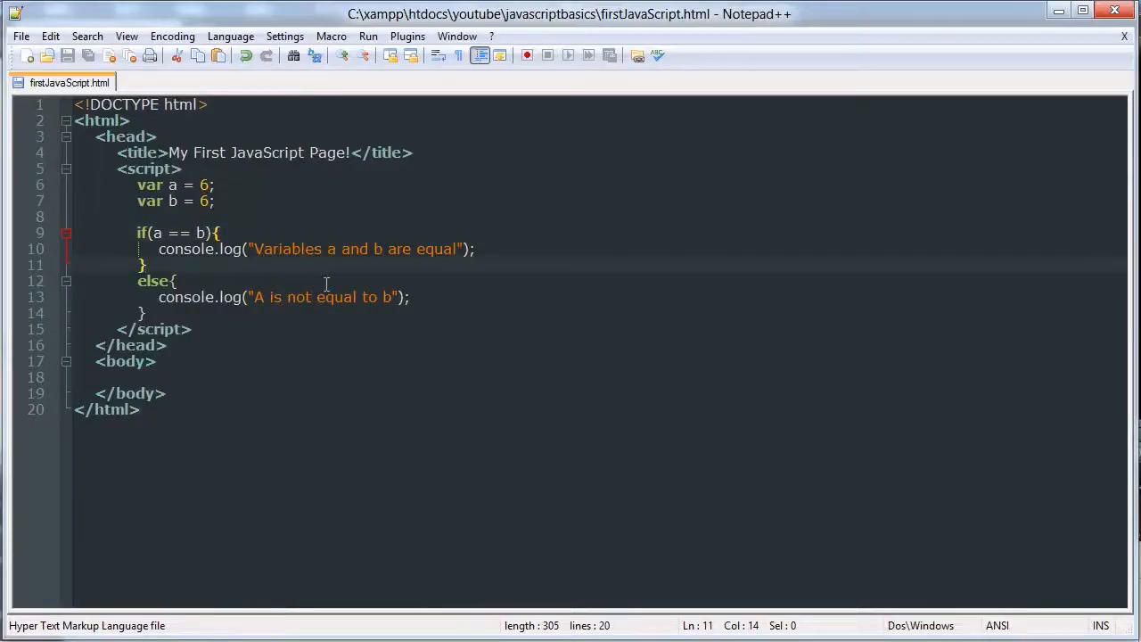
click(406, 232)
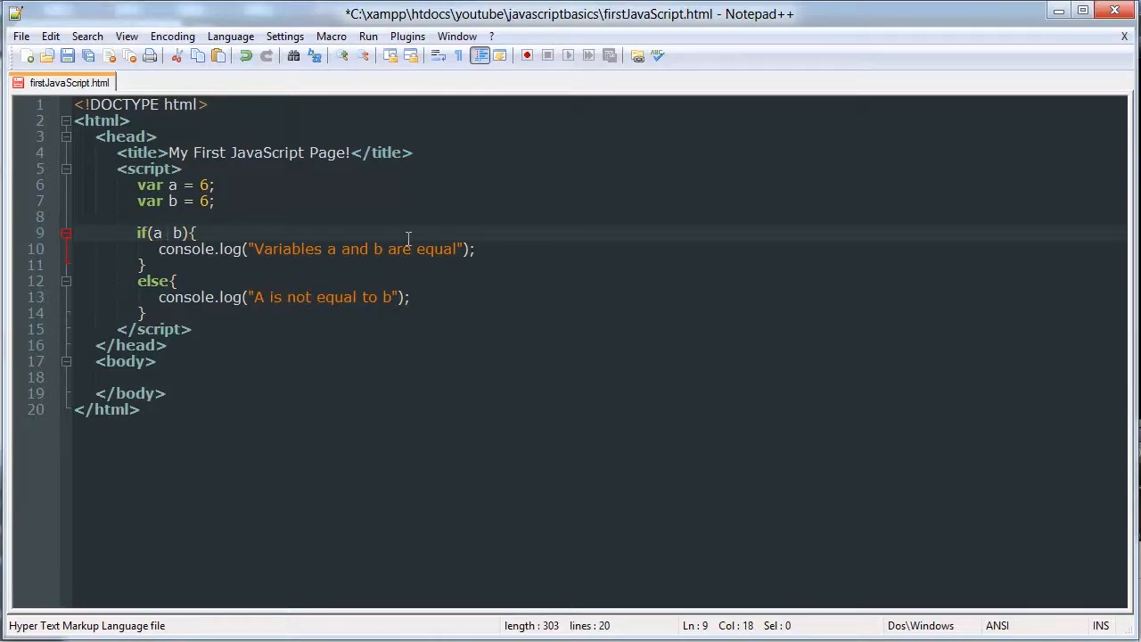
Step: Replace the condition operator, trying < before settling on a != b
text(<)
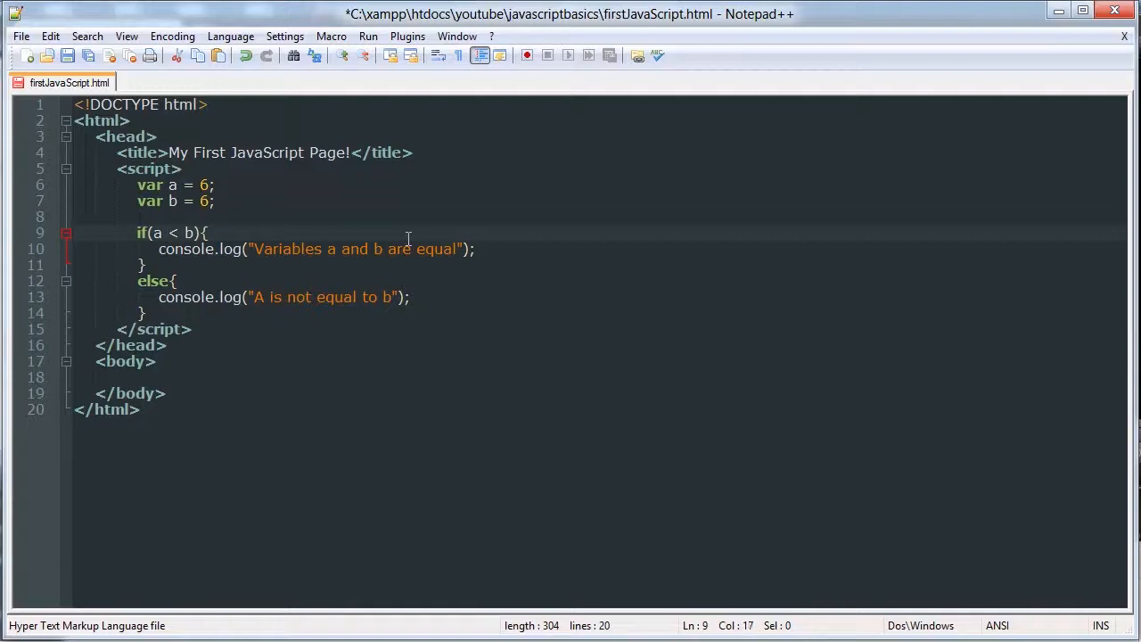
text(b)
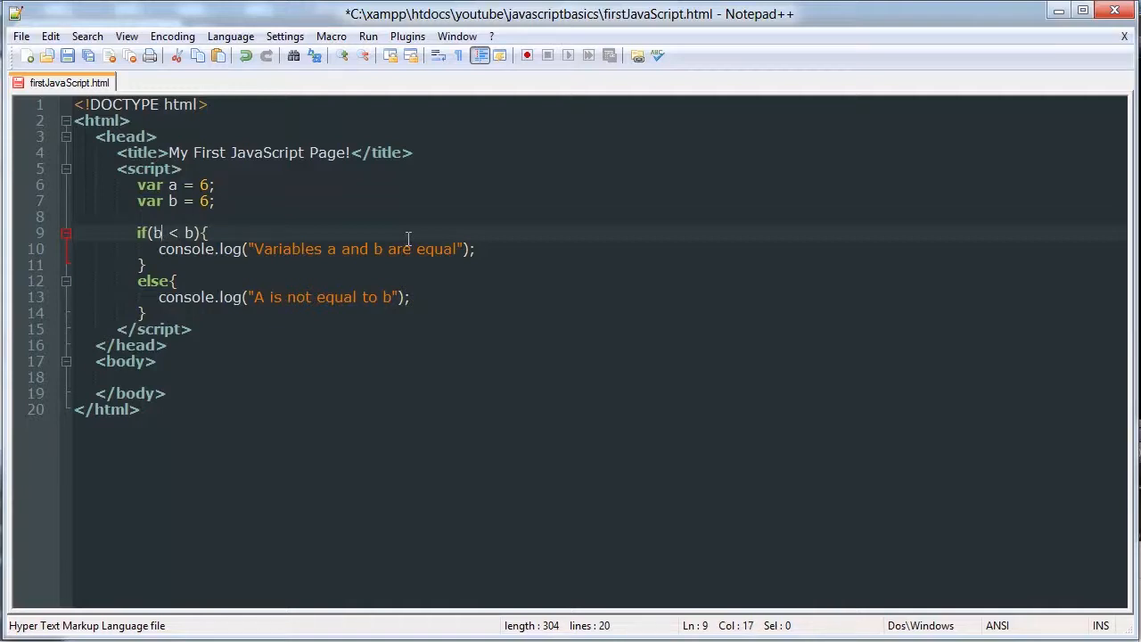
text(a)
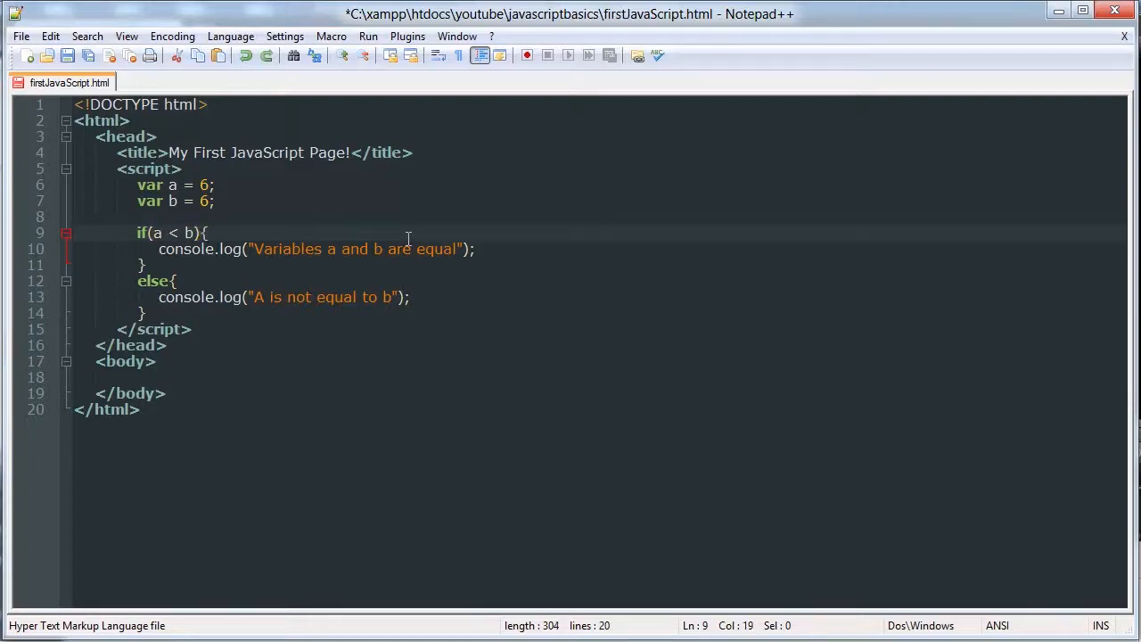
text(!=)
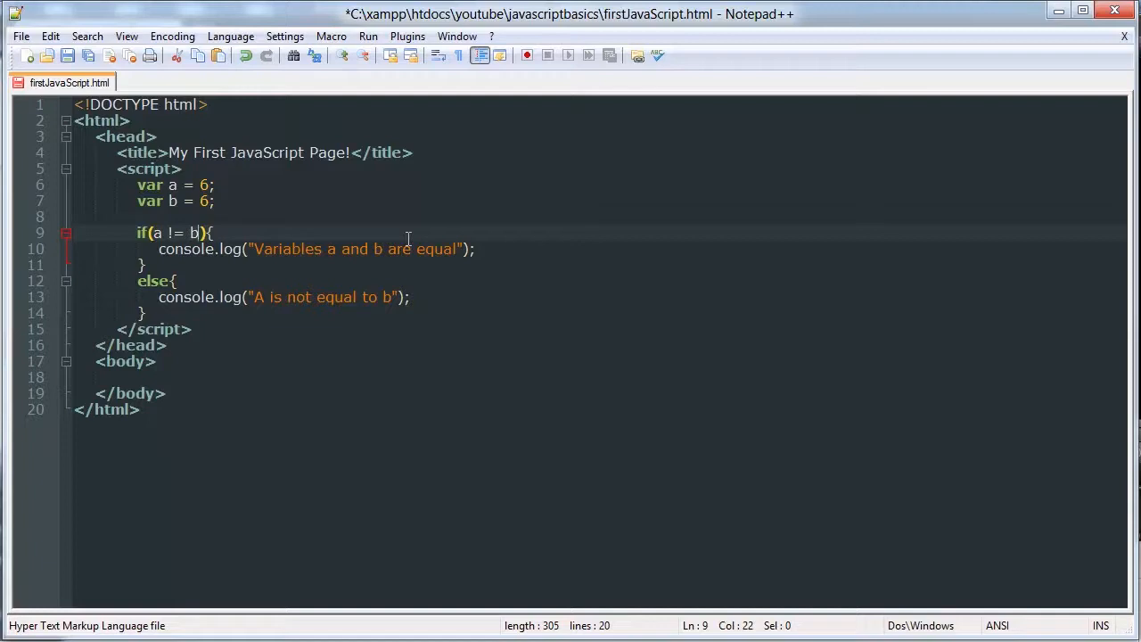
mouse_move(549, 257)
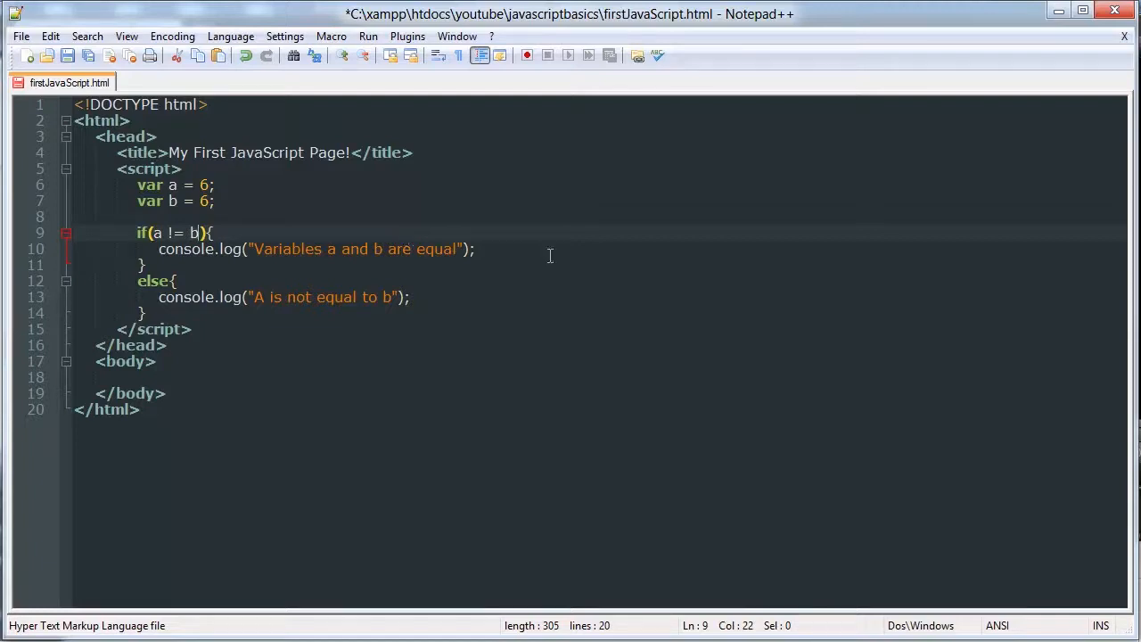
Step: Move the equal message to else and log "A is not equal to b" under a != b
drag(151, 231, 199, 231)
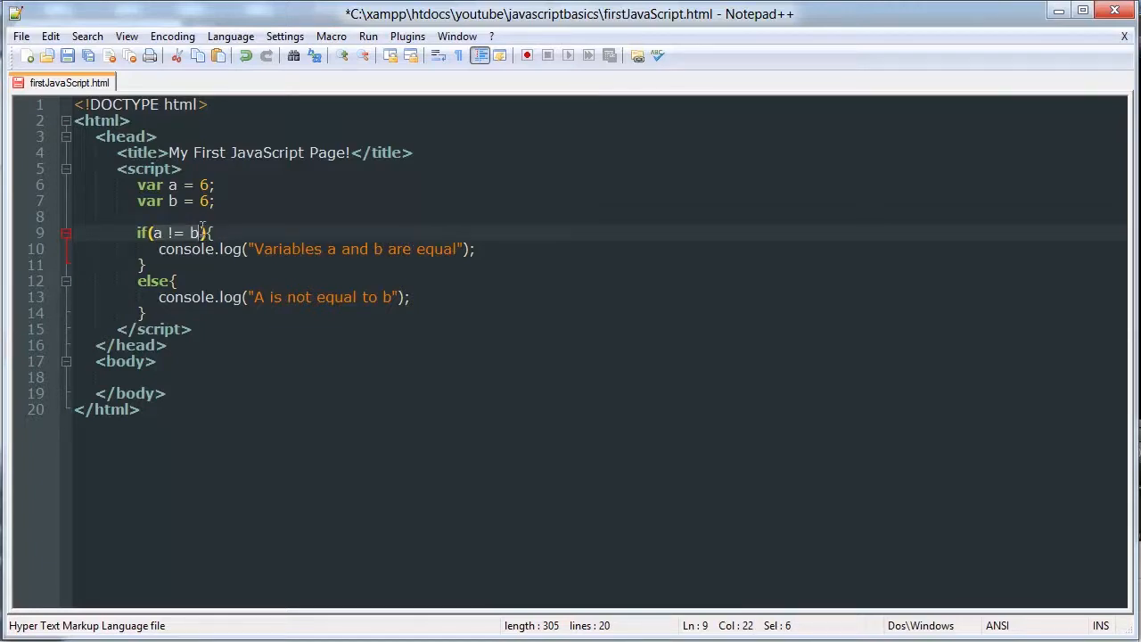
click(204, 231)
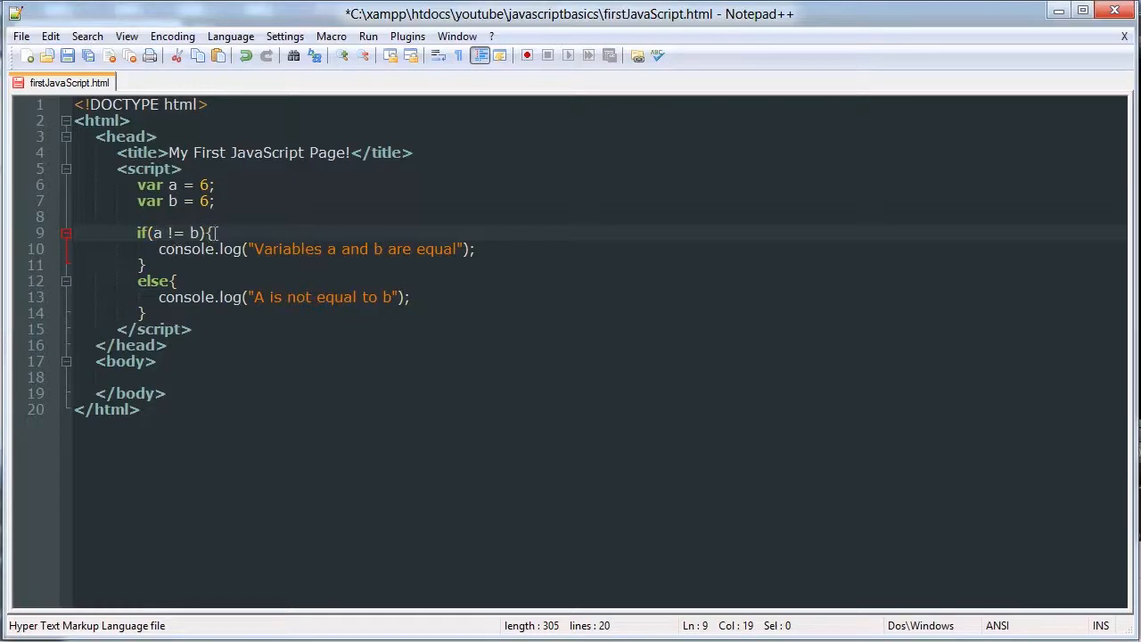
click(214, 231)
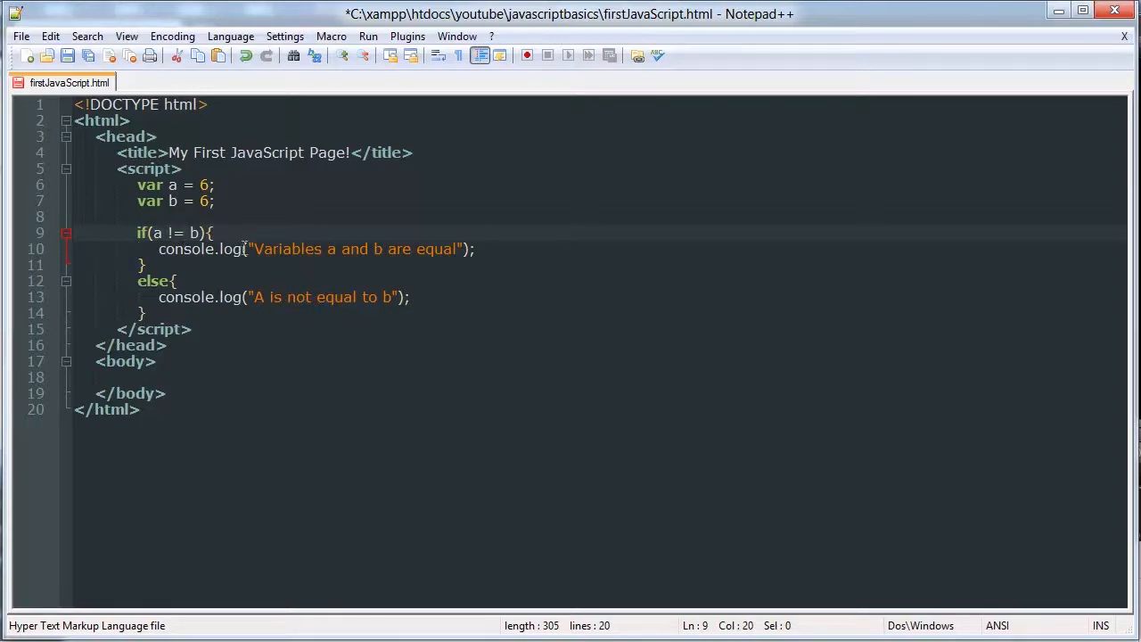
click(207, 249)
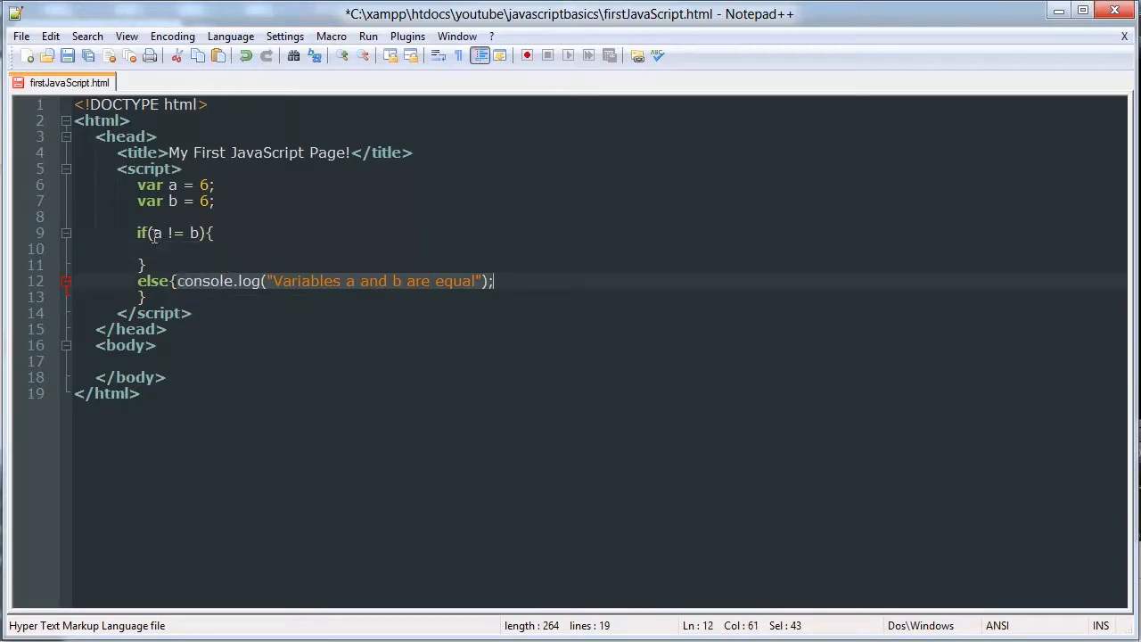
text(console.log("A is not equal to b");)
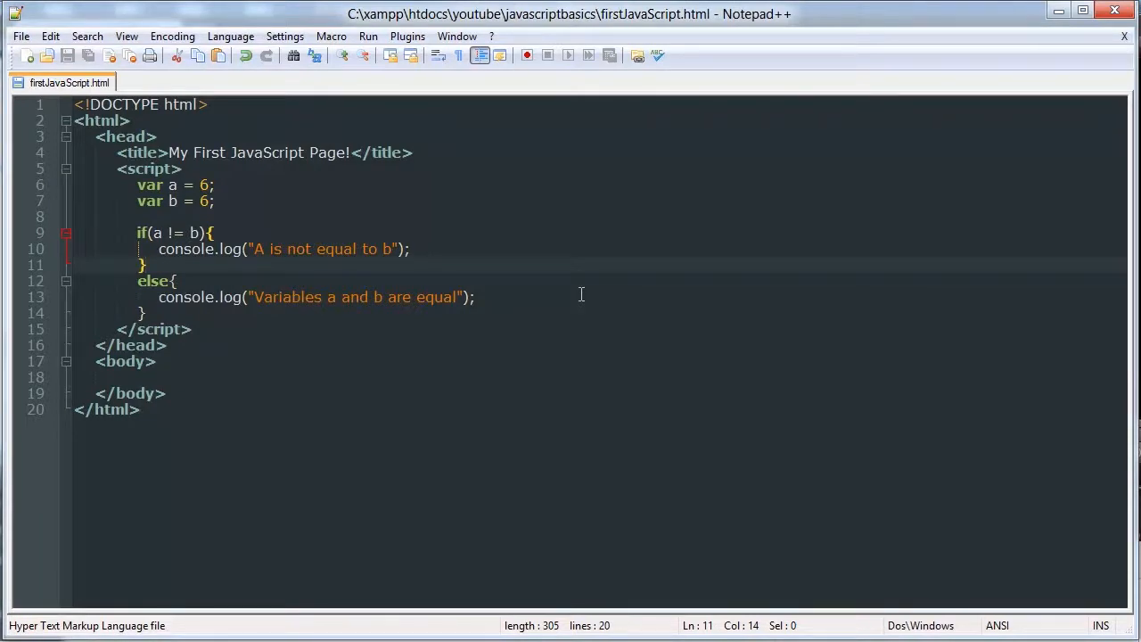
Step: Insert an empty else if(){} block with its braces on separate lines after the if block
text(i)
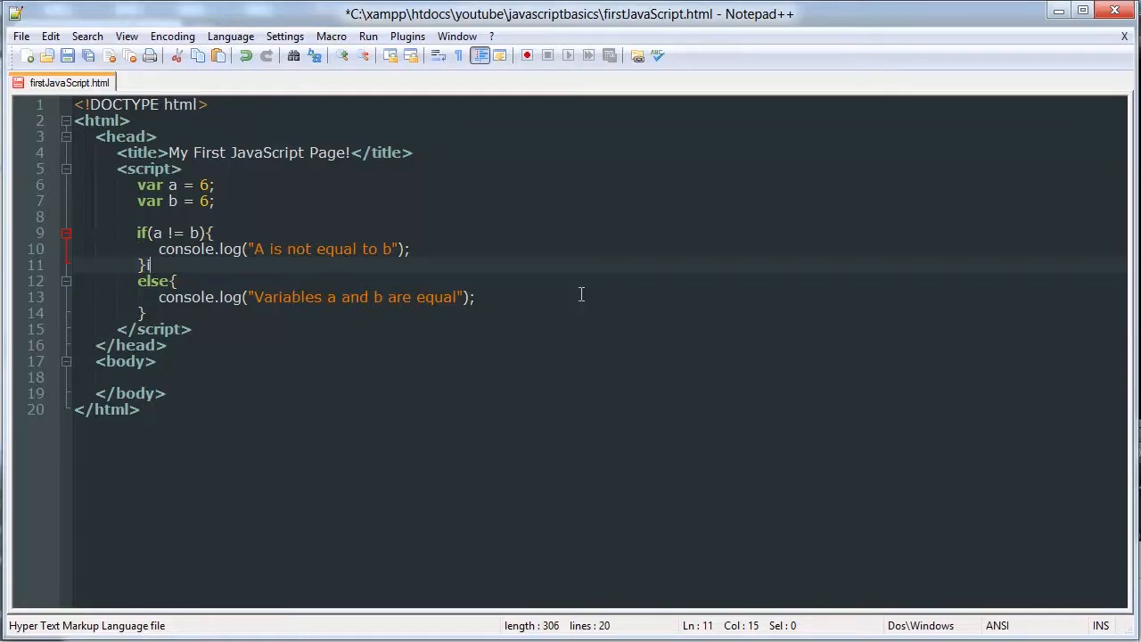
key(Enter)
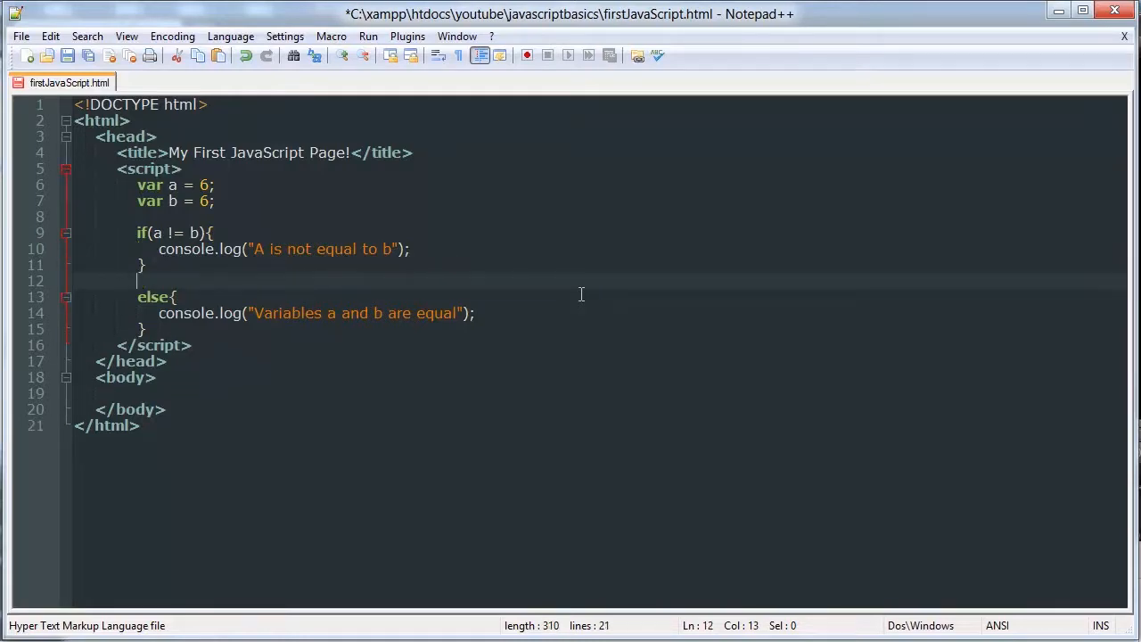
text(if el)
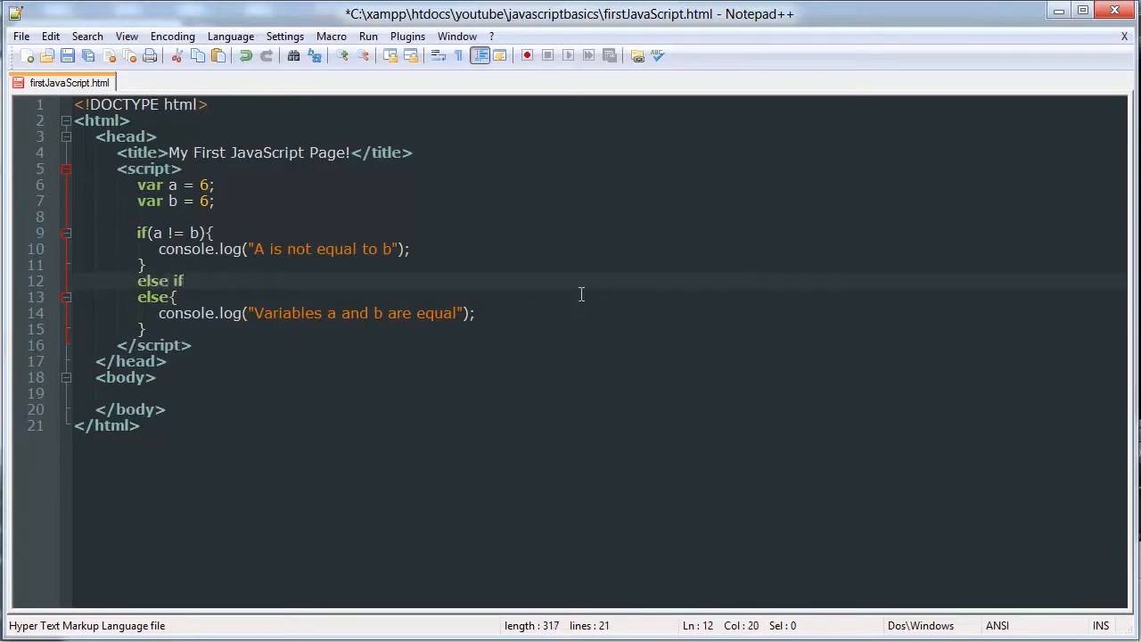
text((){})
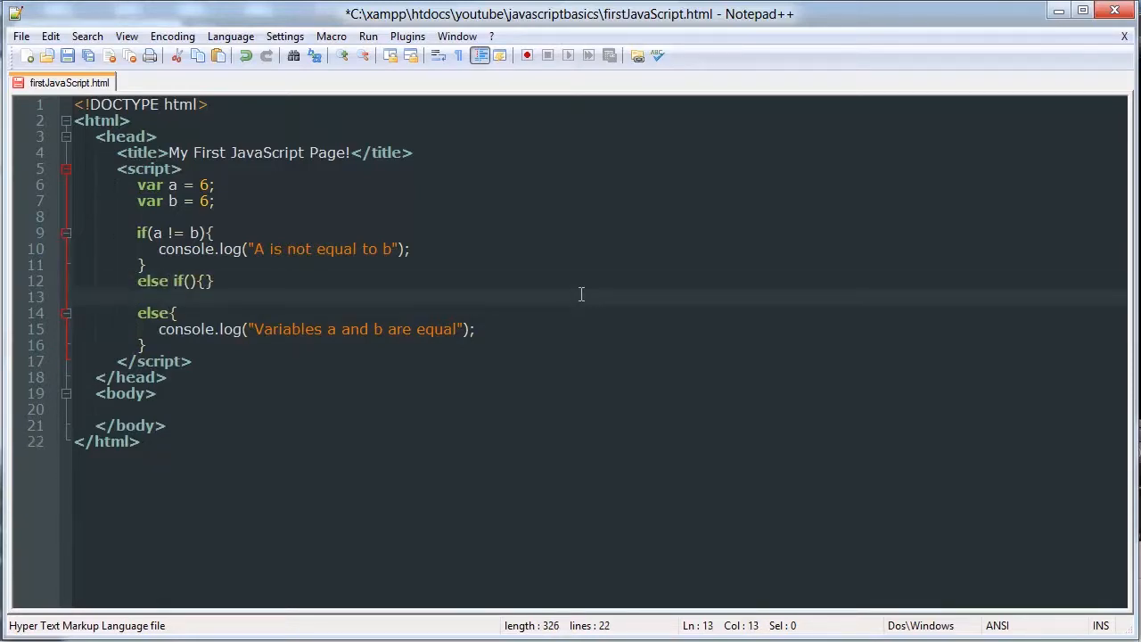
key(Backspace)
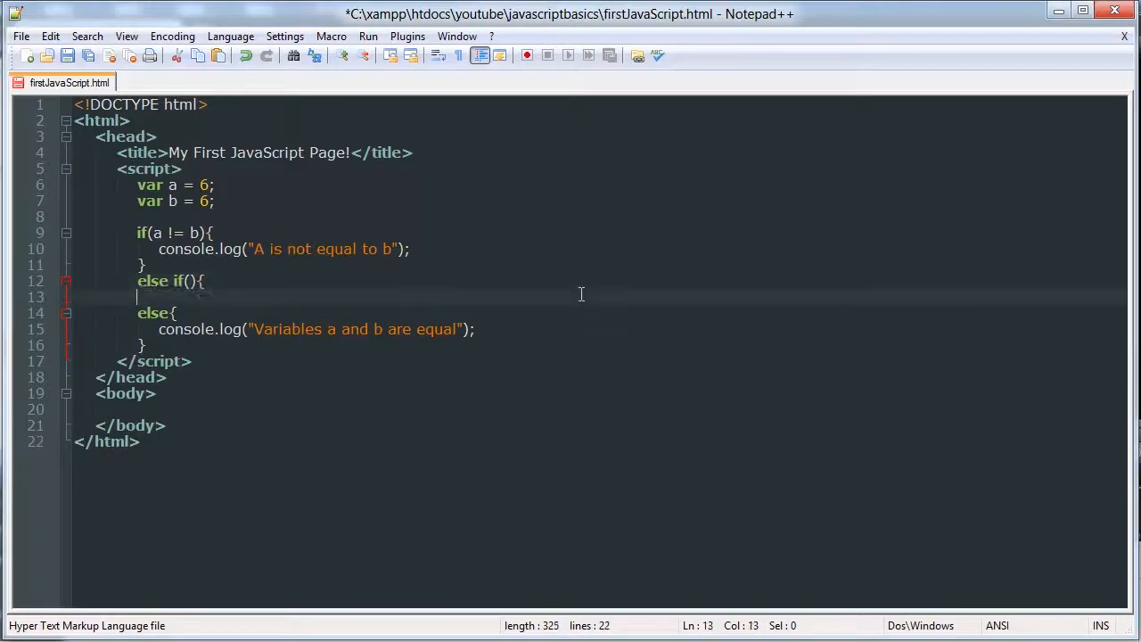
key(Enter)
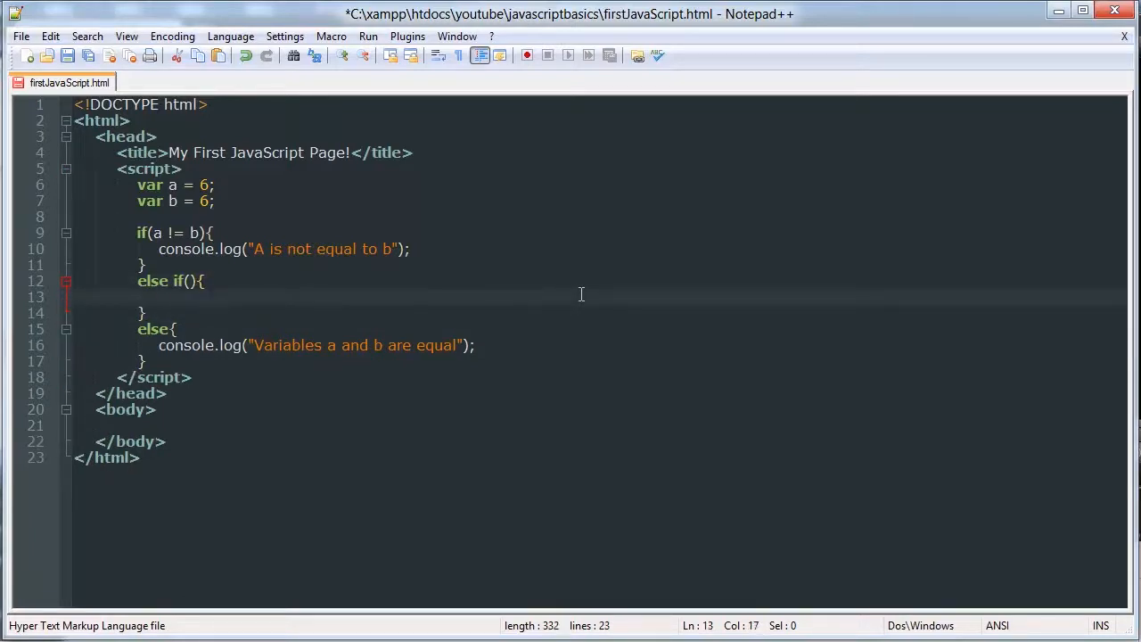
mouse_move(242, 299)
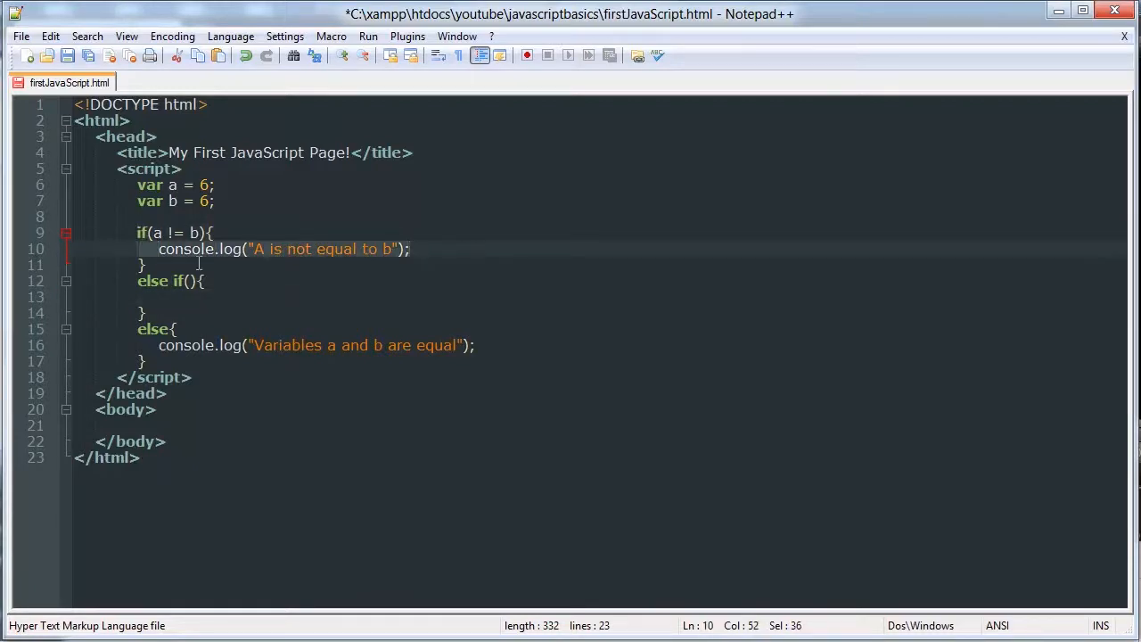
click(188, 282)
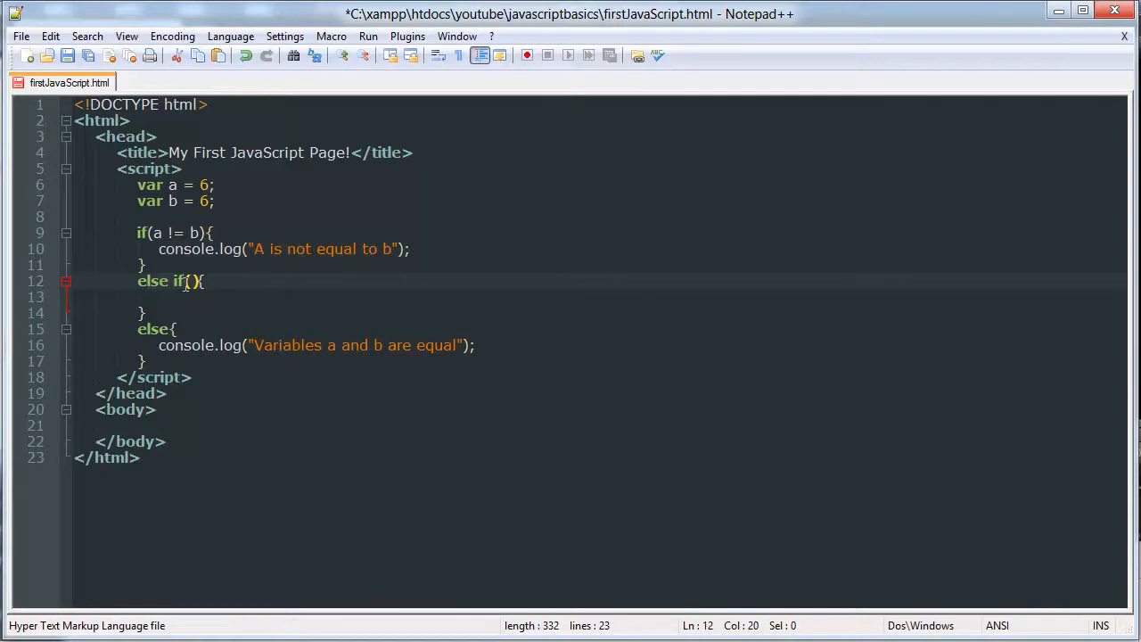
click(157, 296)
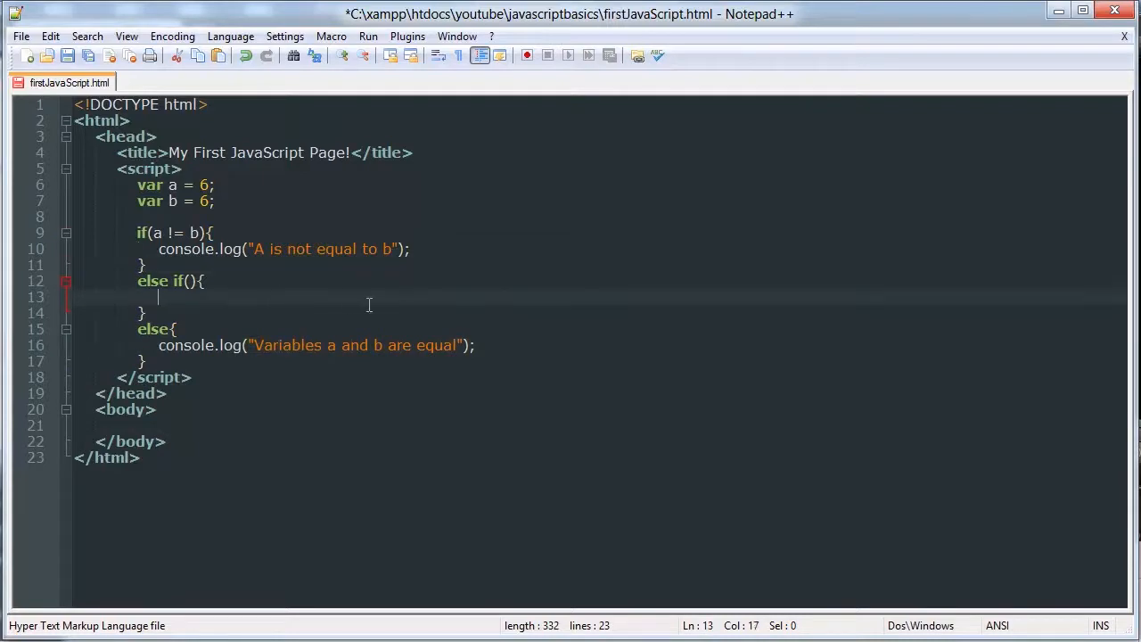
Step: Write the a > b branch's console.log call with the message 'A is greater than b'
text(console)
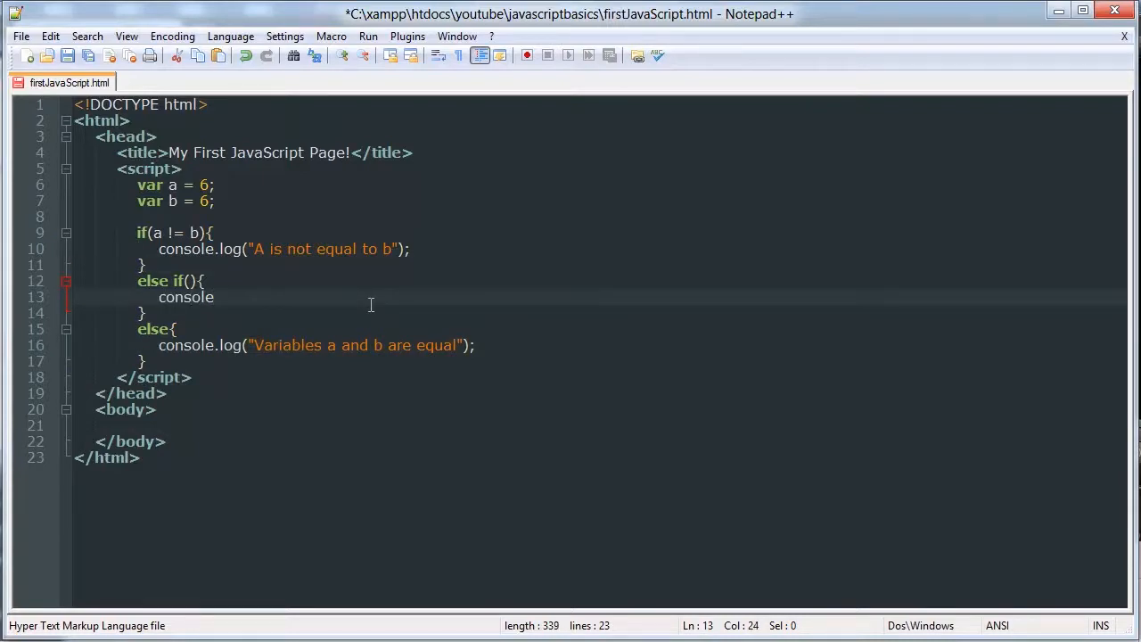
text(.log8)
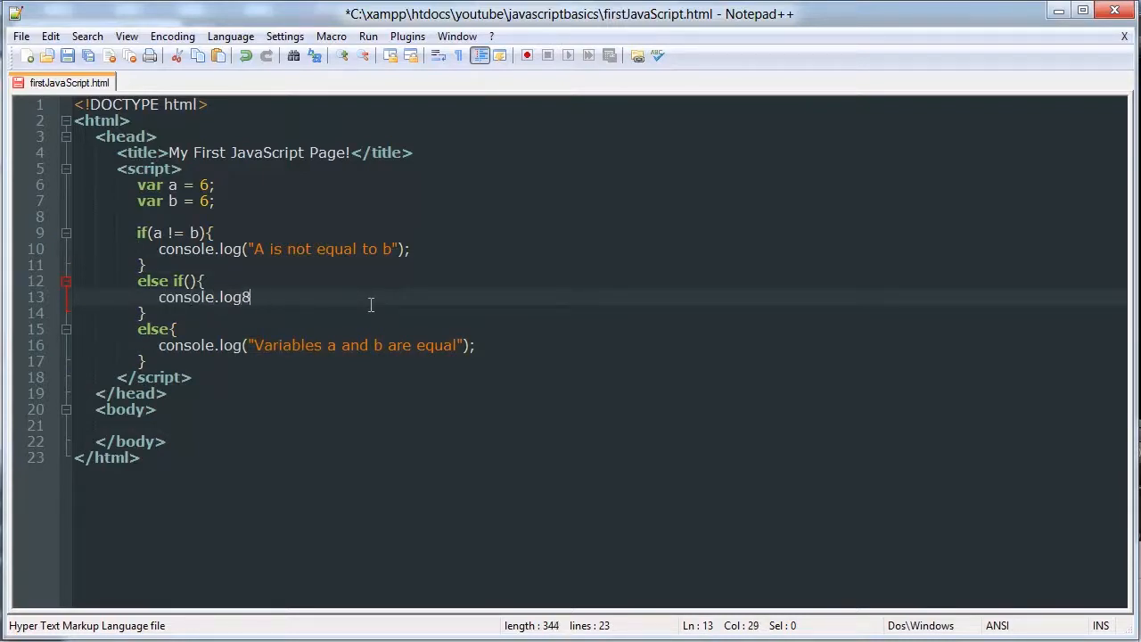
text(();)
click(629, 232)
text(>)
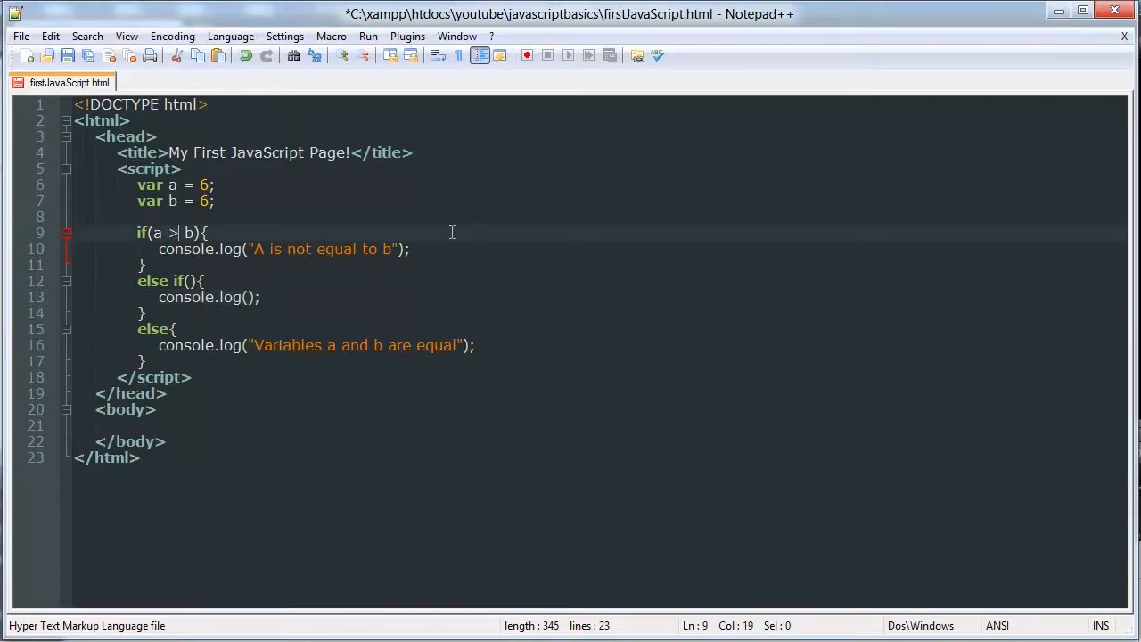
mouse_move(385, 248)
text(gr)
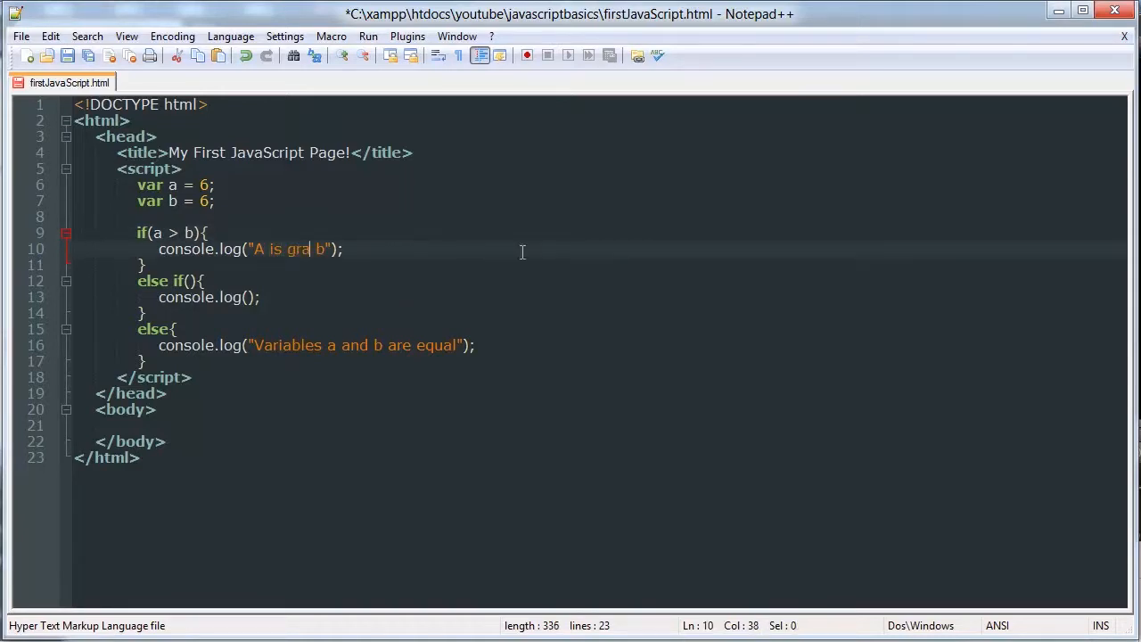
text(eater than)
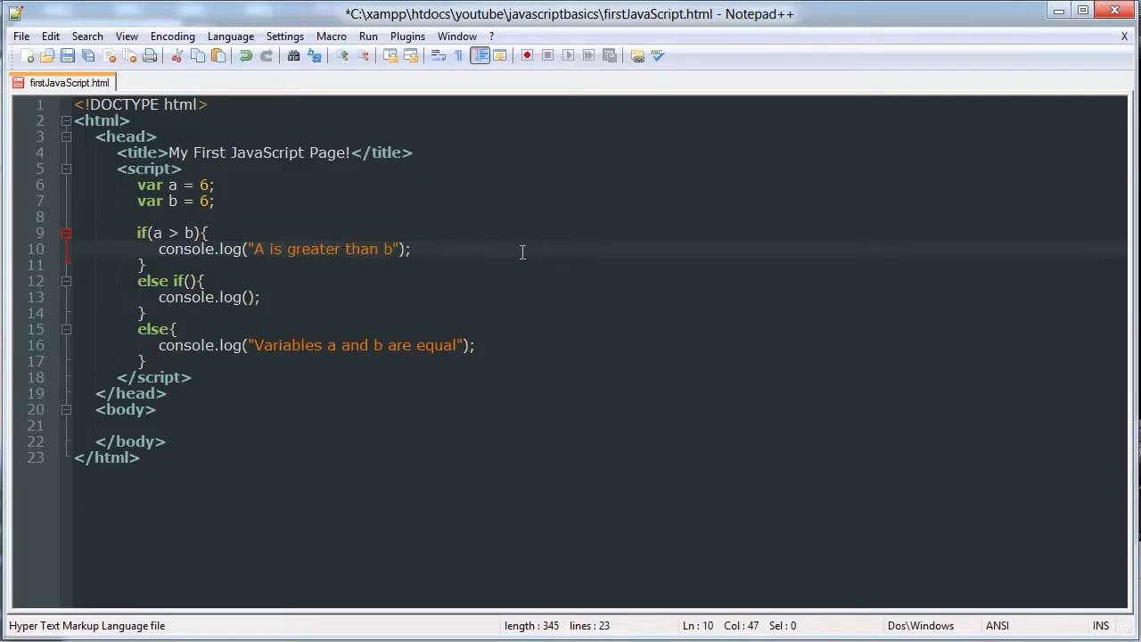
text(a < b)
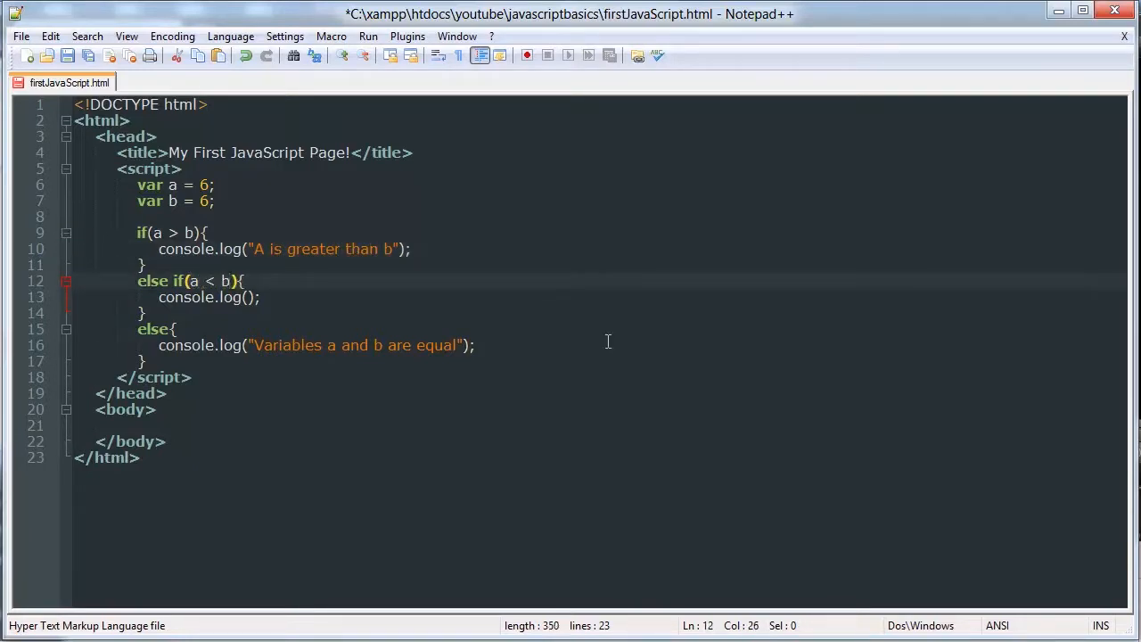
Step: Fill the a < b branch's log call with the message 'a is less than b'
click(253, 296)
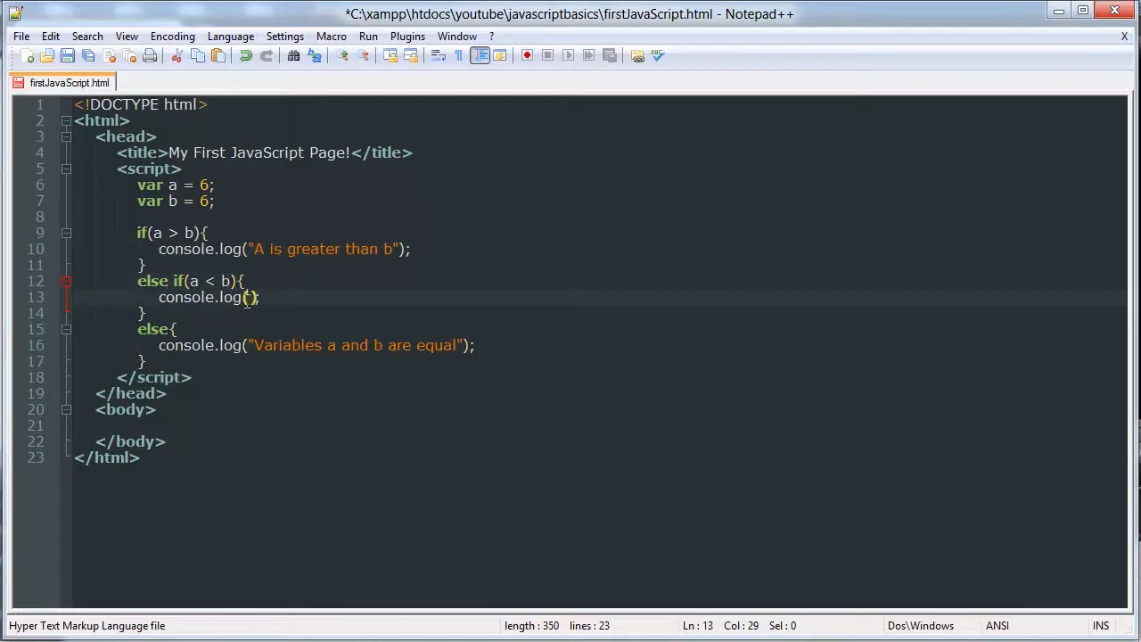
text(")
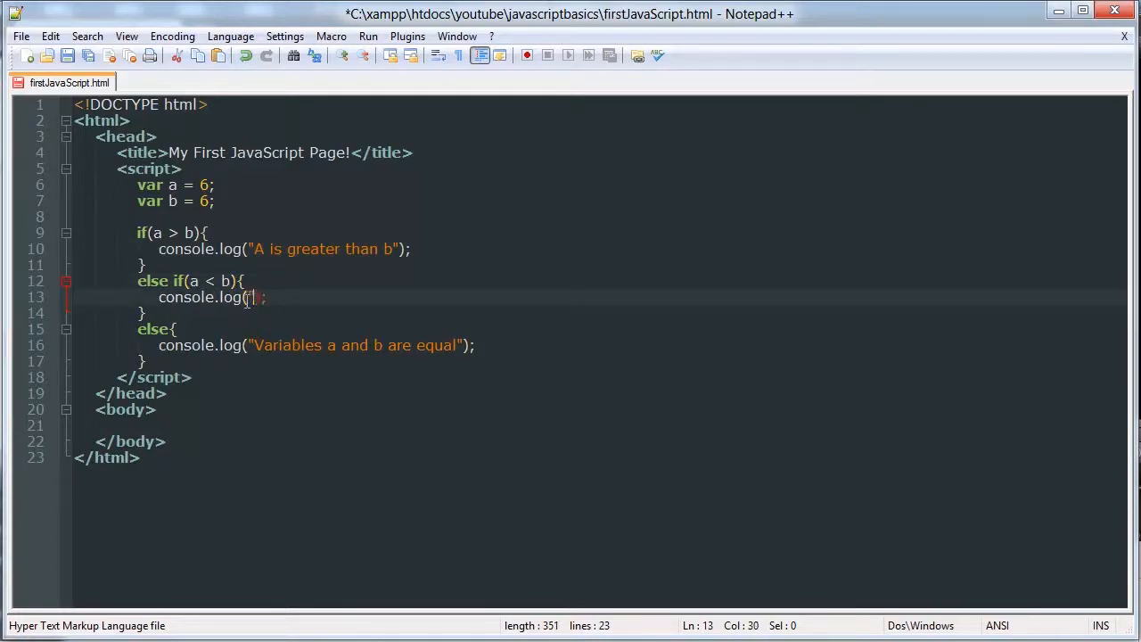
text(a is less)
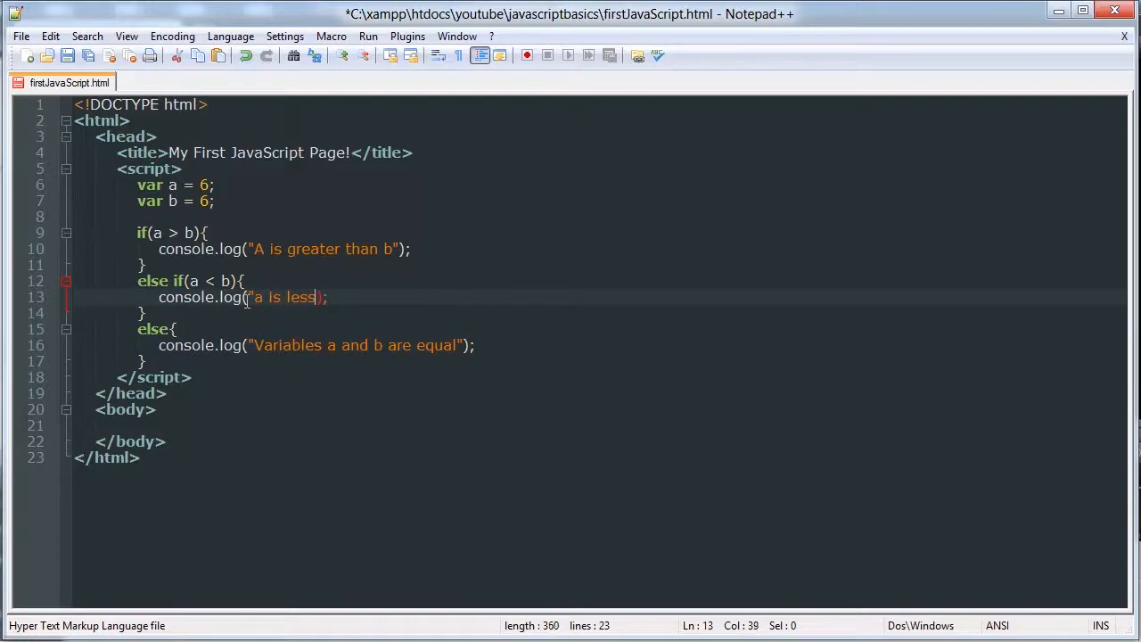
text(than b)
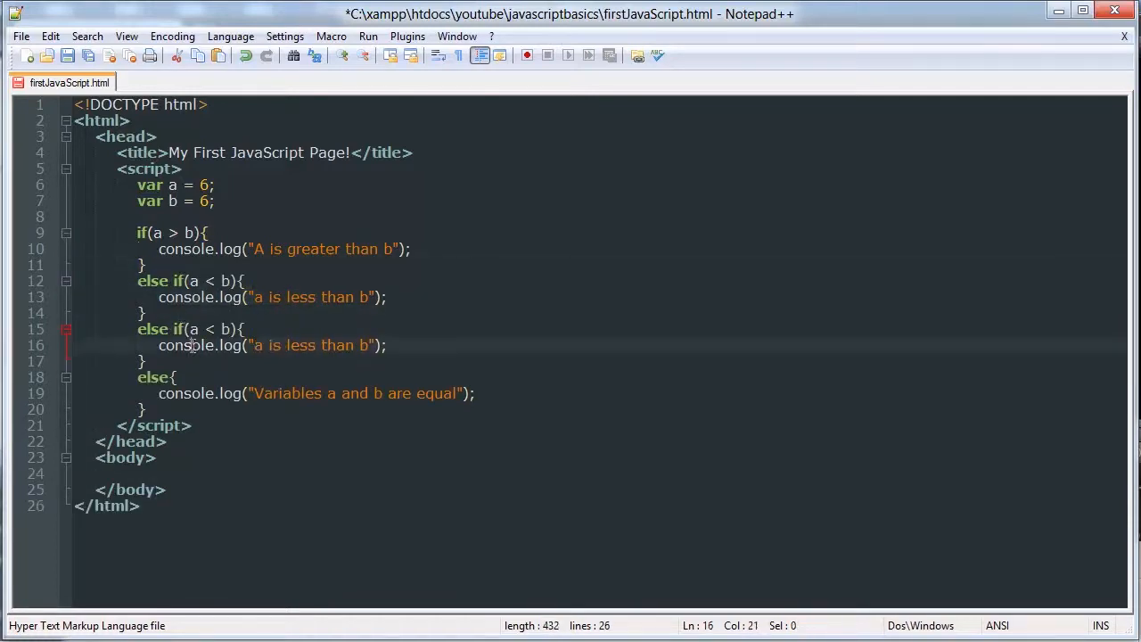
Step: Change the third branch's condition to a == b and delete the else block
text(==)
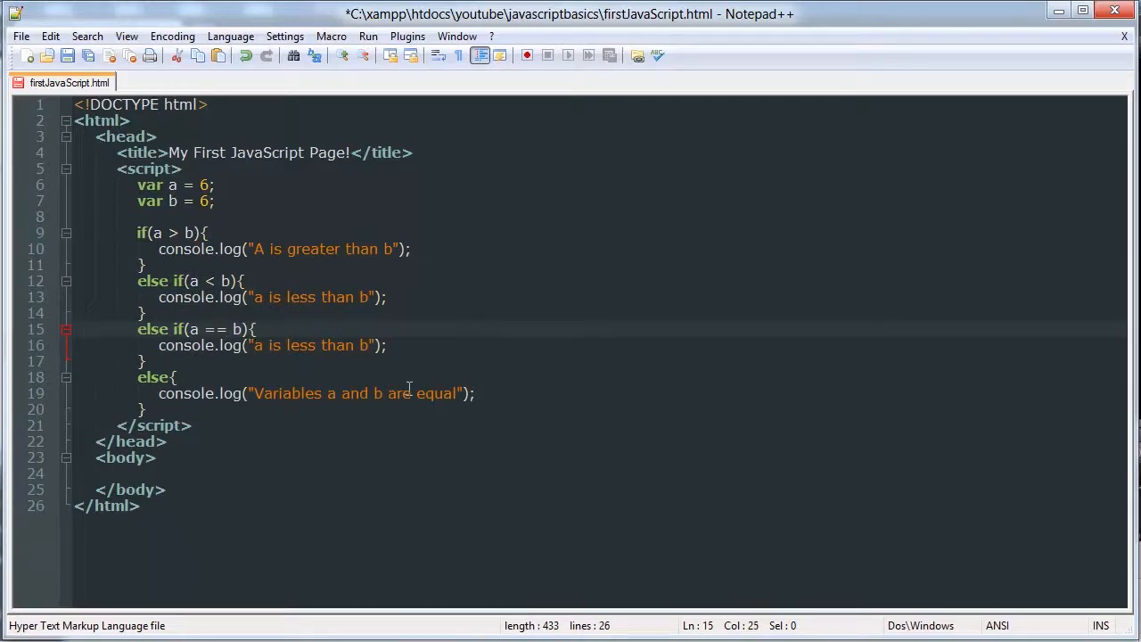
text(not)
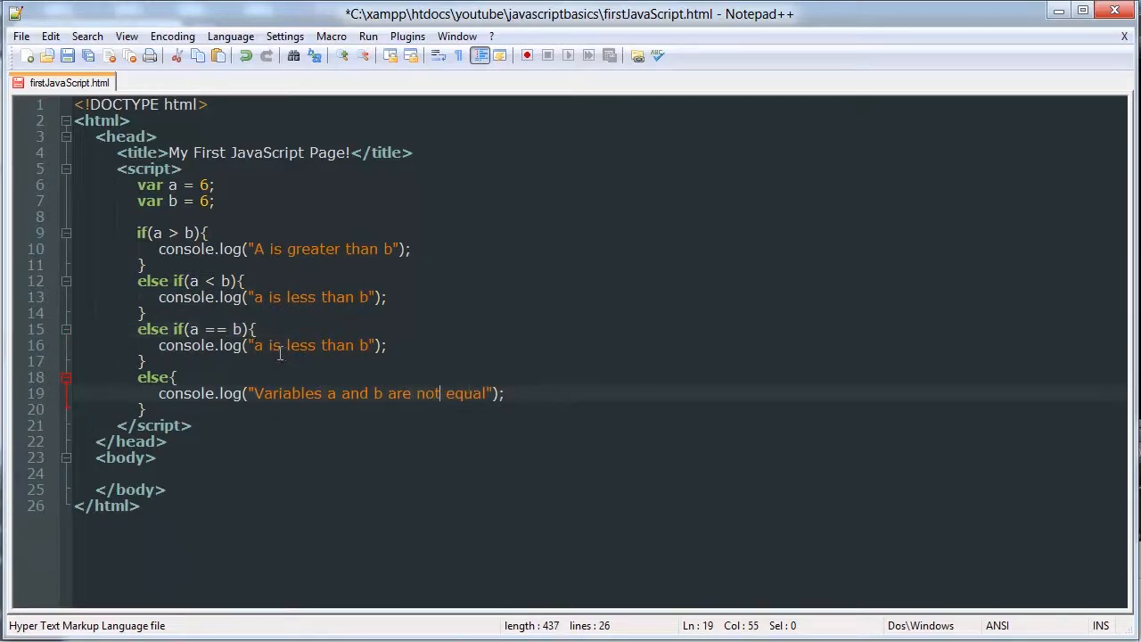
click(294, 345)
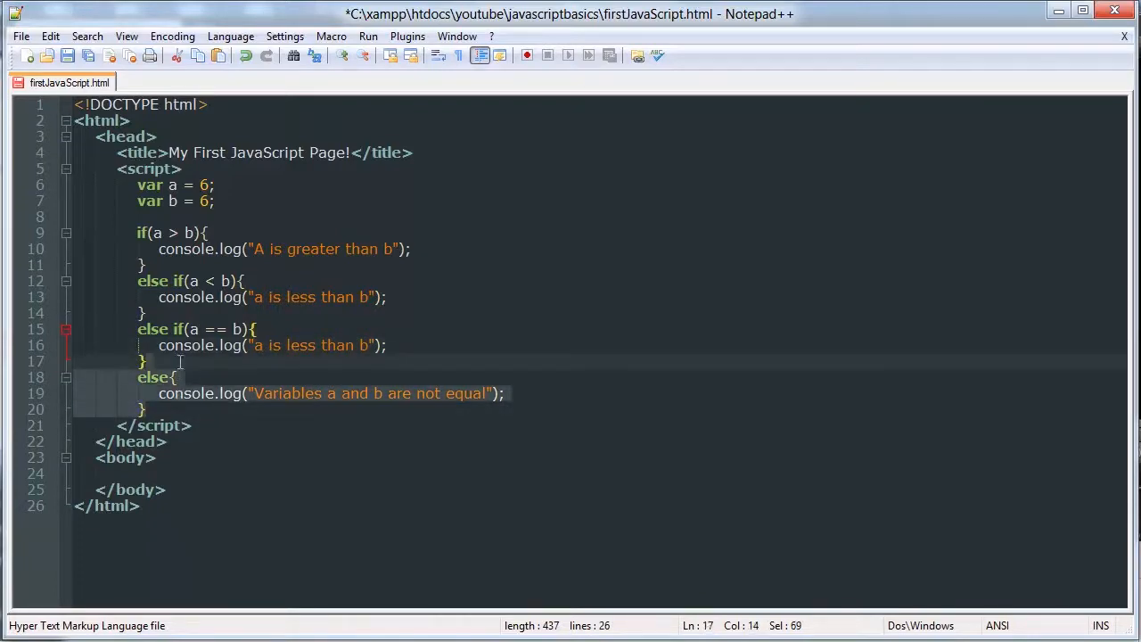
key(Delete)
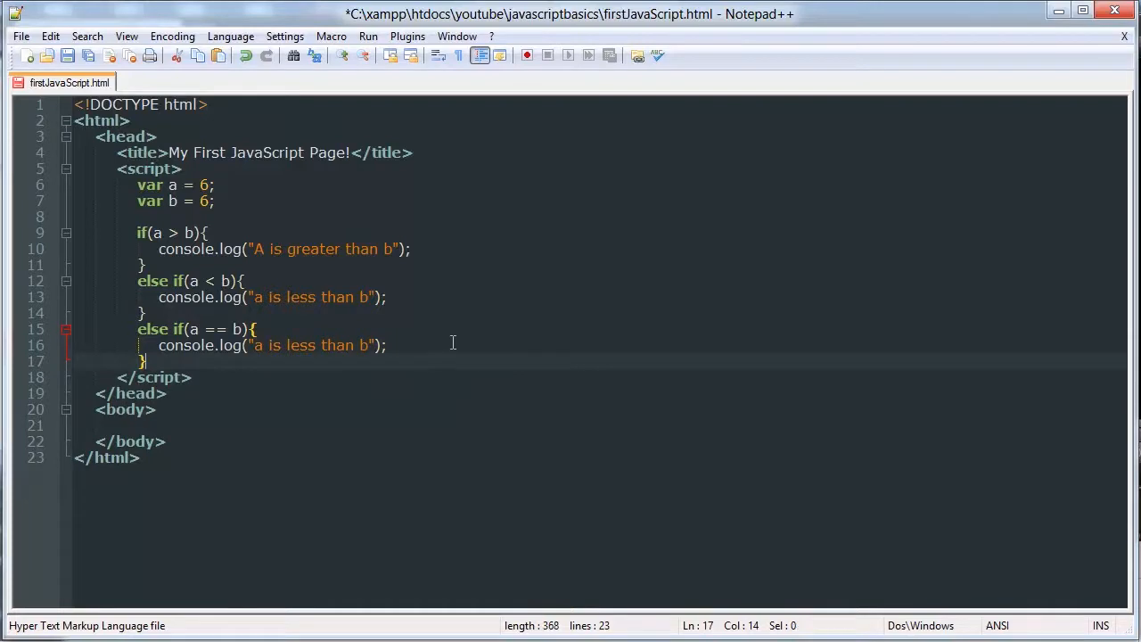
Step: Edit the third branch's message to 'a is equal b' and save firstJavaScript.html
click(233, 328)
text(equa)
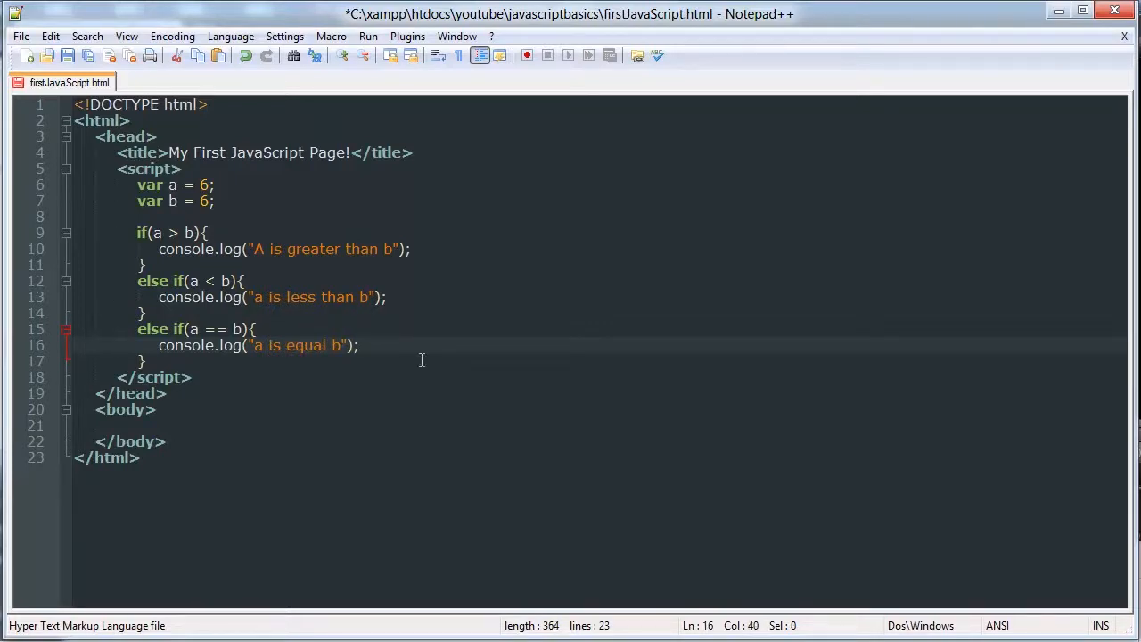
key(ctrl+s)
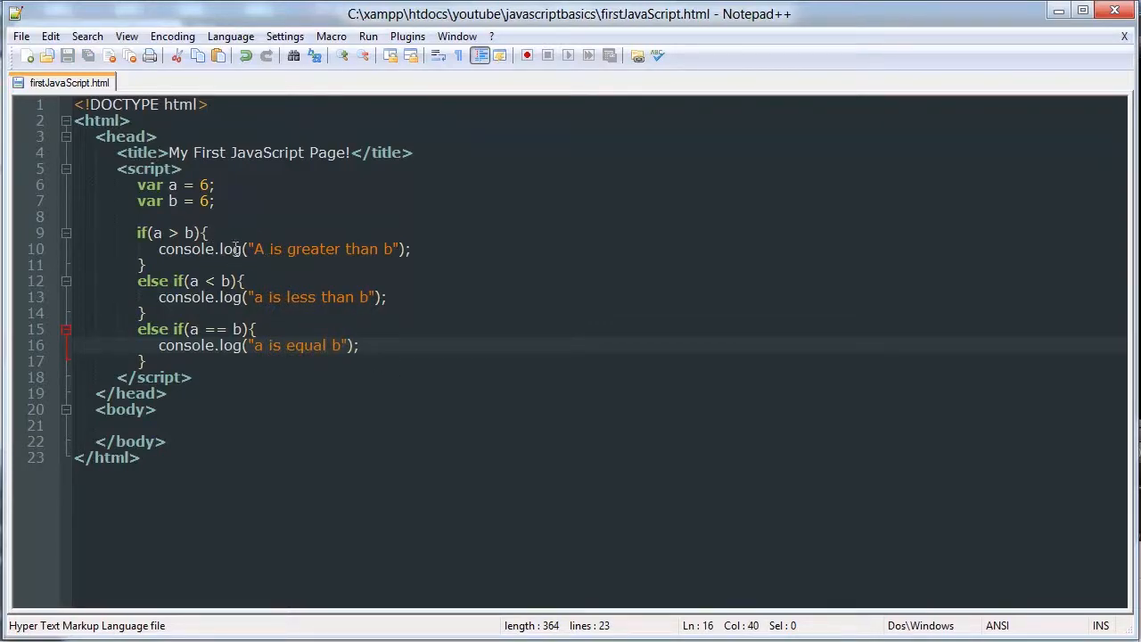
mouse_move(241, 321)
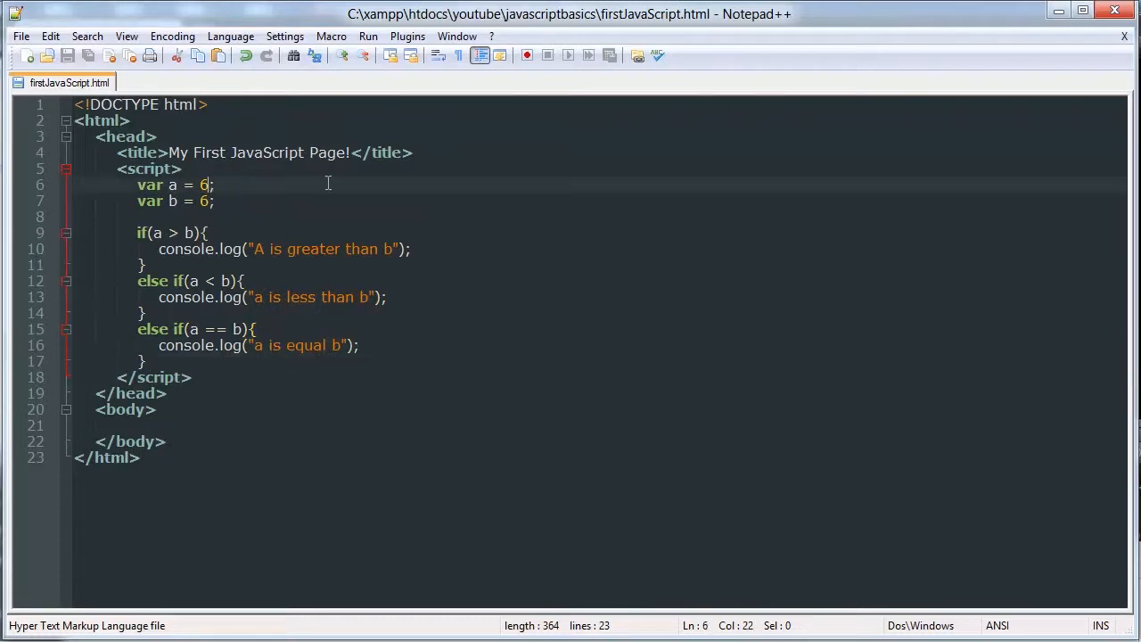
Step: Change var a's value to 4, then to 8 so a exceeds b
text(4)
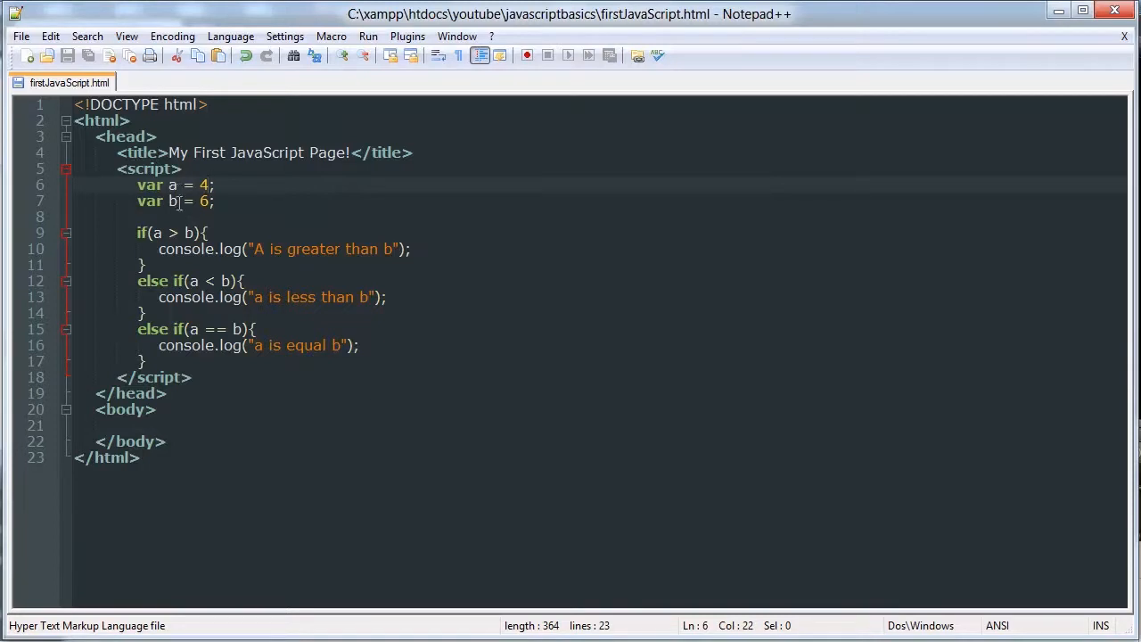
click(187, 199)
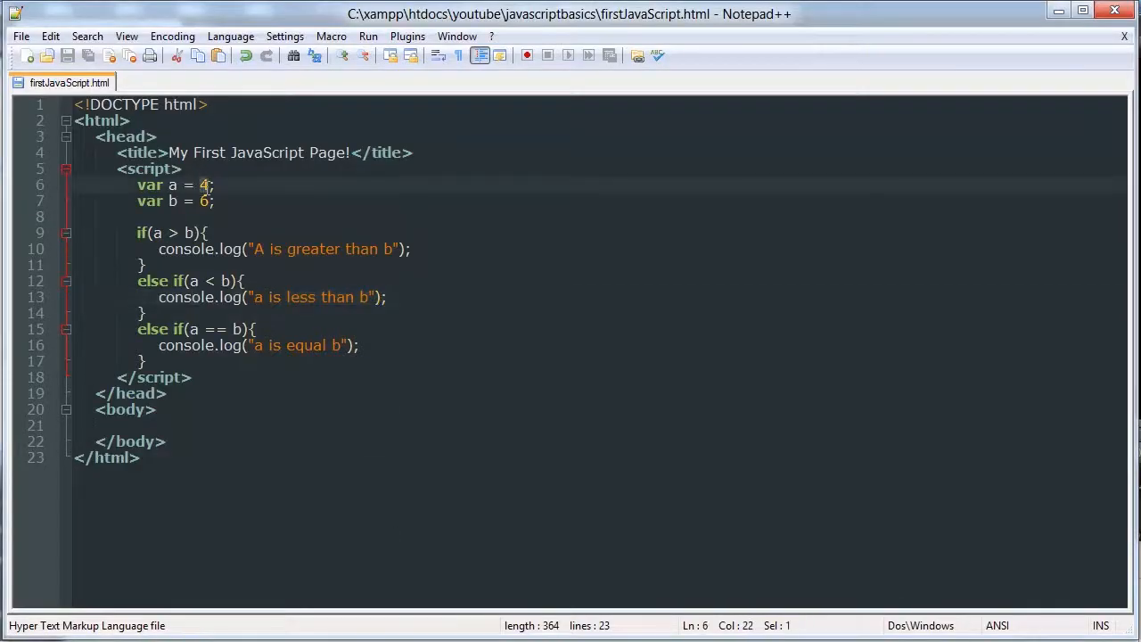
text(8)
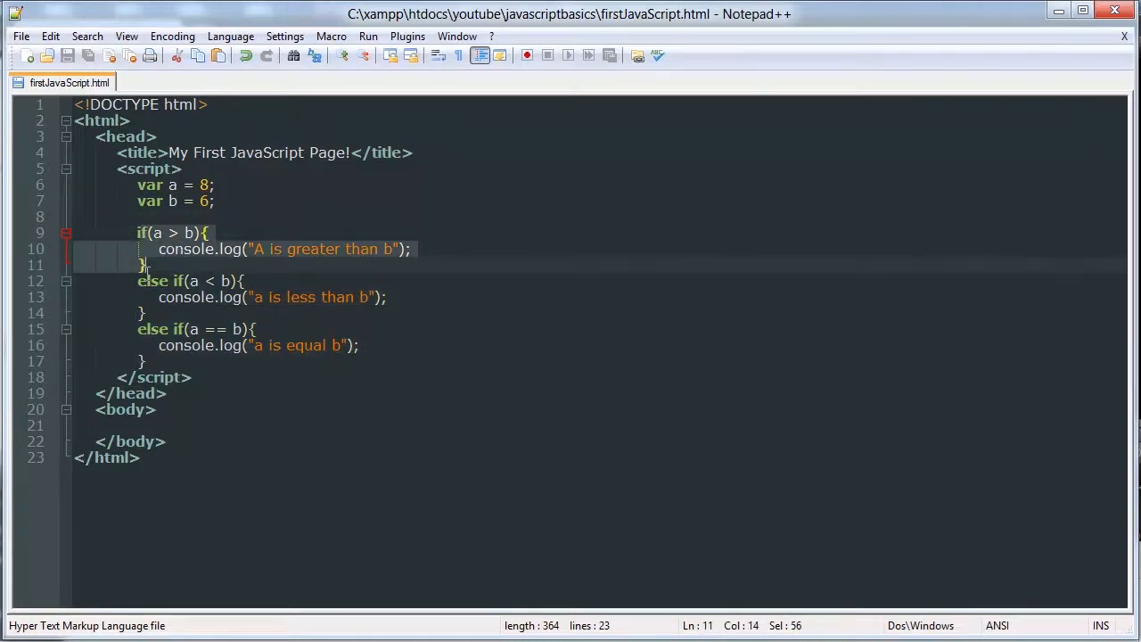
Step: Highlight the a == b and a < b branches, then place the cursor after the chain's last brace
click(230, 346)
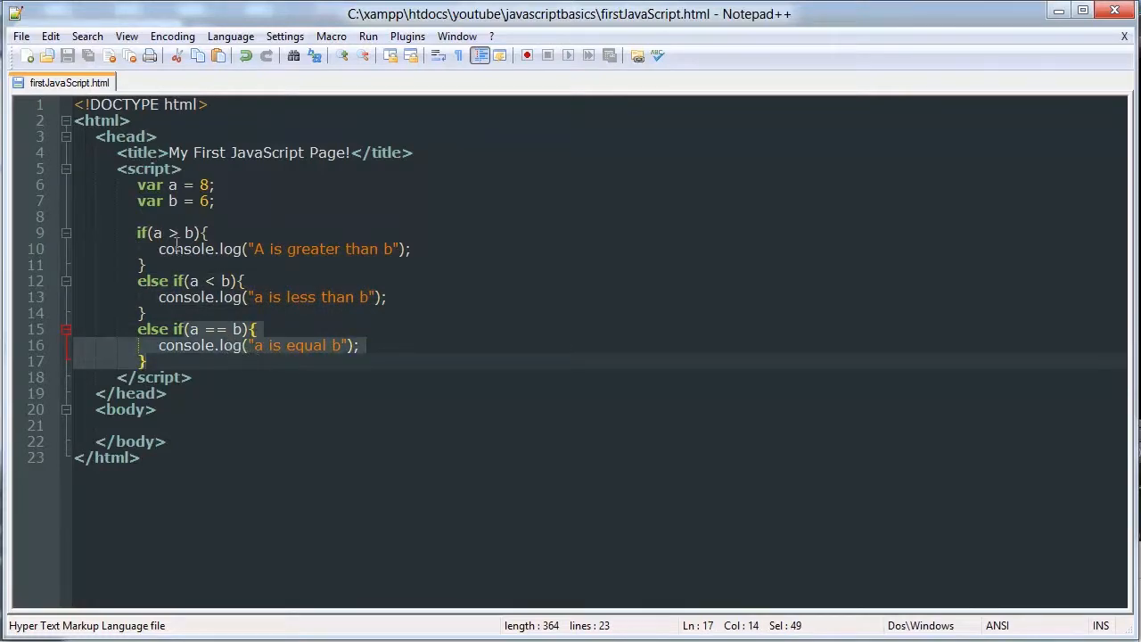
click(176, 281)
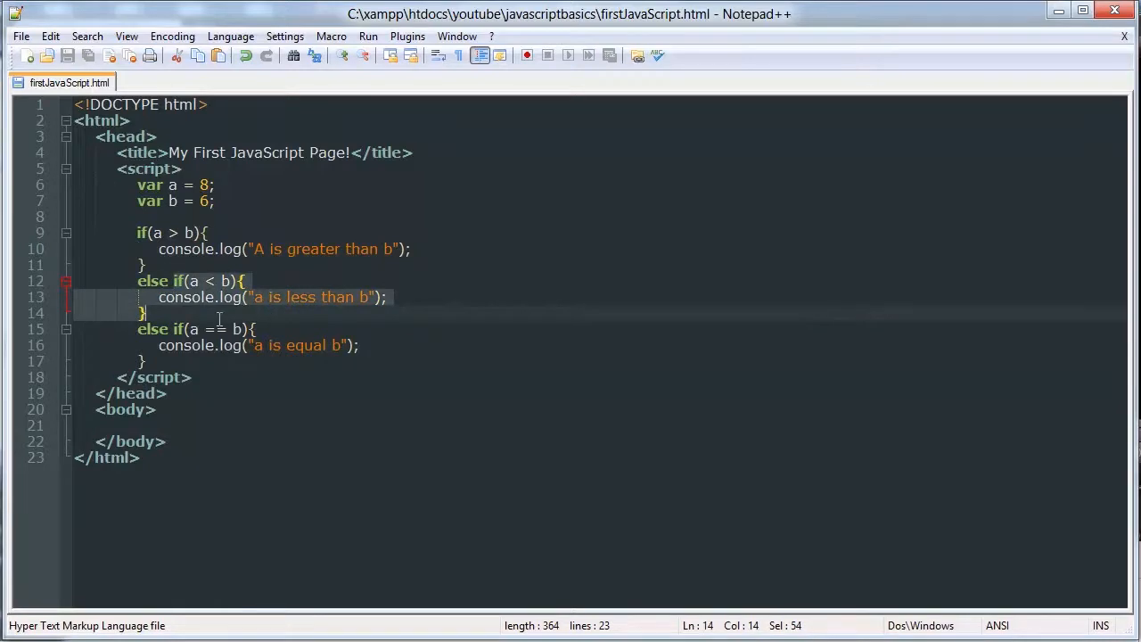
click(234, 360)
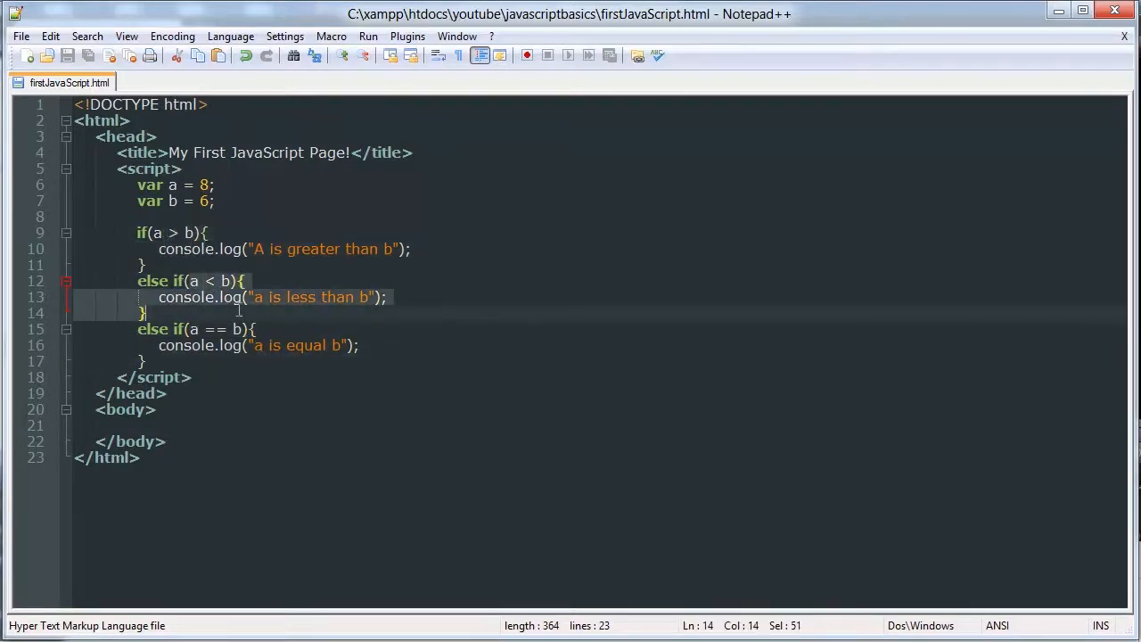
click(260, 360)
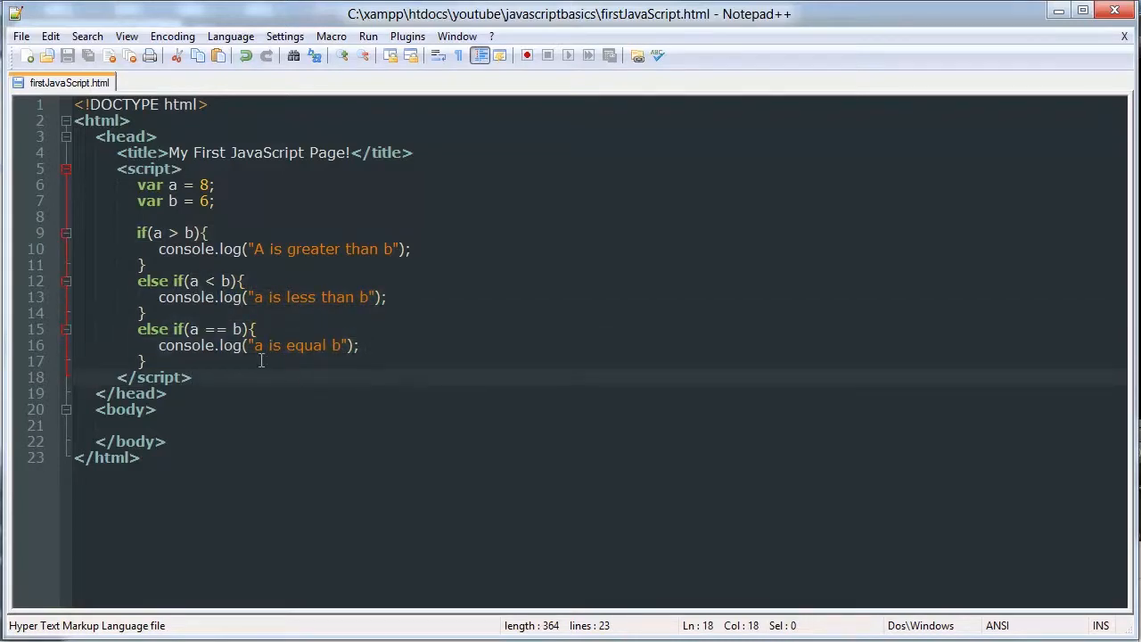
click(307, 346)
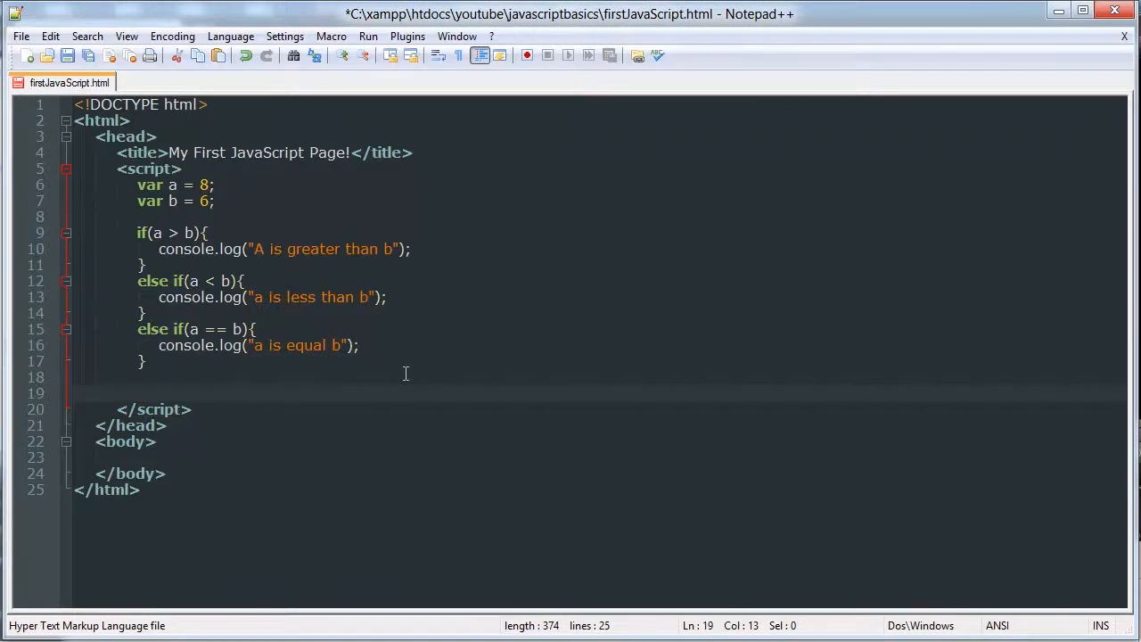
mouse_move(463, 323)
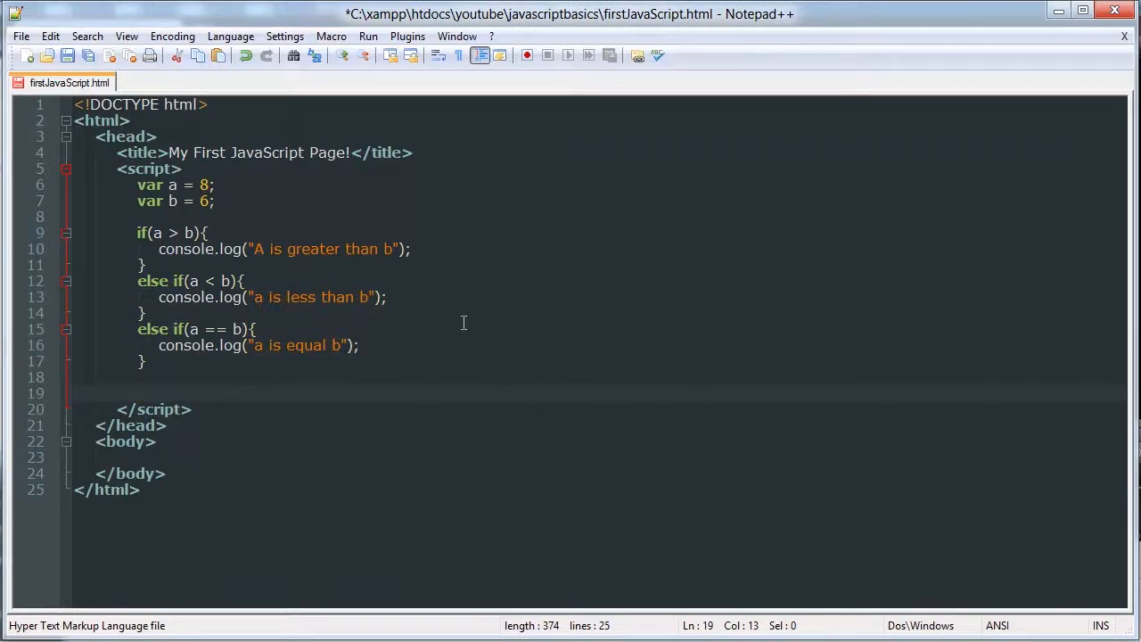